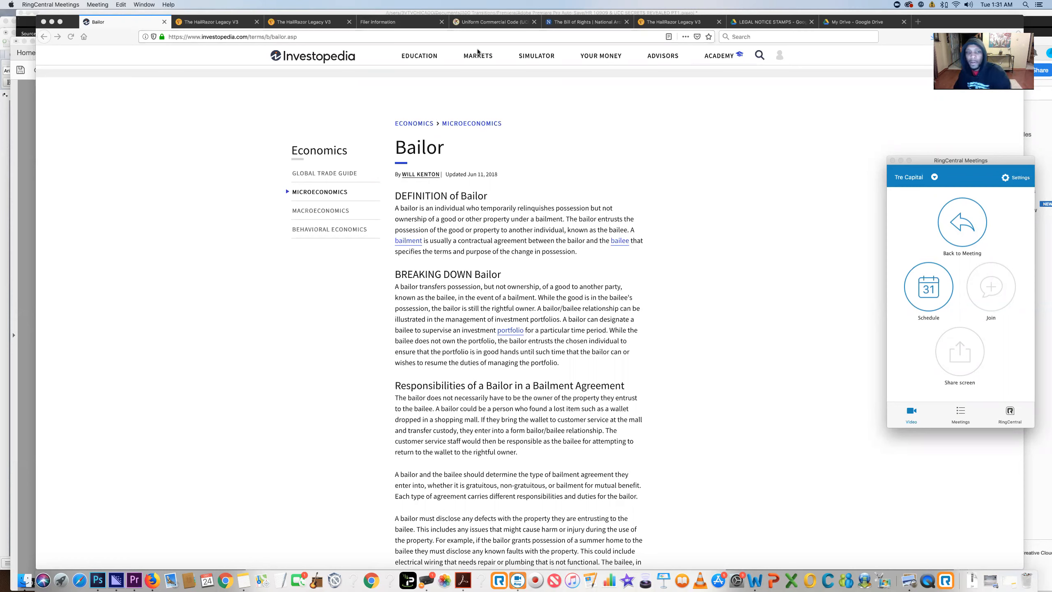
mouse_move(502, 128)
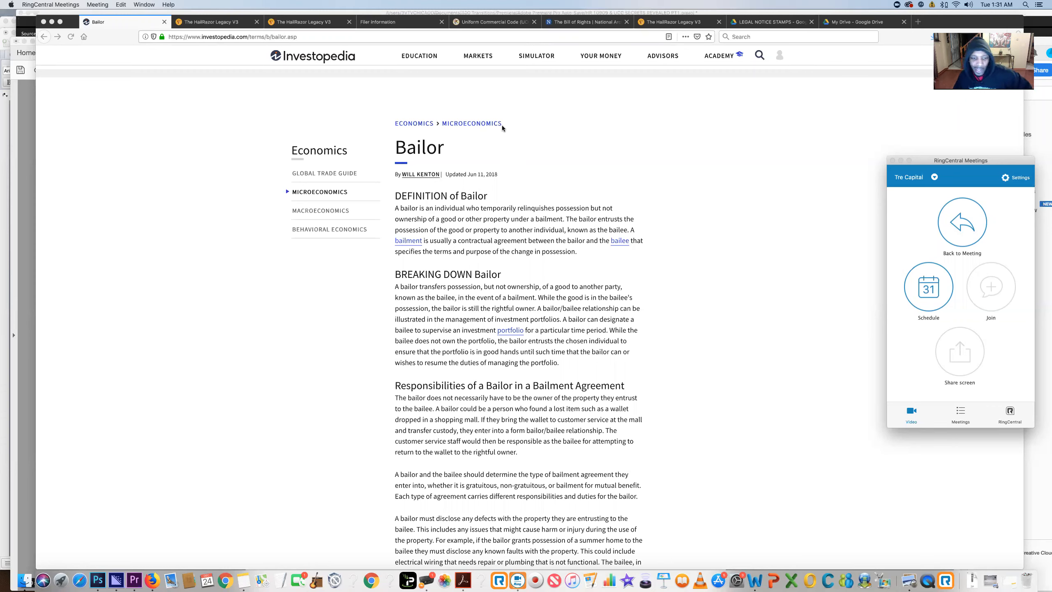
mouse_move(289, 140)
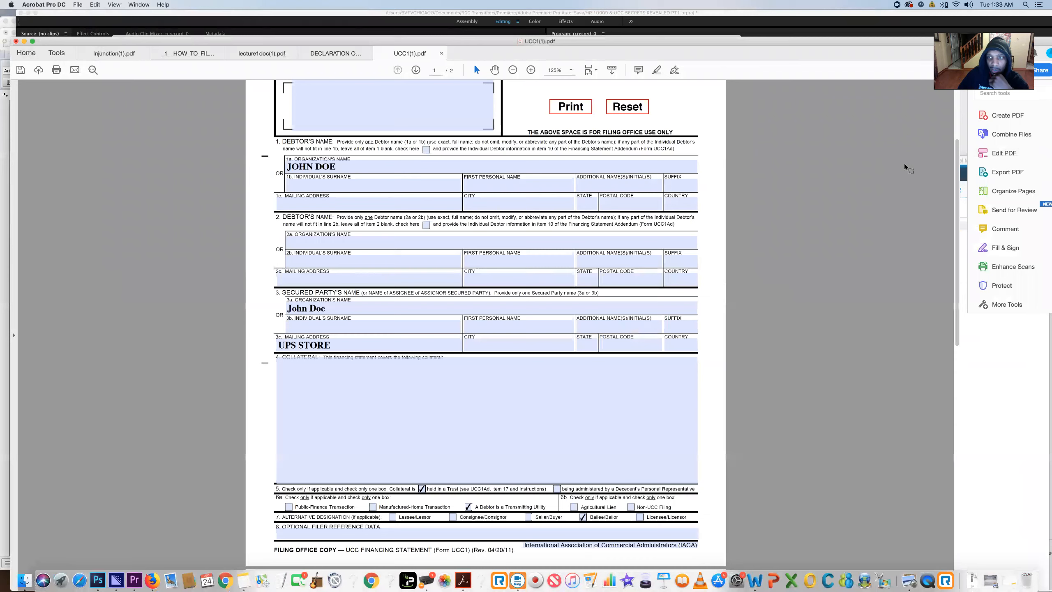
scroll("up", 3)
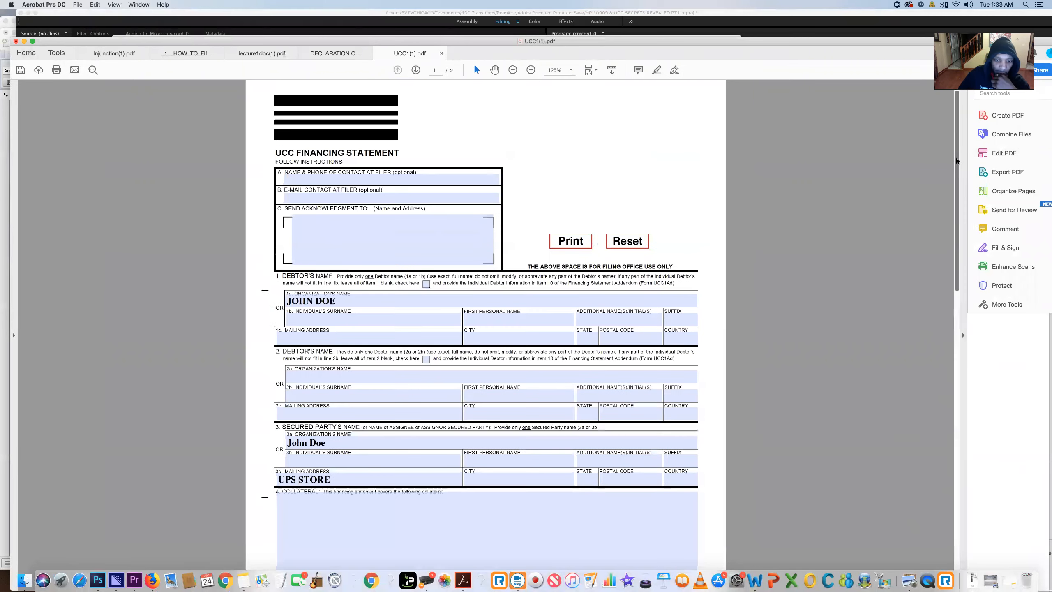
scroll("down", 3)
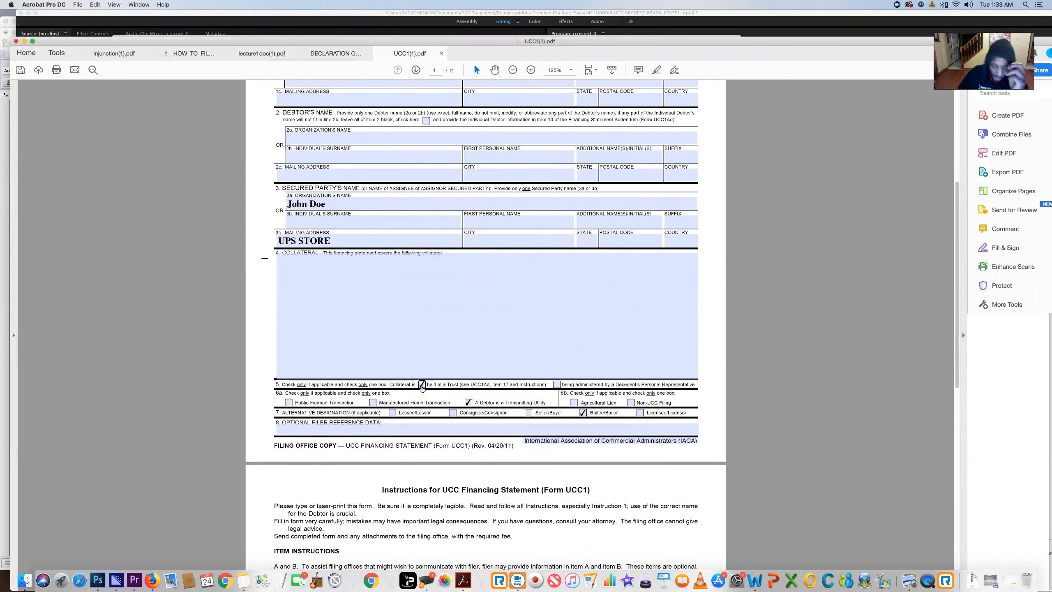
mouse_move(422, 384)
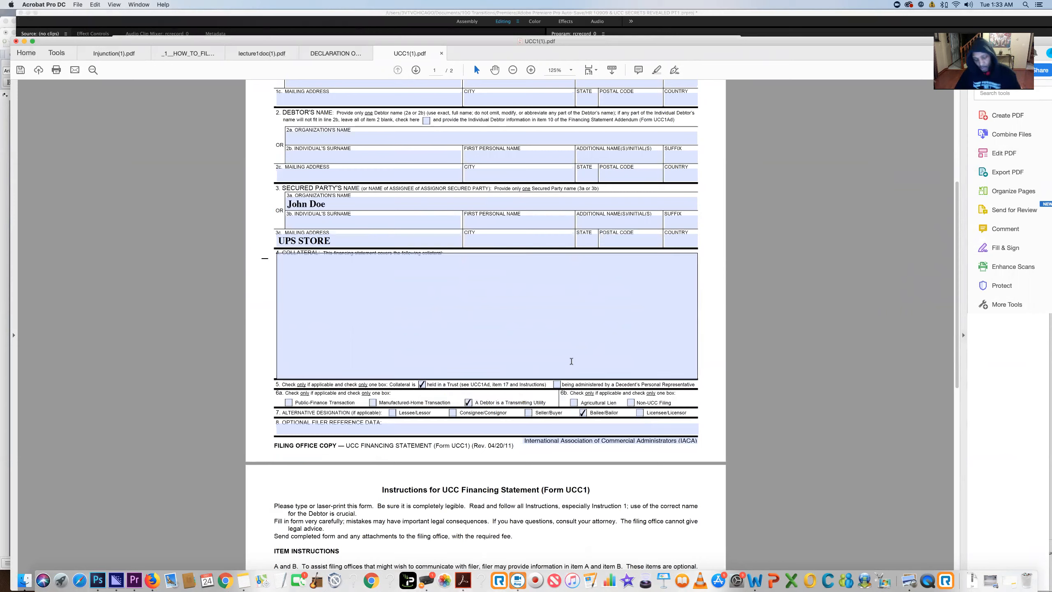
mouse_move(590, 376)
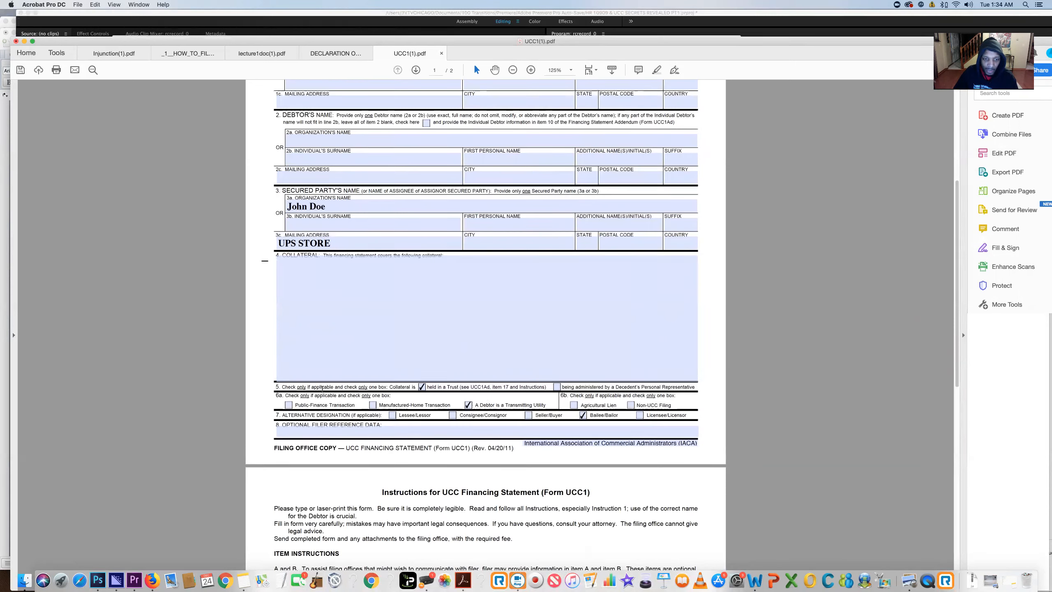
mouse_move(277, 398)
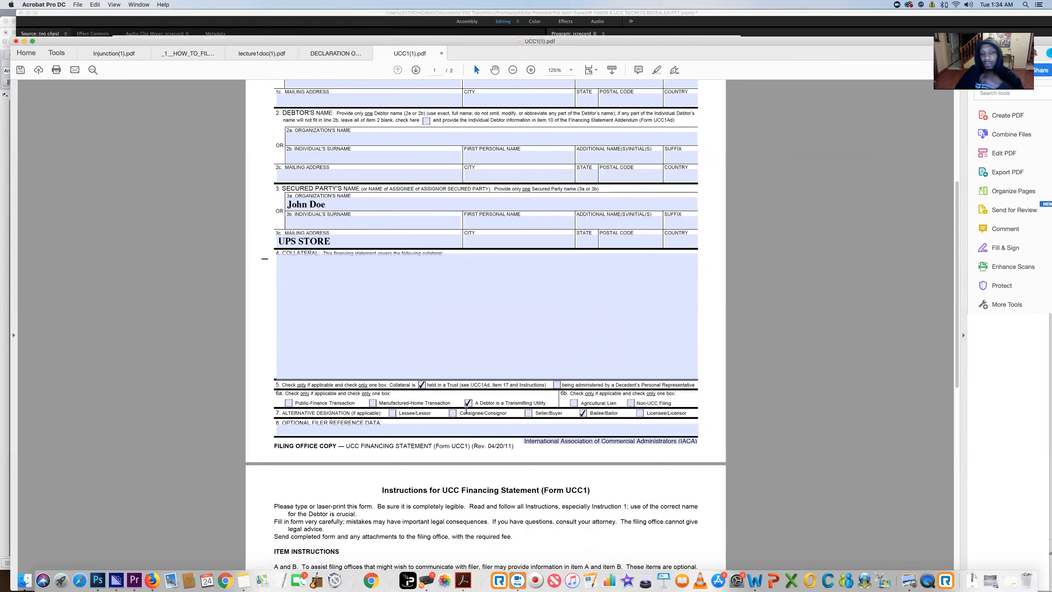
left_click(530, 423)
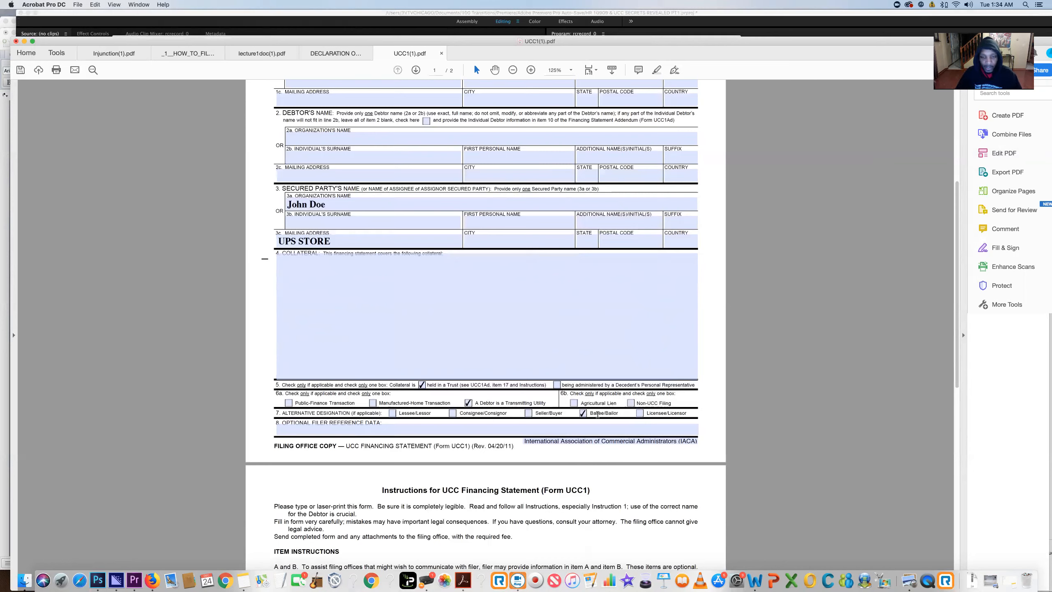
mouse_move(320, 408)
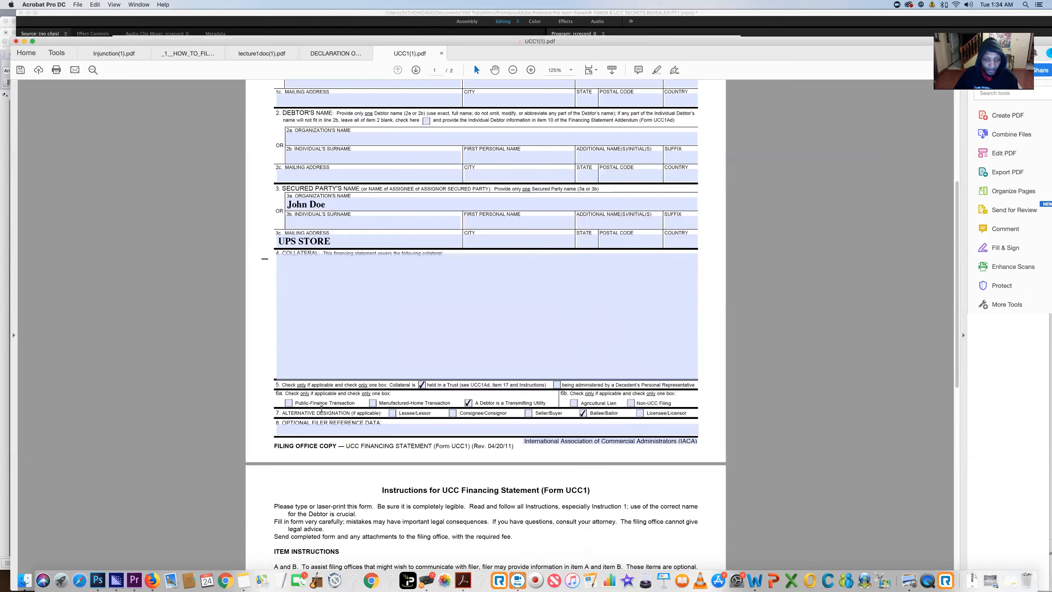
mouse_move(612, 465)
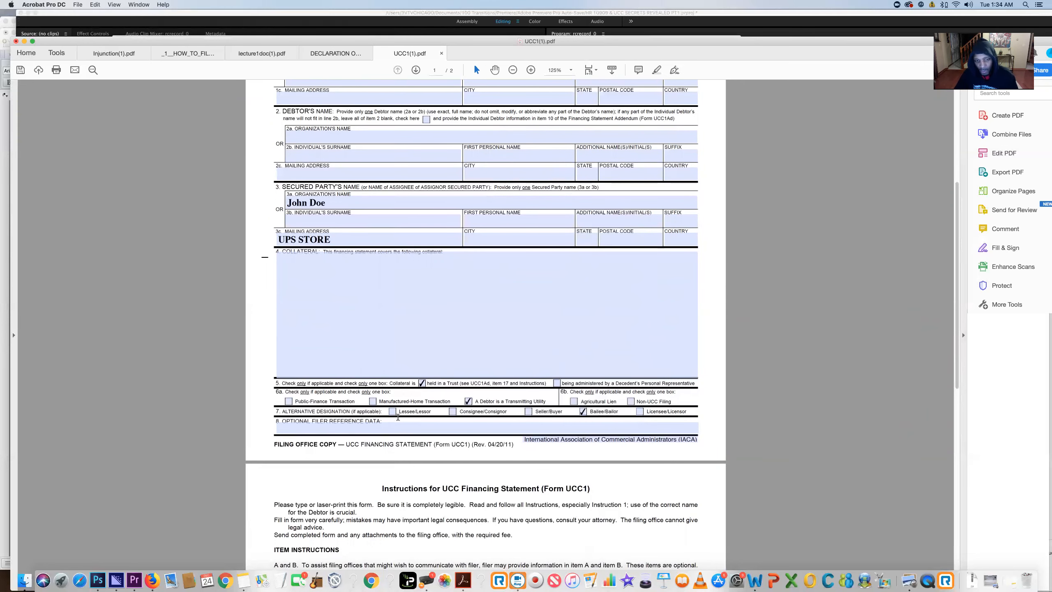
mouse_move(529, 418)
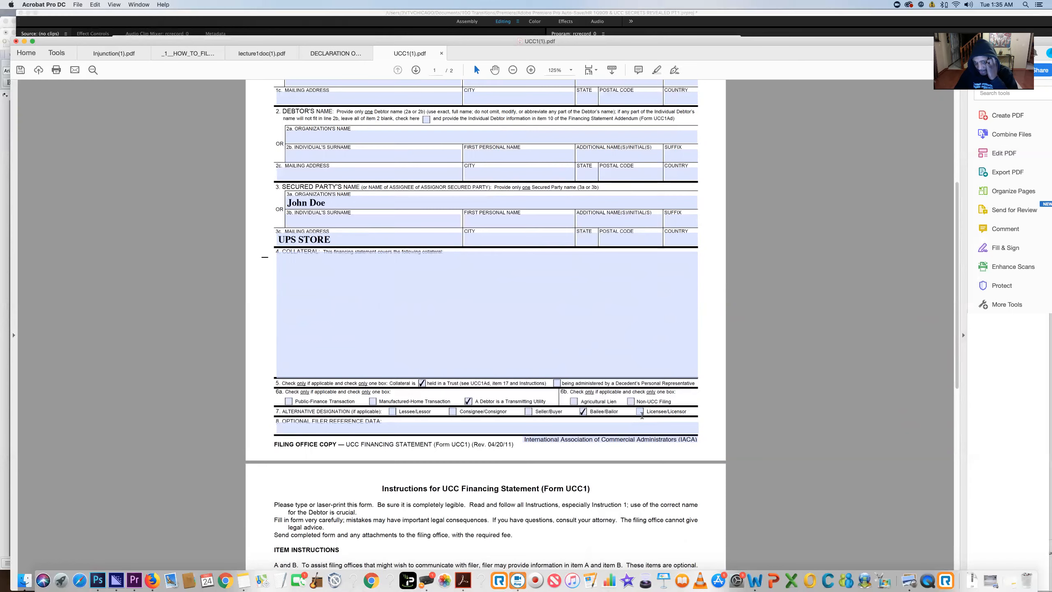
scroll("down", 3)
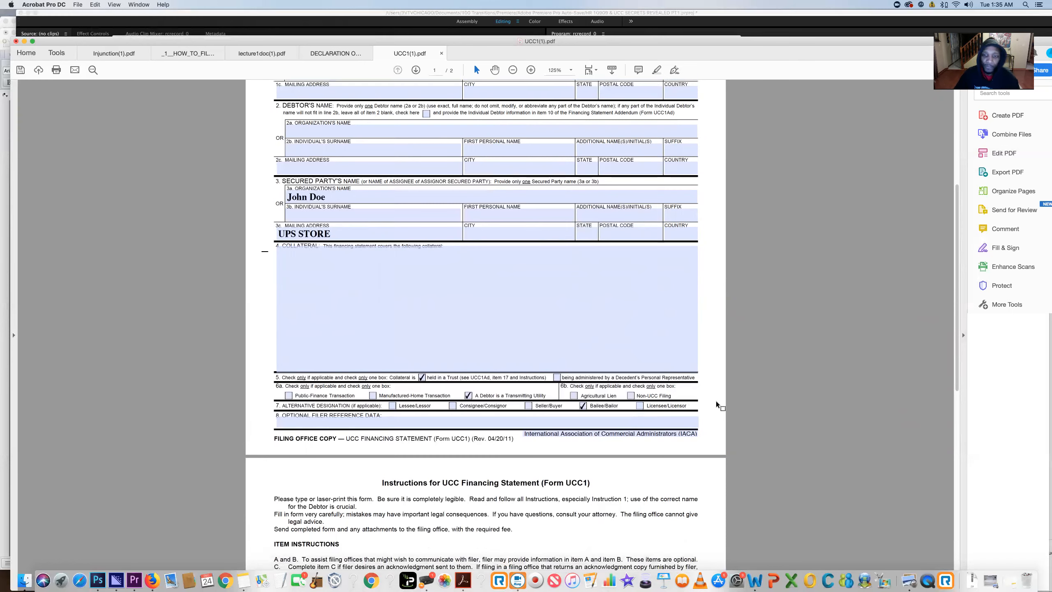
scroll("down", 3)
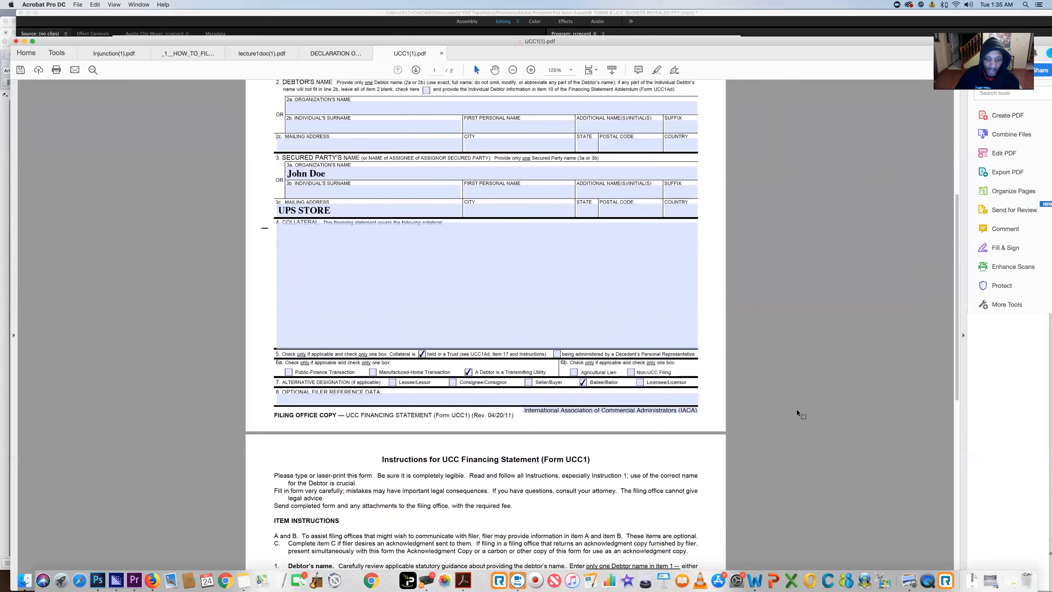
scroll("up", 3)
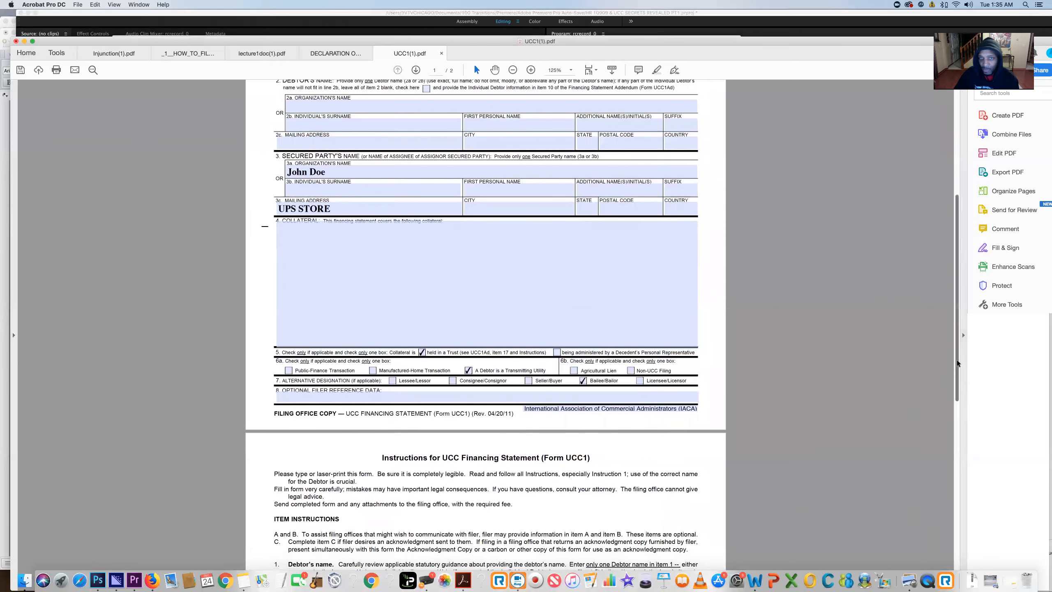
scroll("up", 3)
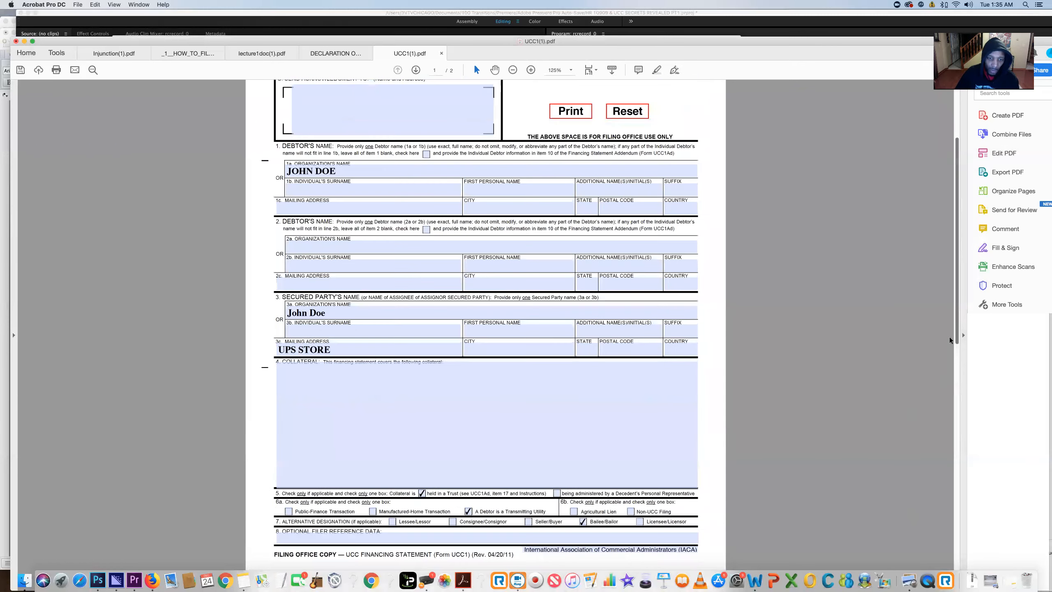
scroll("down", 3)
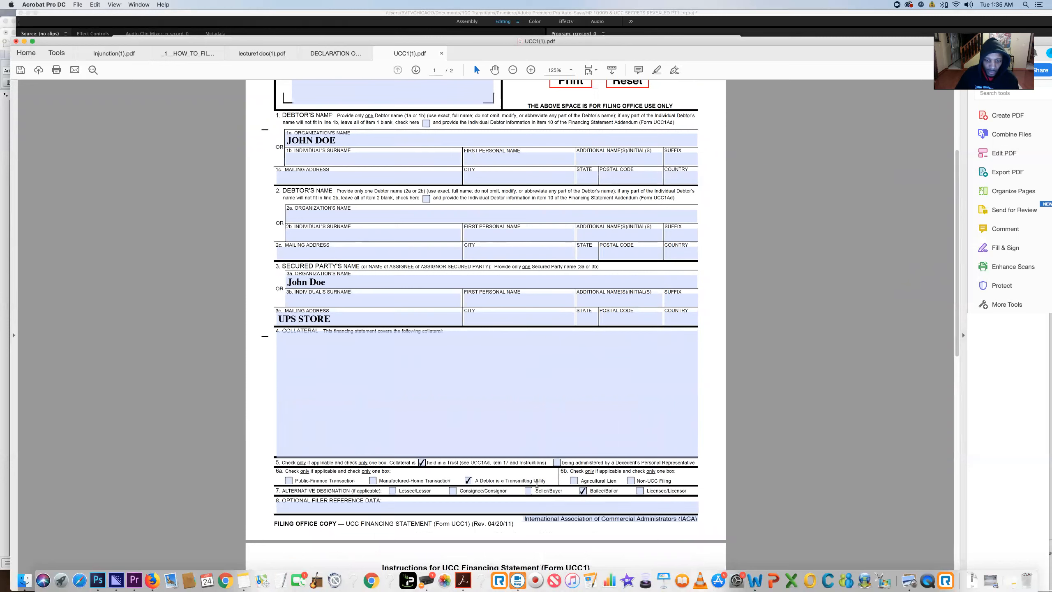
mouse_move(725, 217)
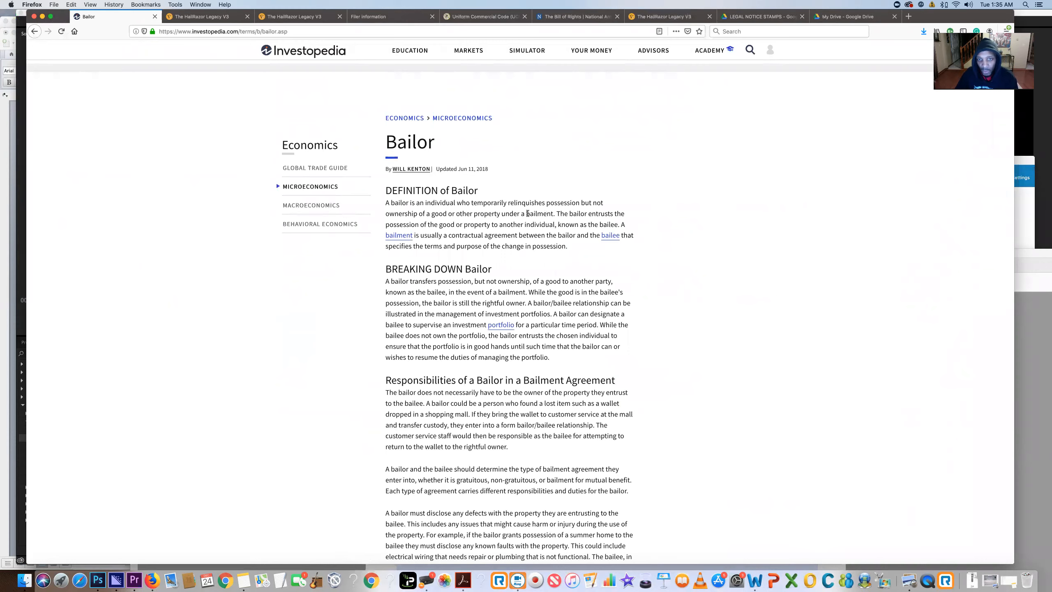
mouse_move(597, 205)
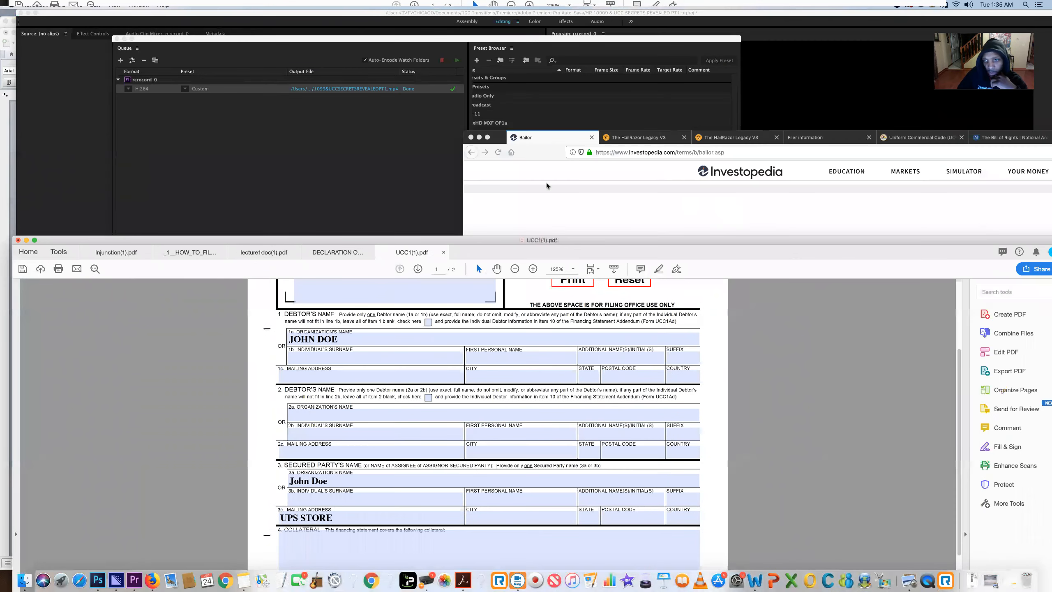
Bring the Firefox window with the Bailor article back to the front.
left_click(524, 137)
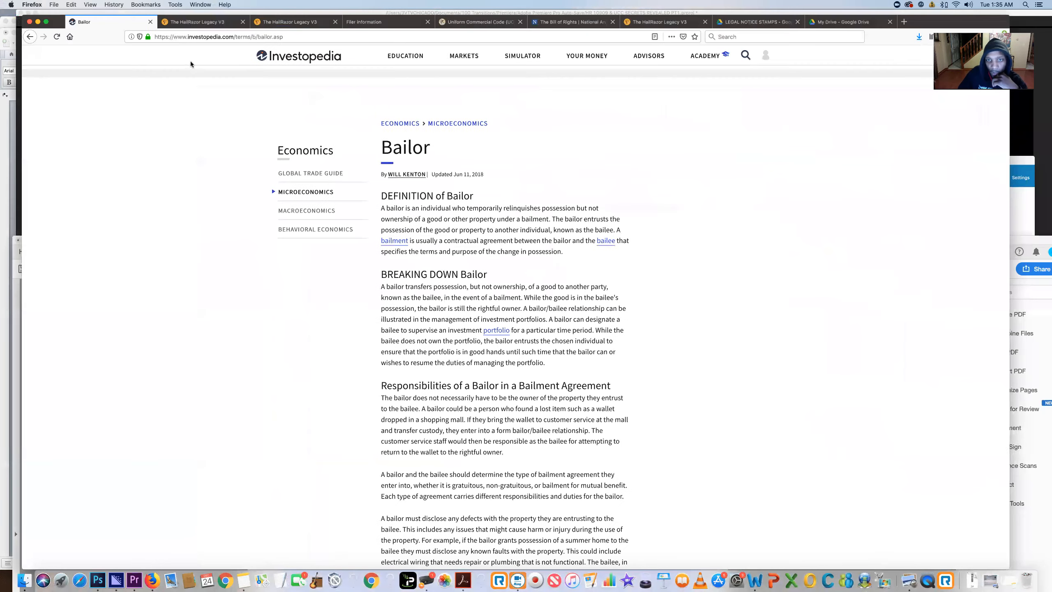
mouse_move(624, 227)
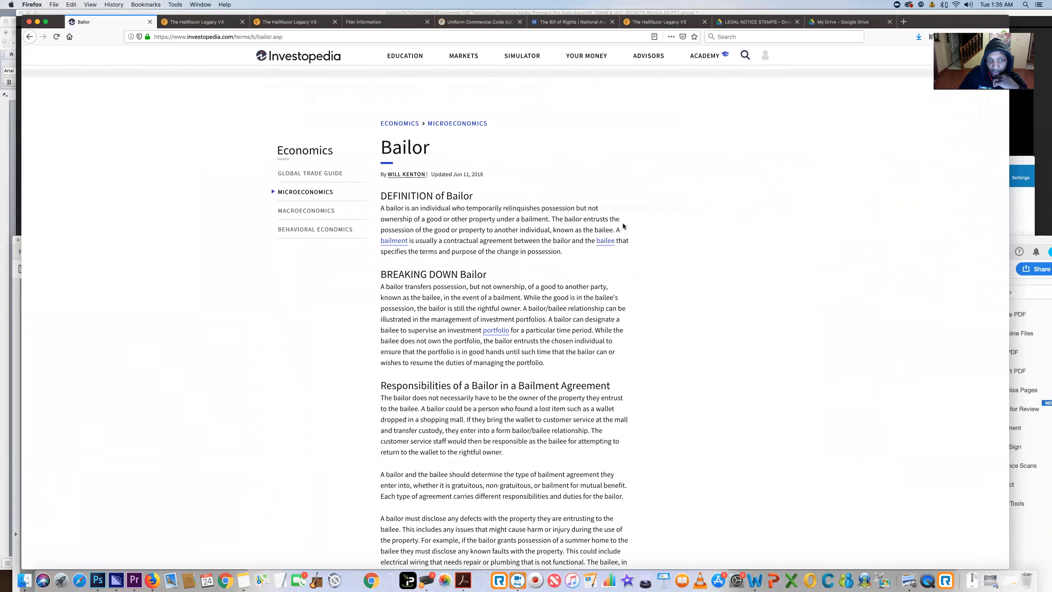
mouse_move(445, 235)
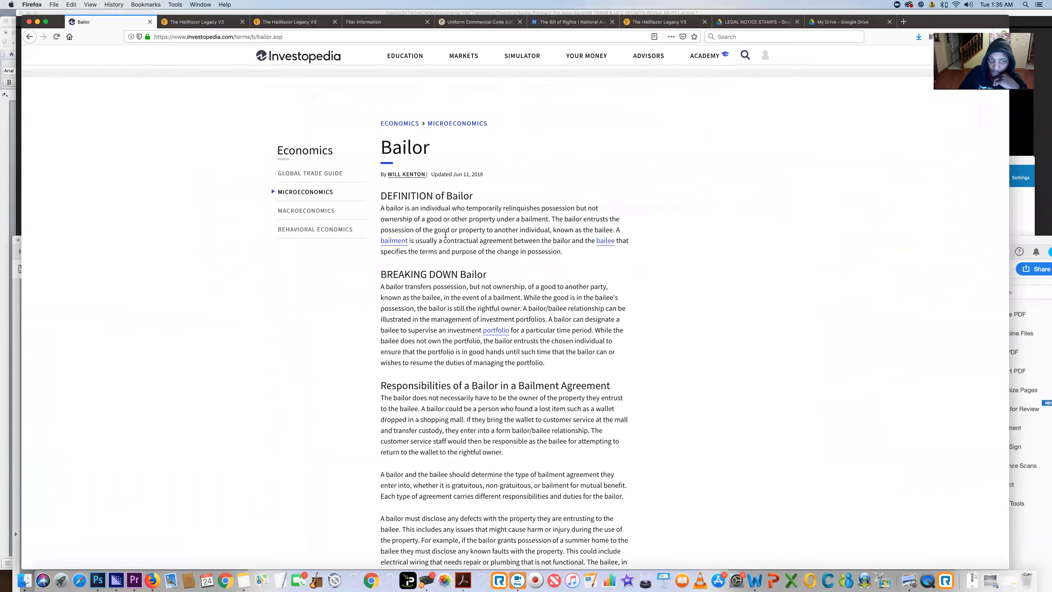
mouse_move(493, 238)
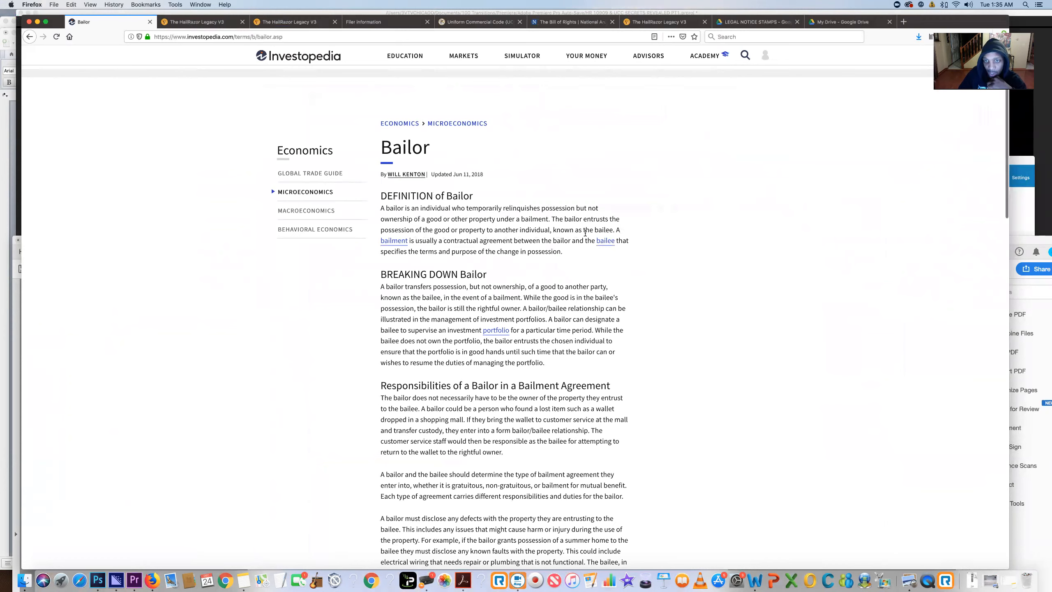
mouse_move(663, 236)
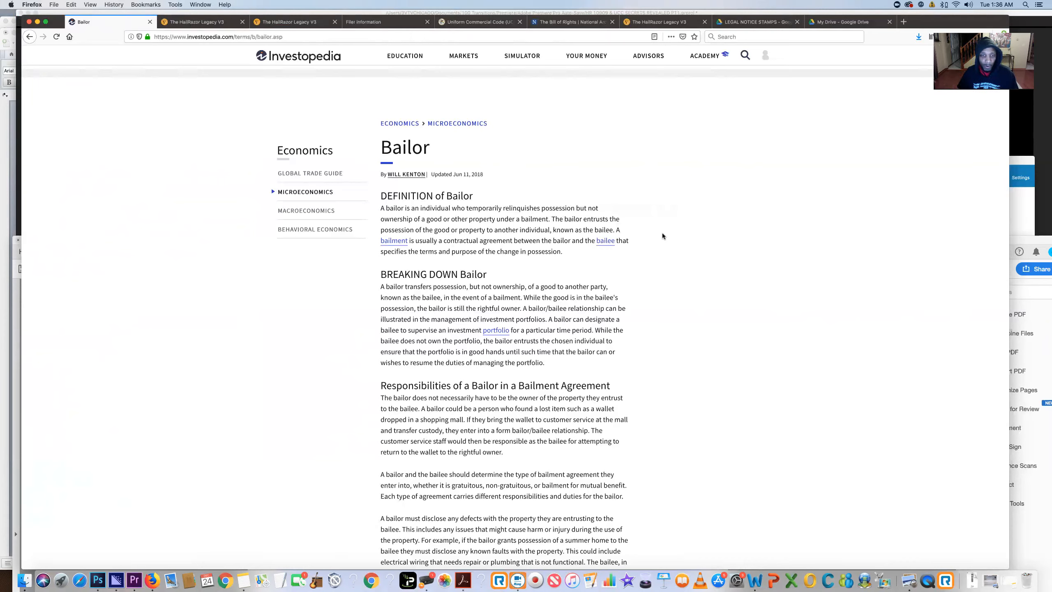
mouse_move(697, 240)
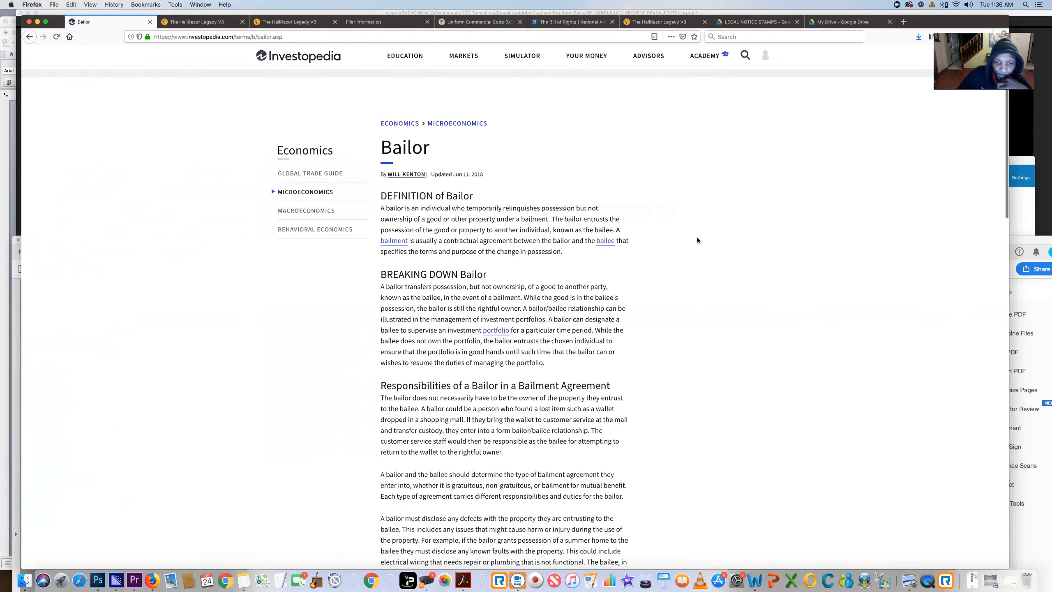
mouse_move(408, 88)
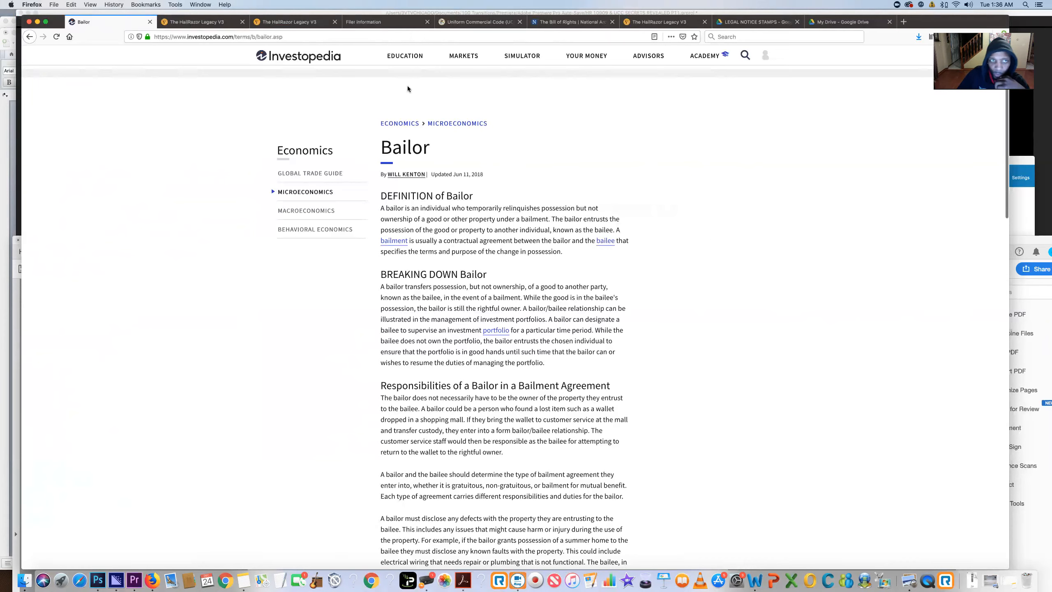
mouse_move(255, 112)
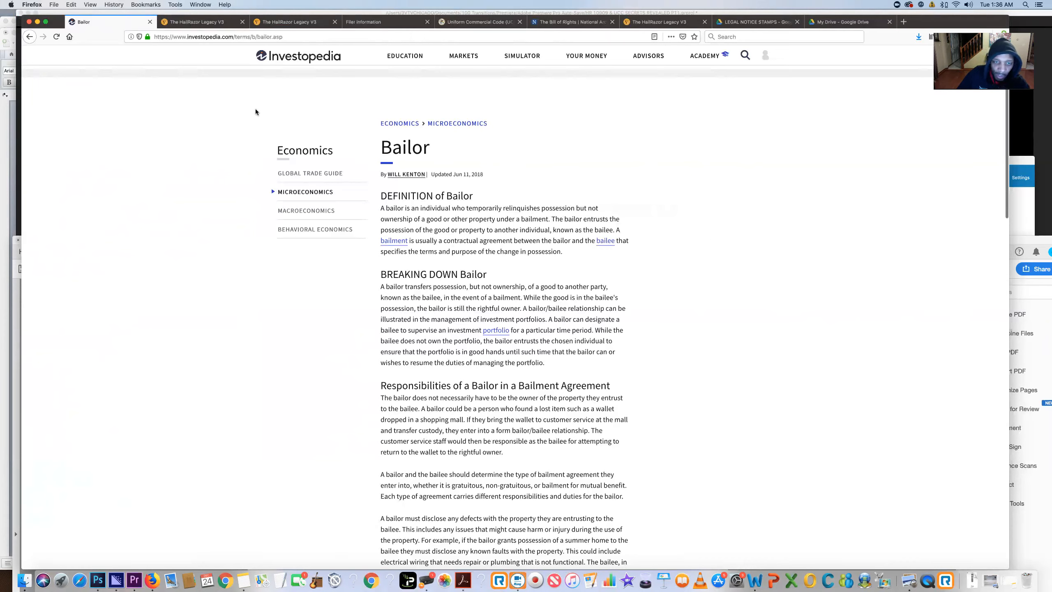
mouse_move(265, 92)
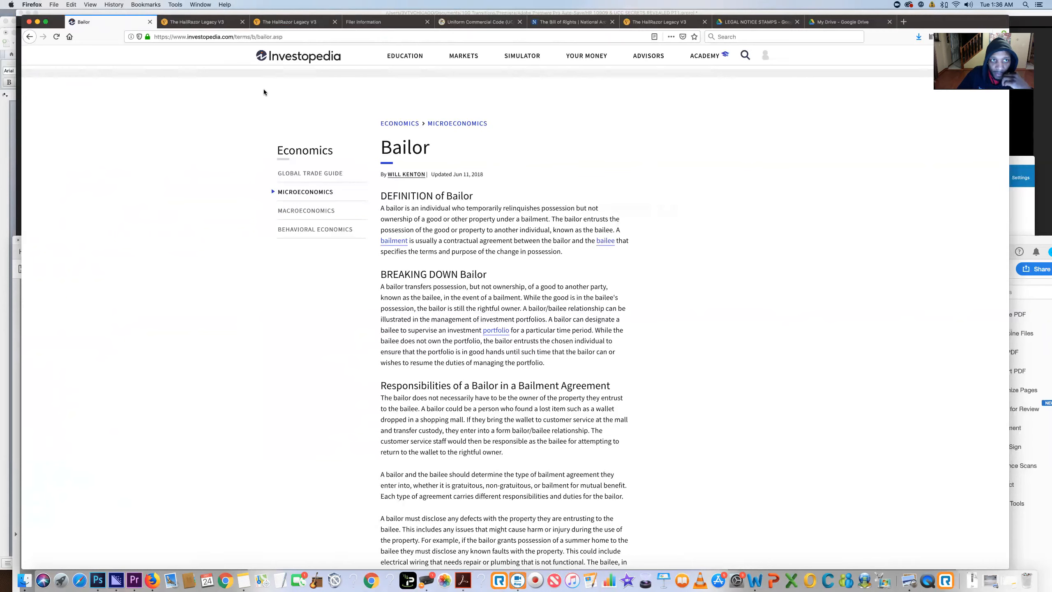
mouse_move(297, 78)
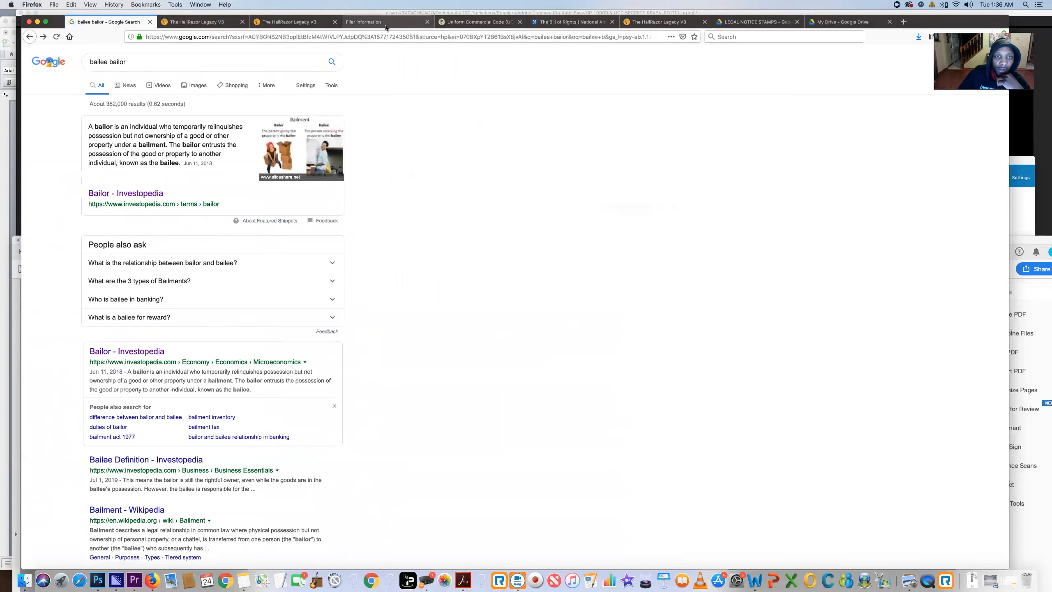
mouse_move(382, 22)
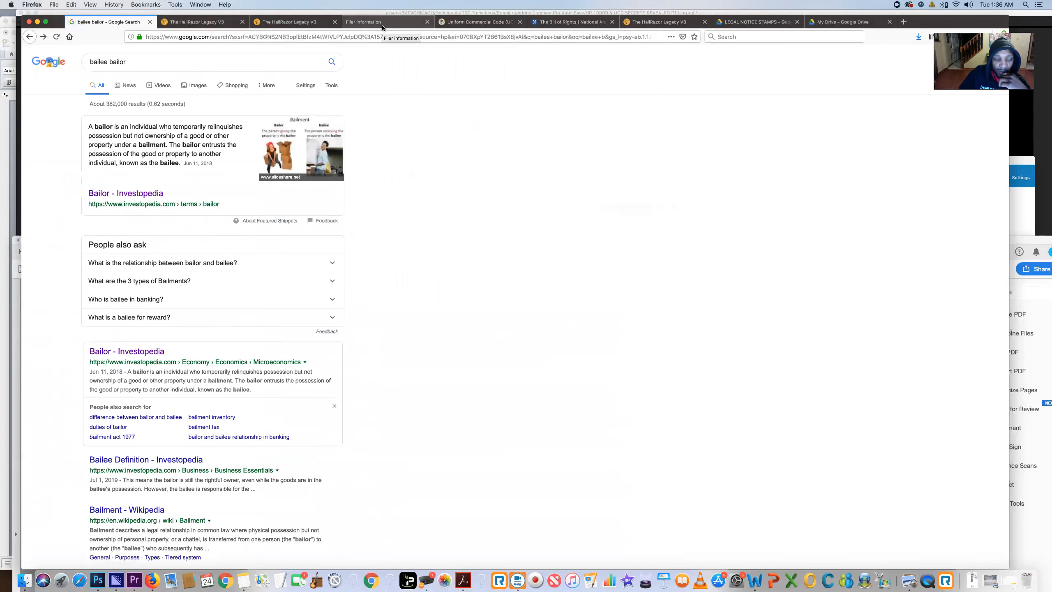
Switch to the Washington UCC file-and-search page and scroll to its top.
left_click(362, 21)
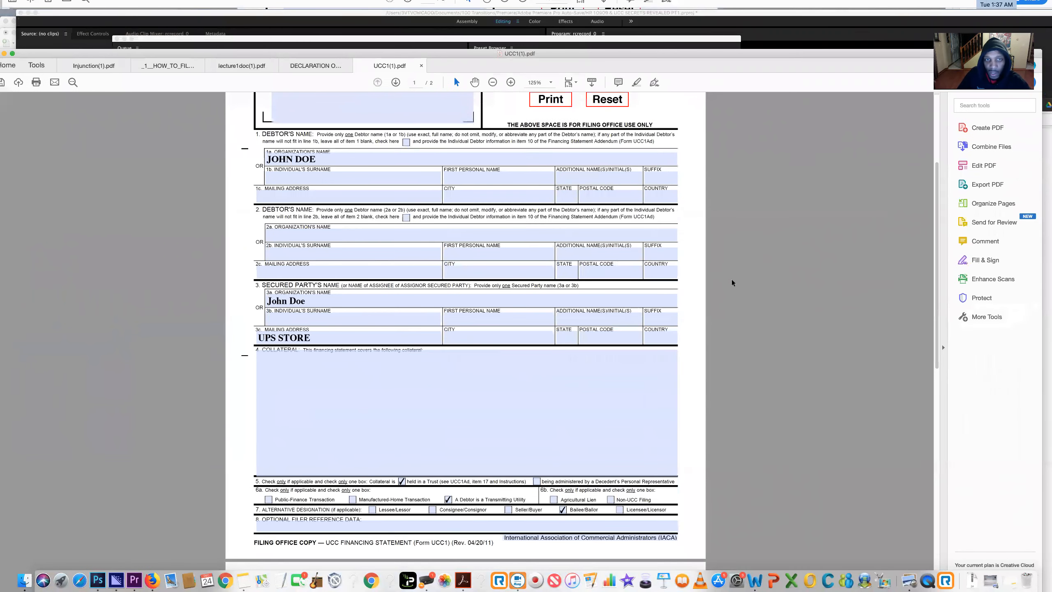
scroll("up", 3)
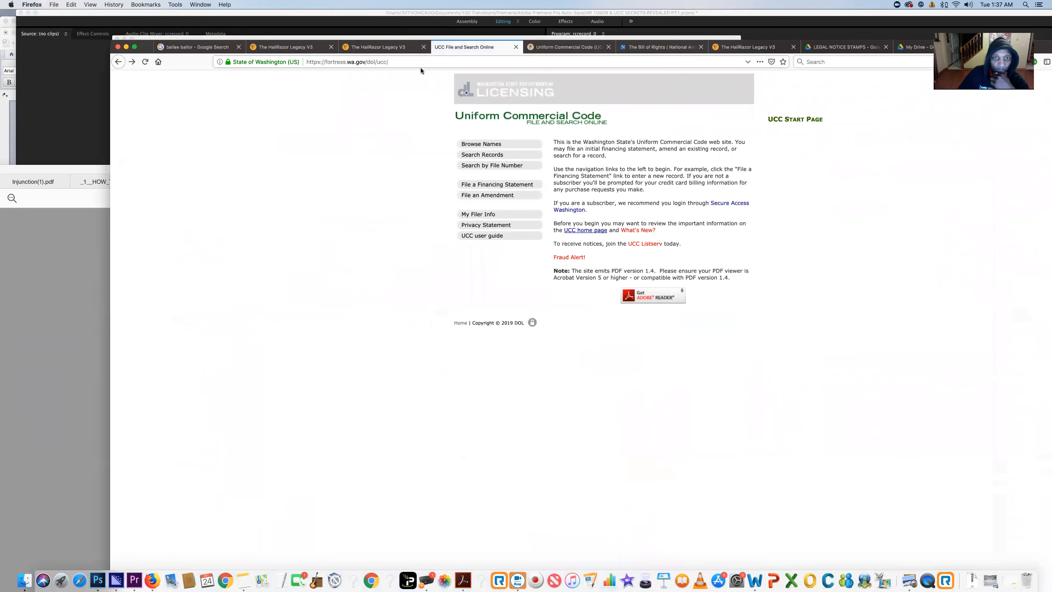
mouse_move(602, 118)
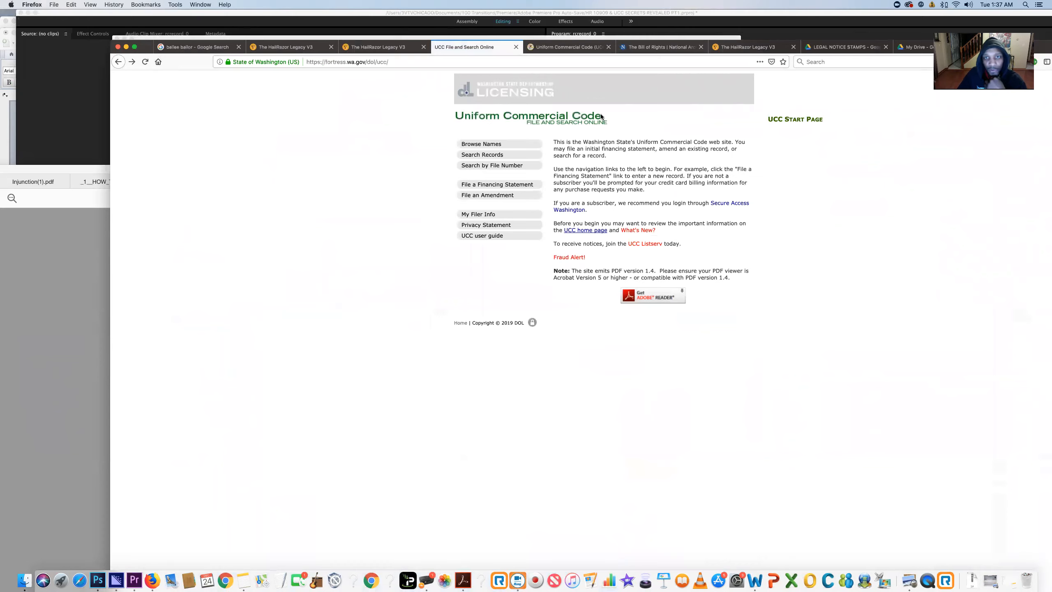
mouse_move(535, 207)
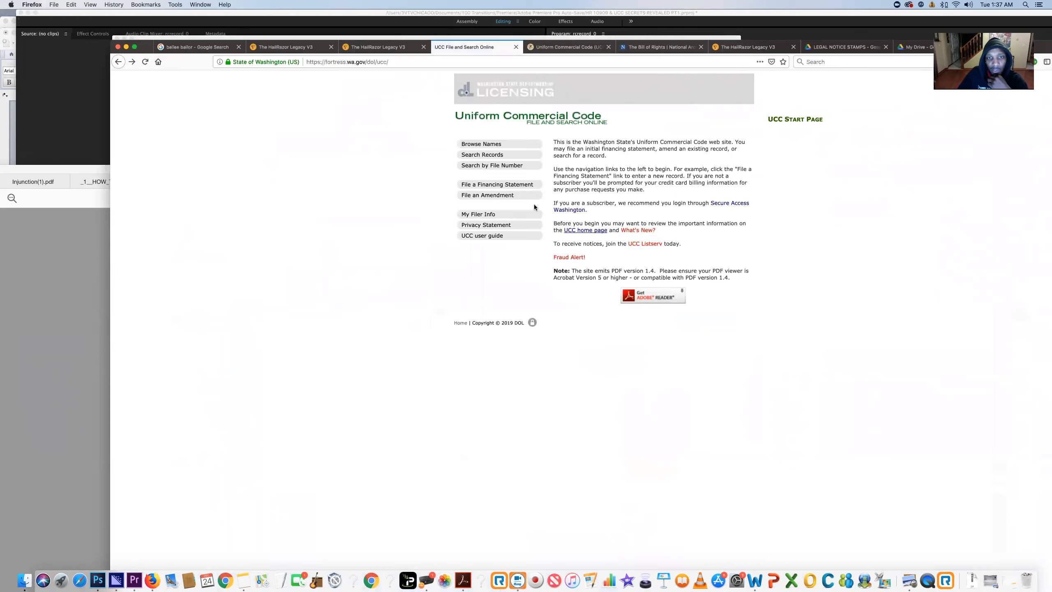
Go to the My Filer Info form from the UCC start page.
left_click(478, 214)
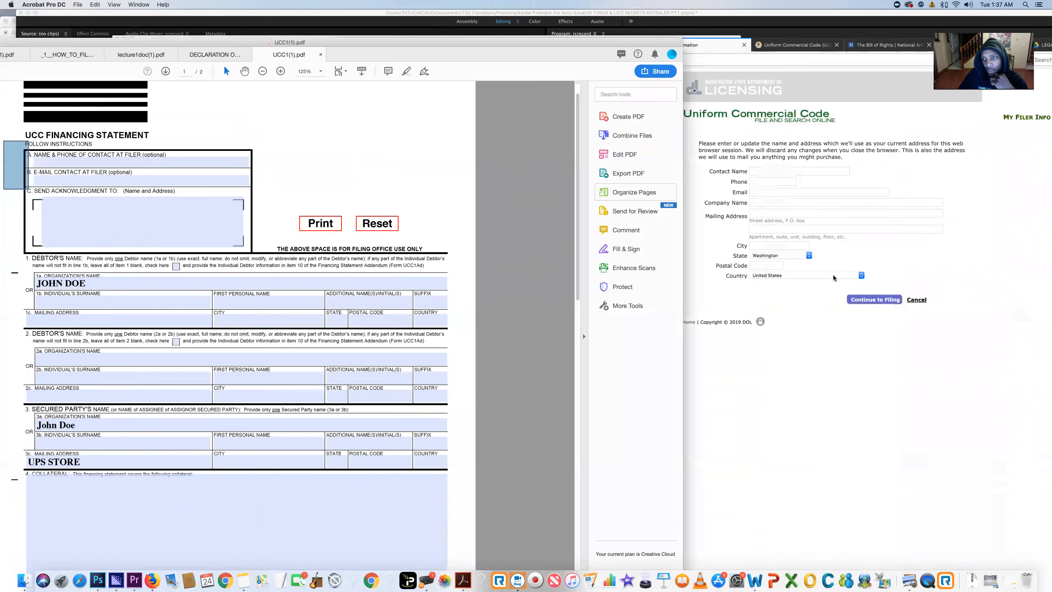
mouse_move(262, 233)
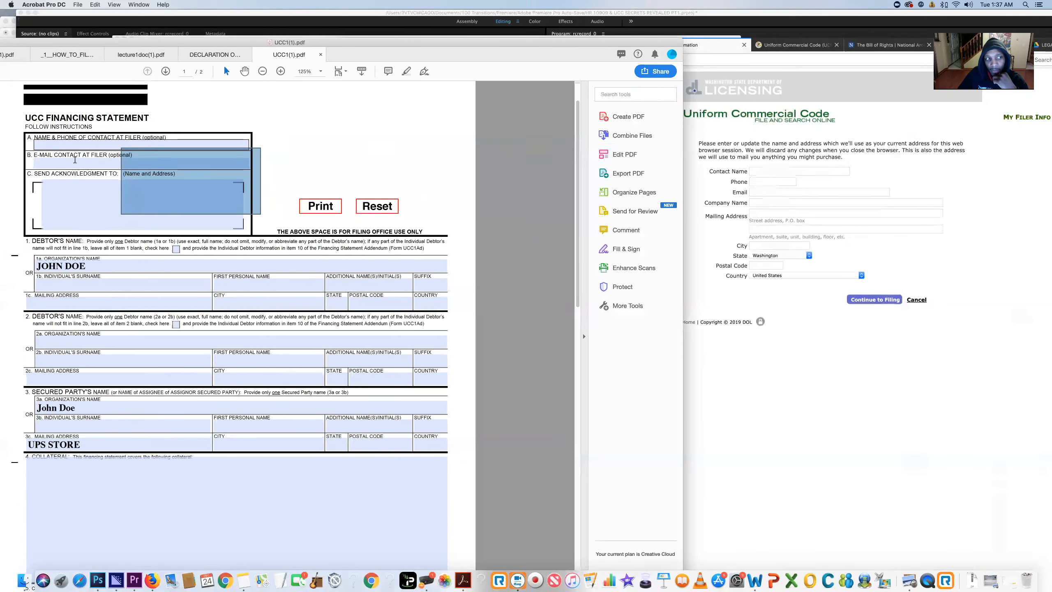
scroll("down", 3)
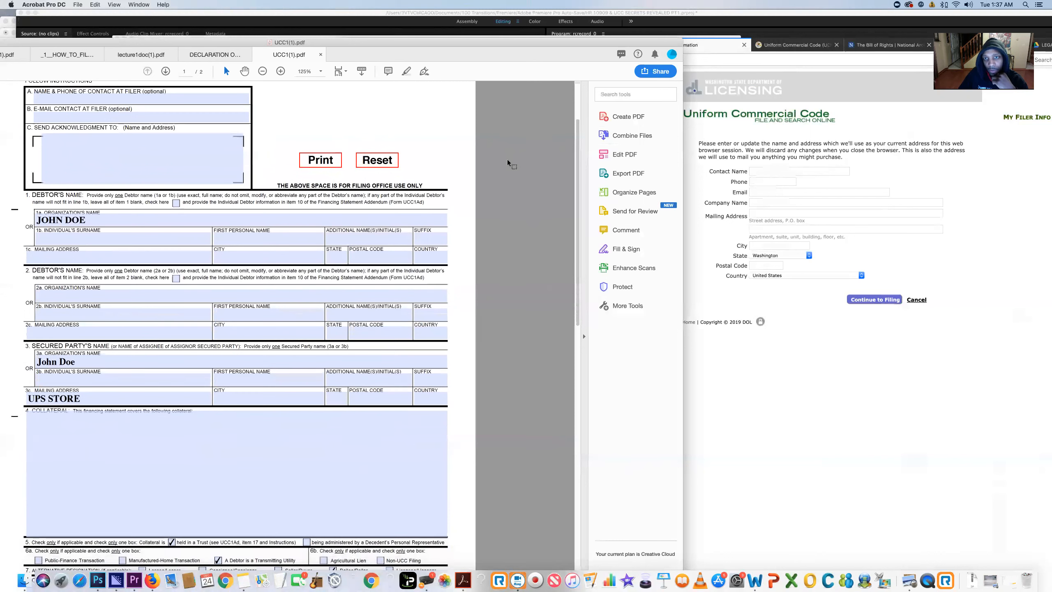
mouse_move(774, 196)
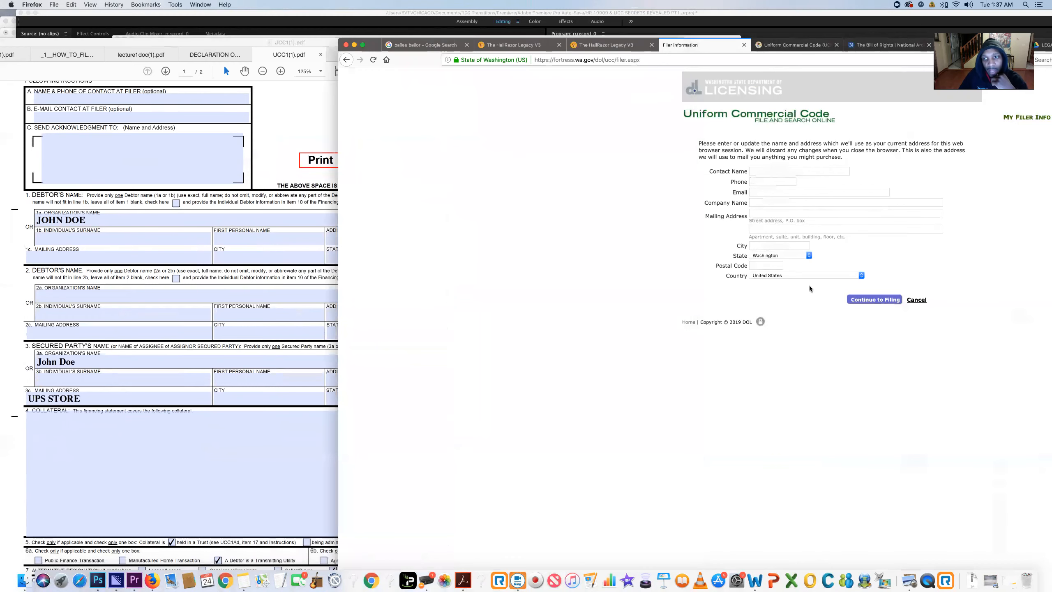
mouse_move(49, 140)
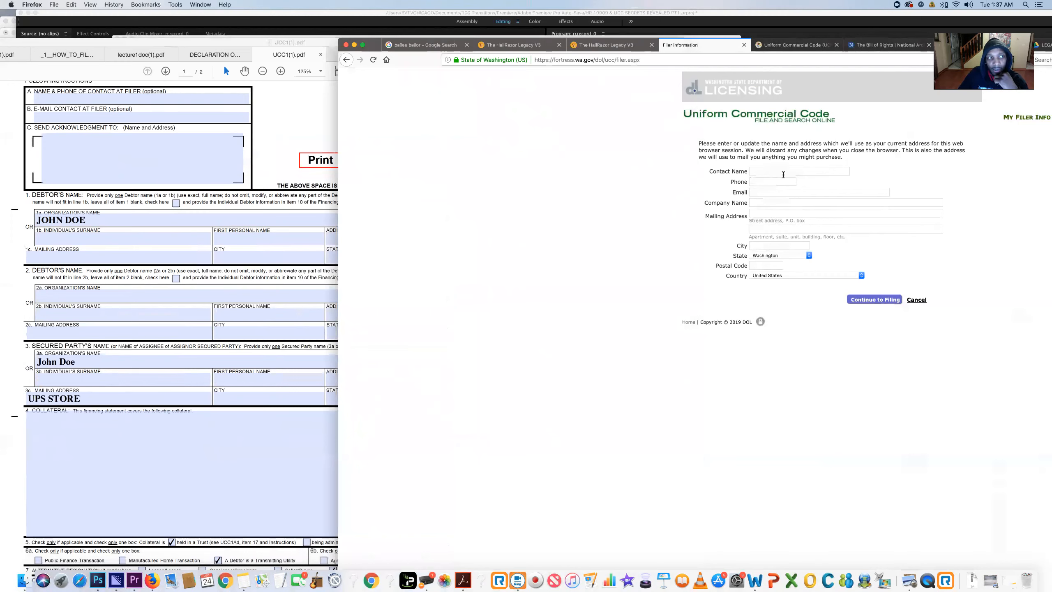
mouse_move(798, 173)
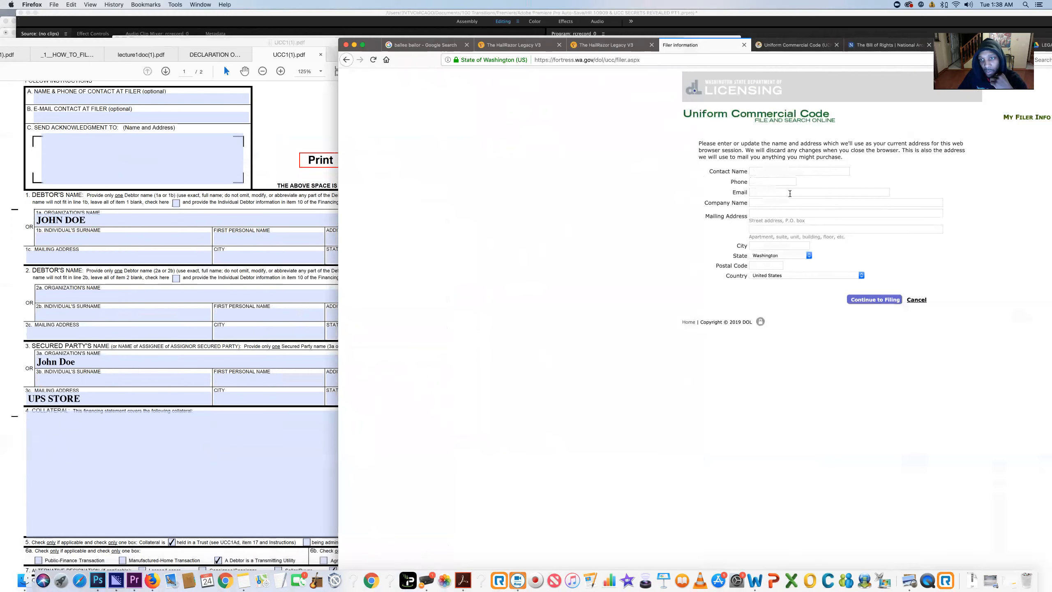
mouse_move(273, 156)
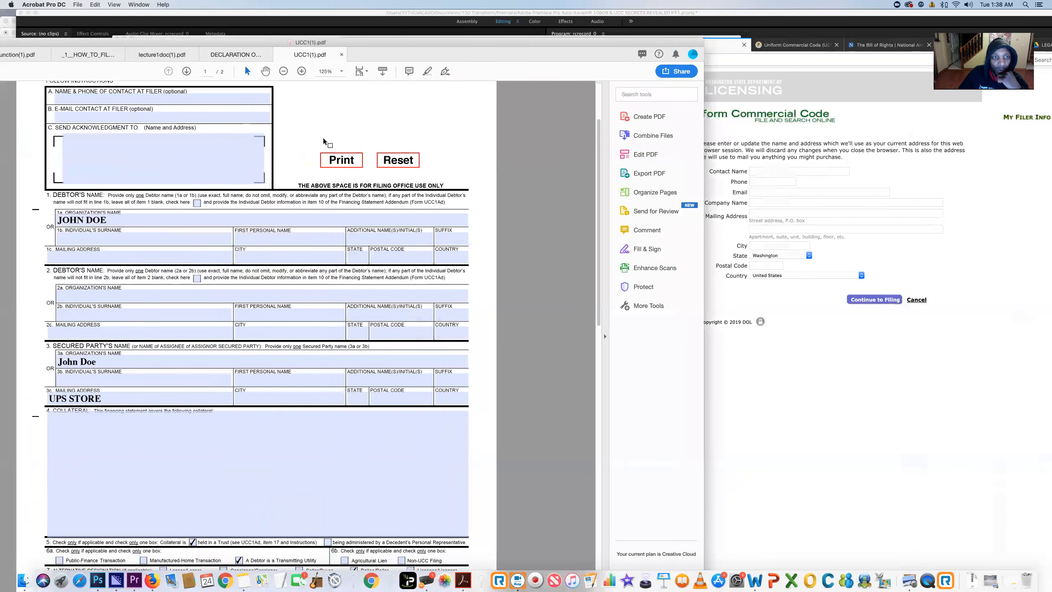
mouse_move(24, 136)
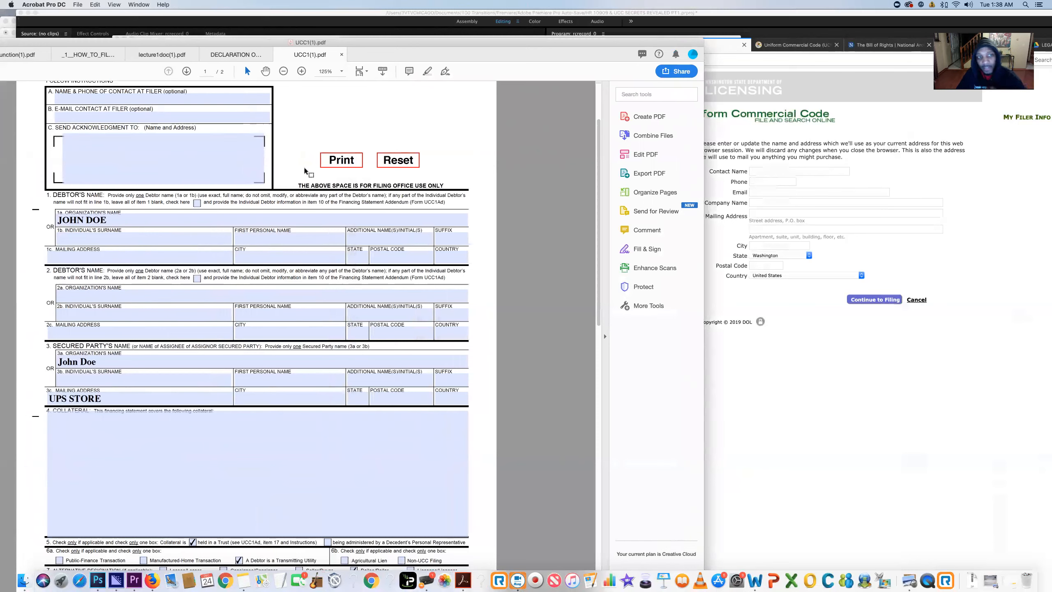
mouse_move(795, 342)
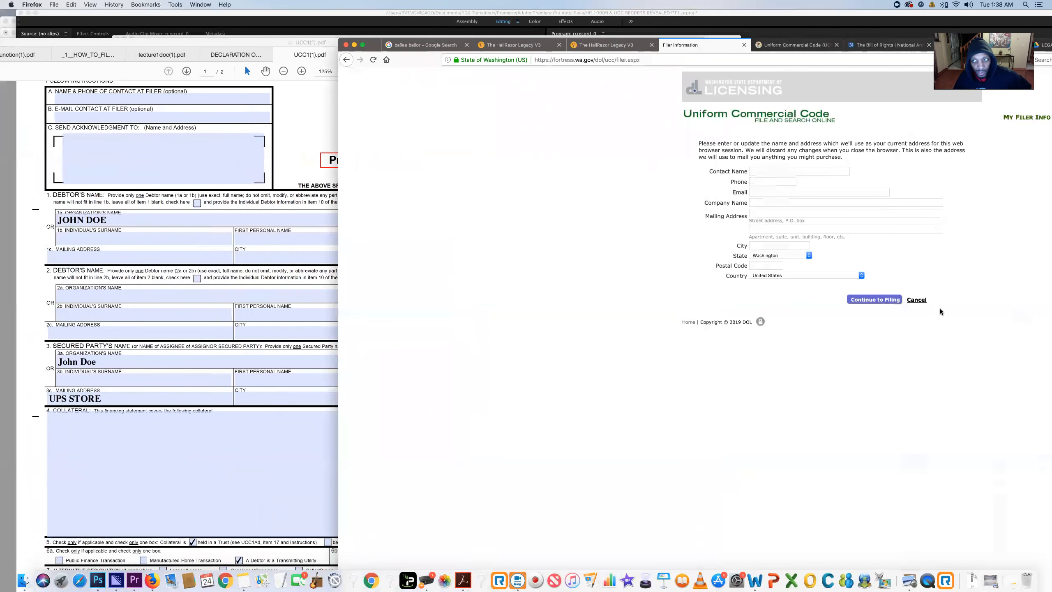
Continue to the record-submission form and review it down to the filing controls.
left_click(874, 300)
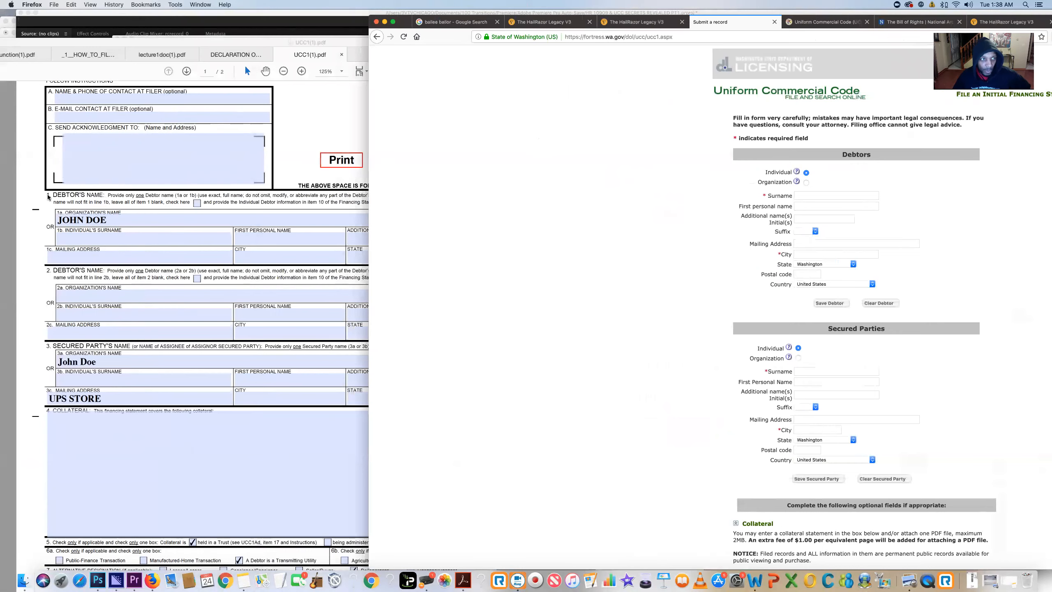
mouse_move(101, 369)
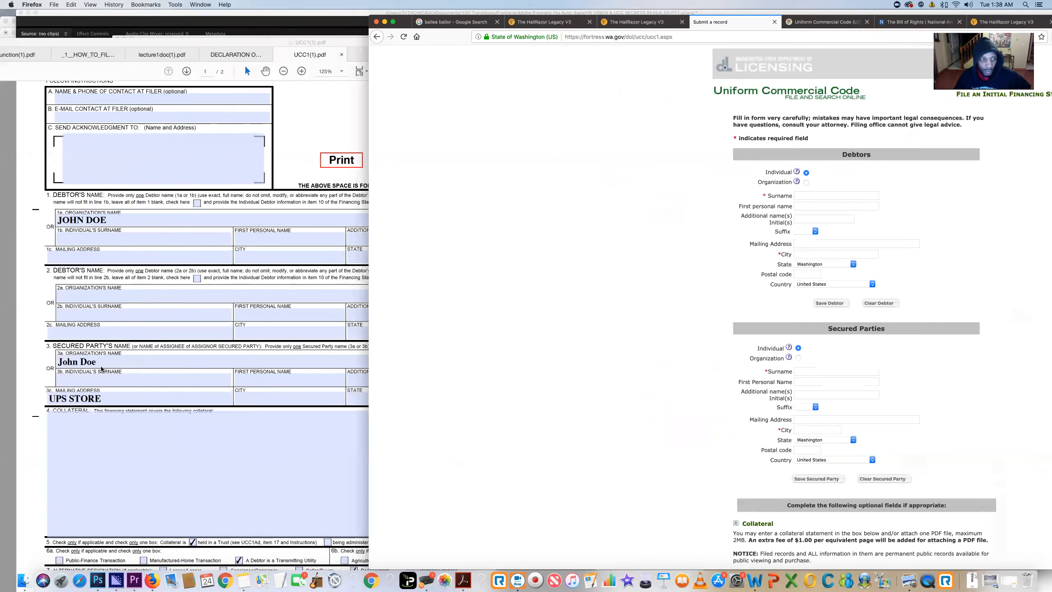
mouse_move(860, 392)
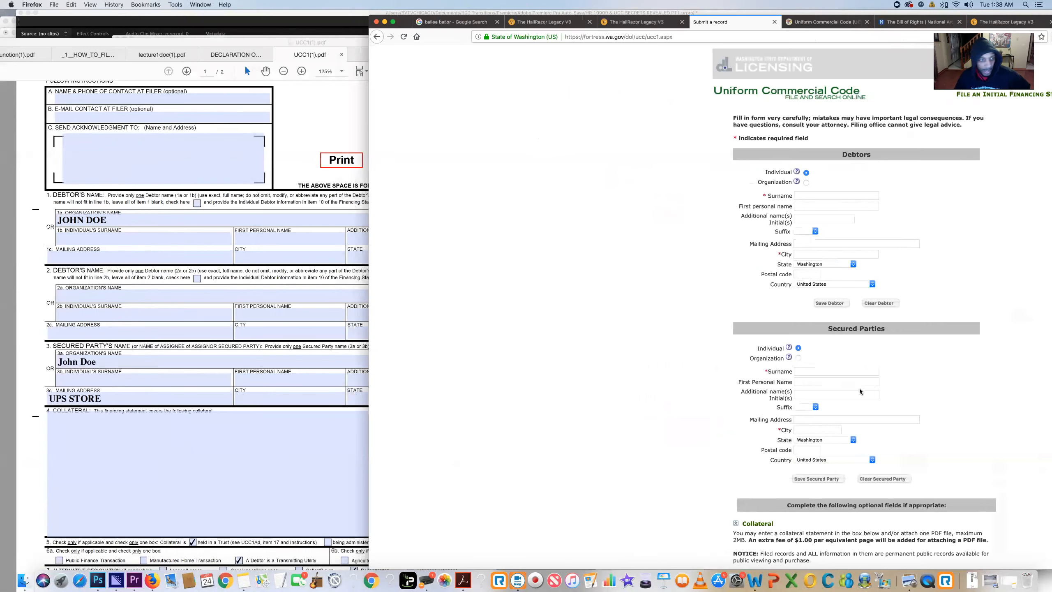
mouse_move(68, 386)
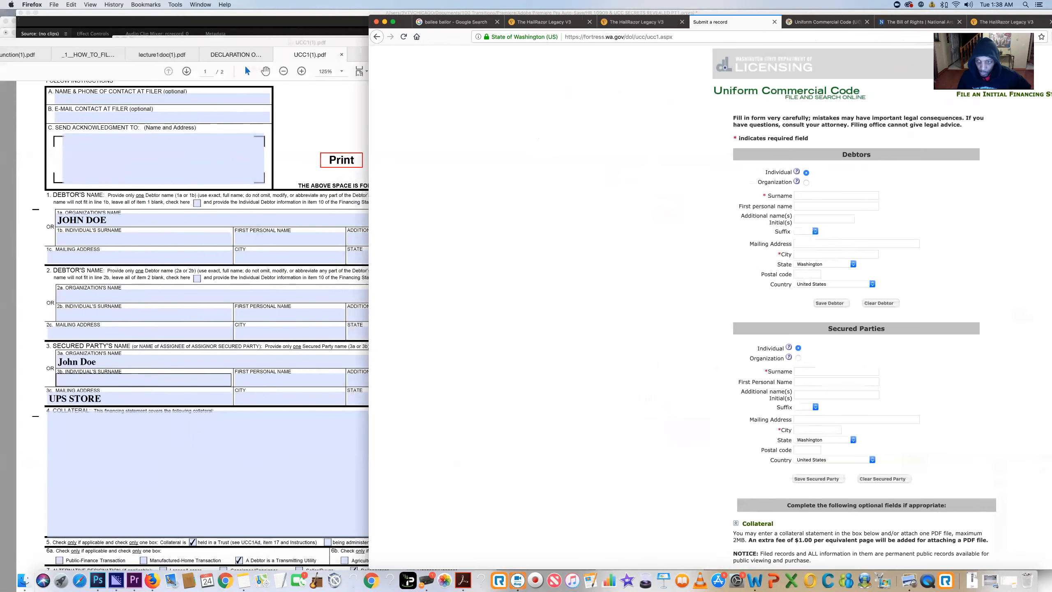
scroll("down", 3)
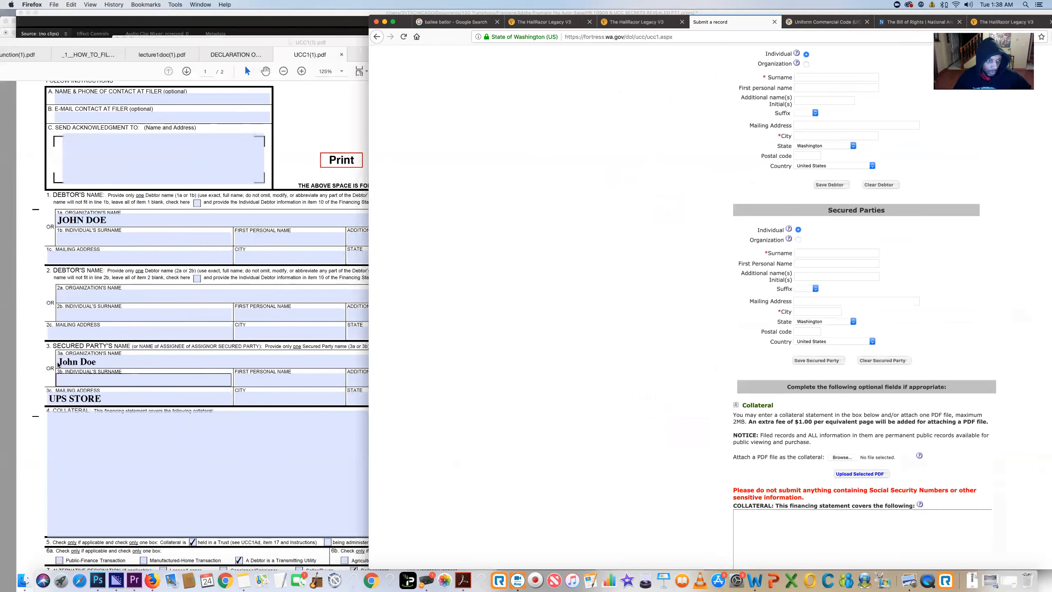
scroll("down", 3)
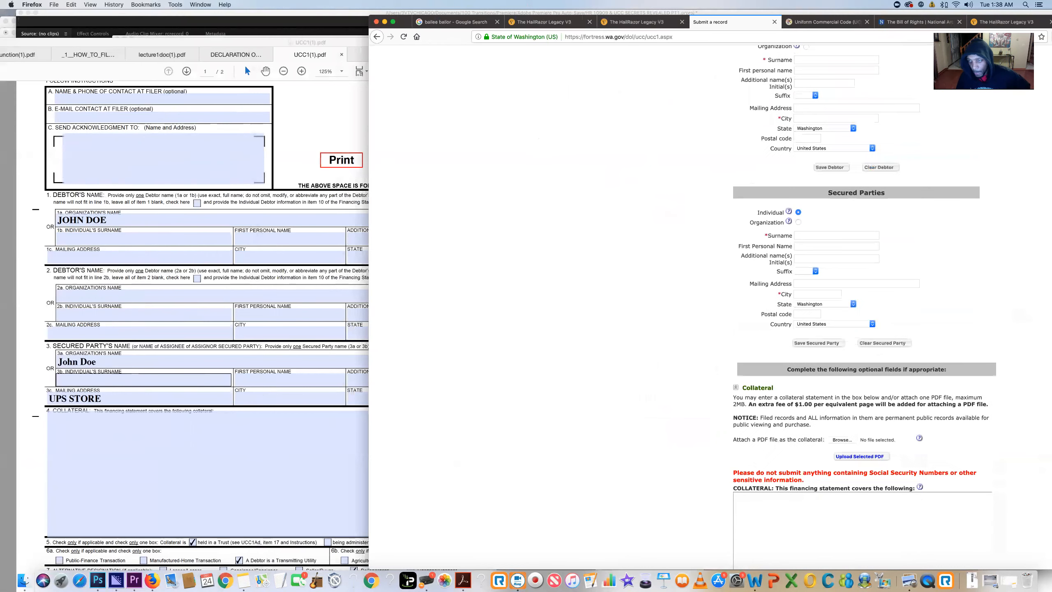
scroll("down", 3)
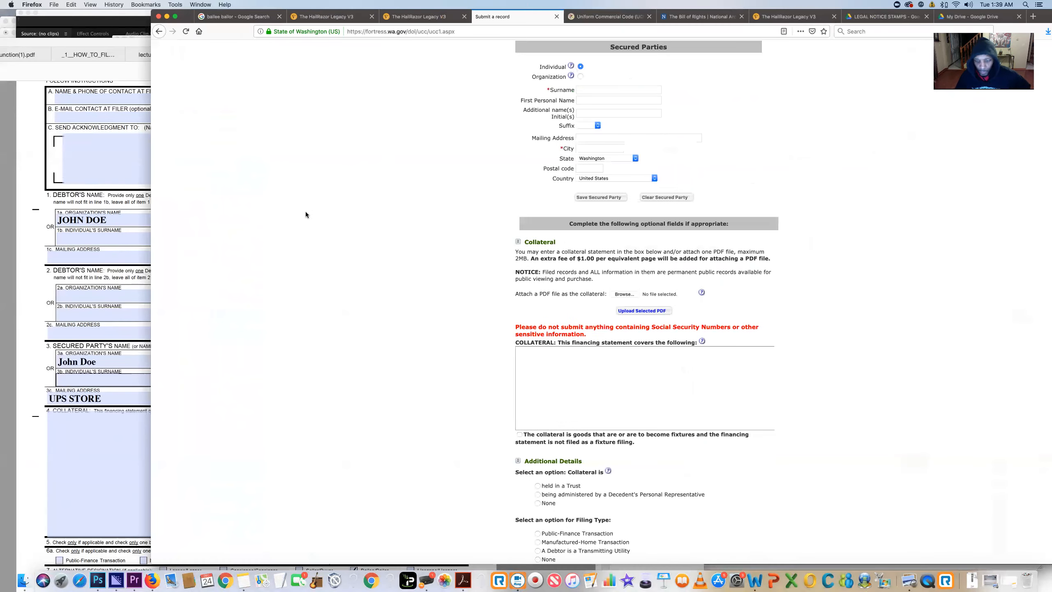
scroll("down", 3)
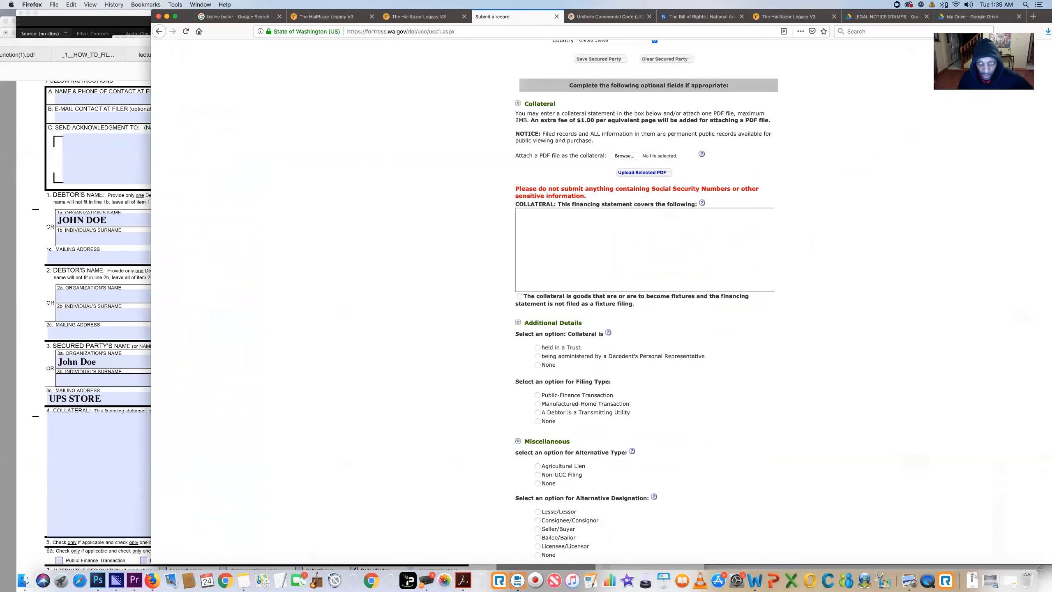
scroll("down", 3)
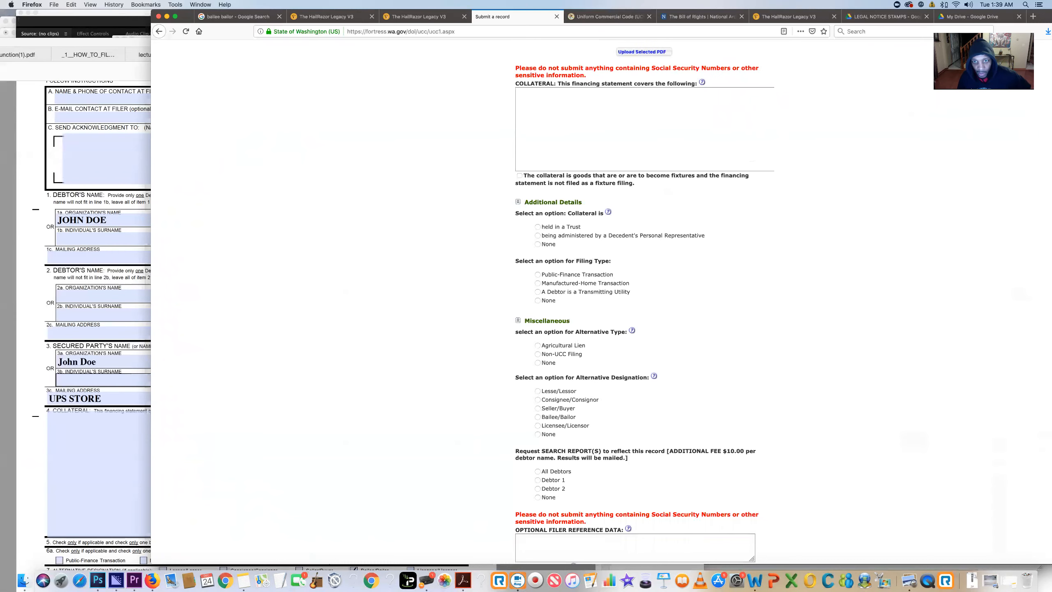
scroll("down", 3)
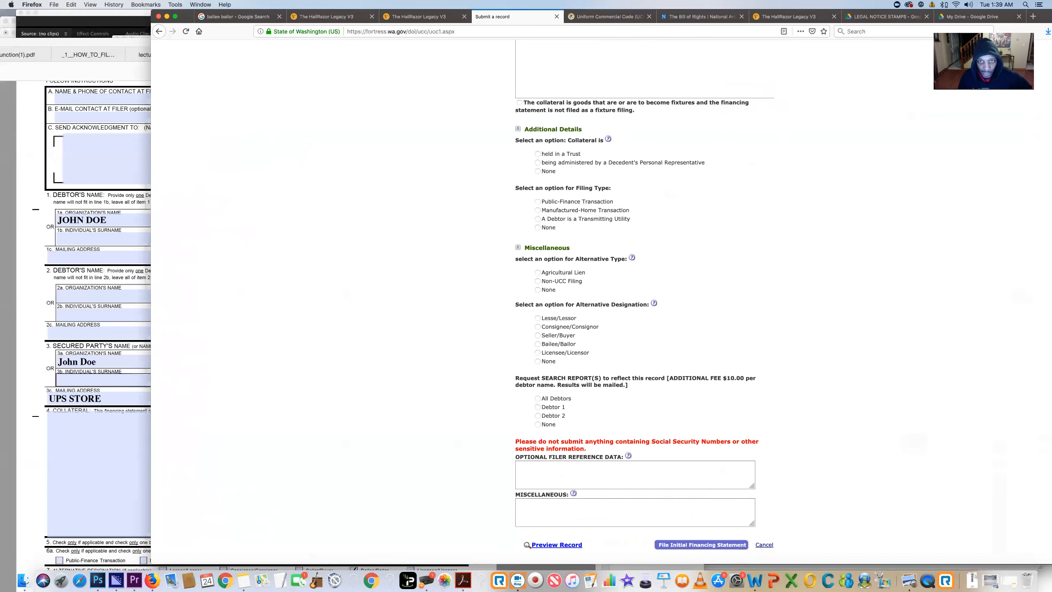
scroll("up", 3)
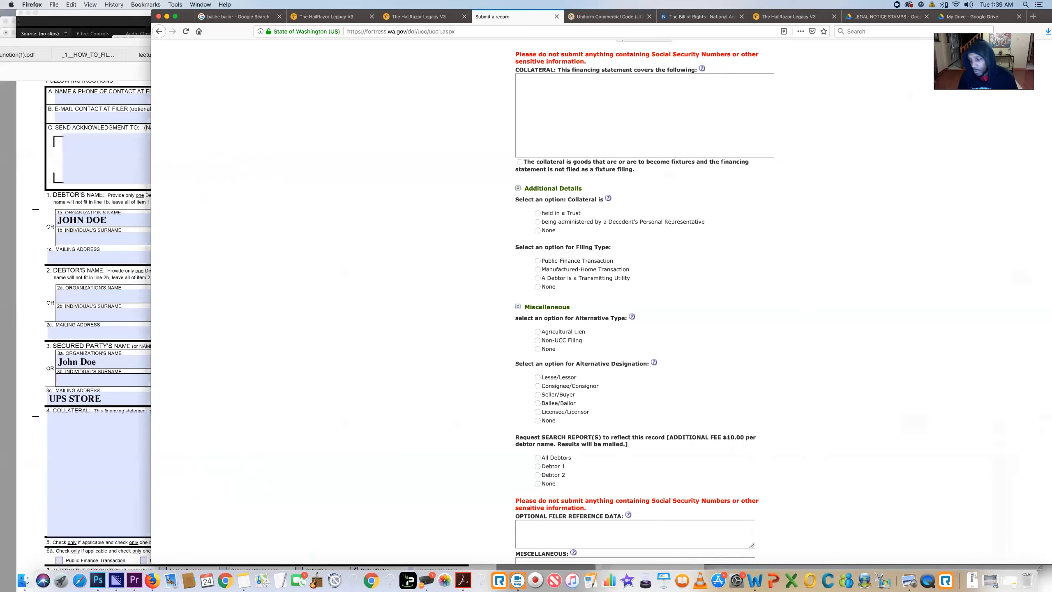
mouse_move(373, 155)
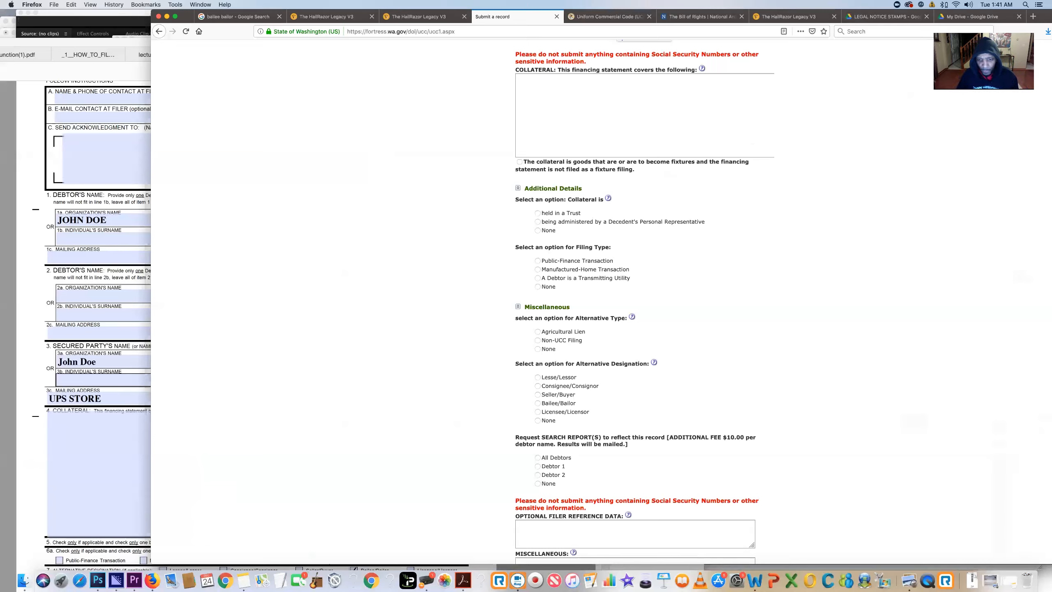
scroll("down", 3)
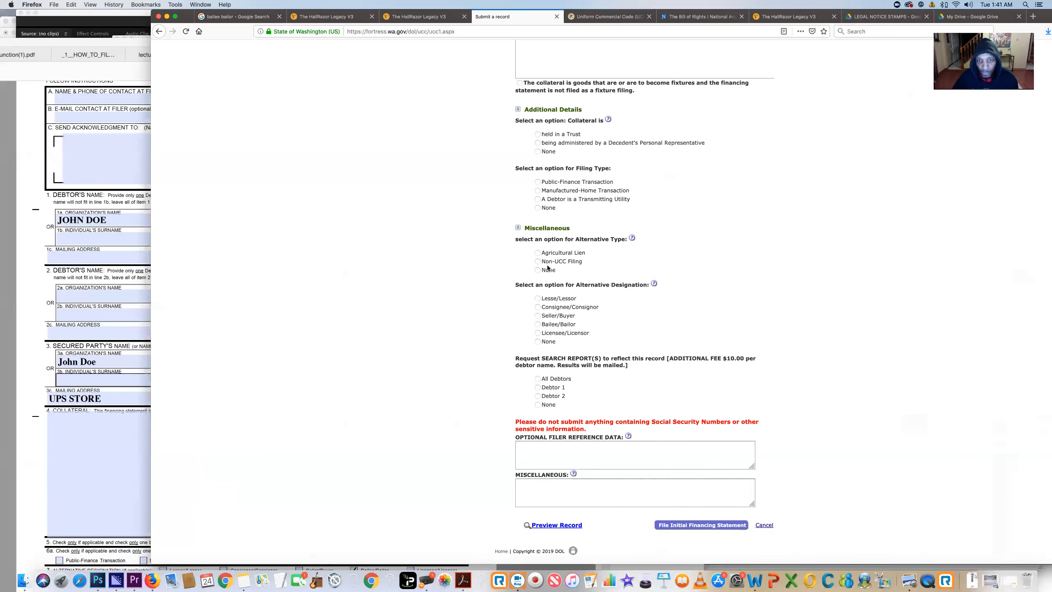
Choose Bailee/Bailor as the alternative designation and None for search reports.
left_click(537, 270)
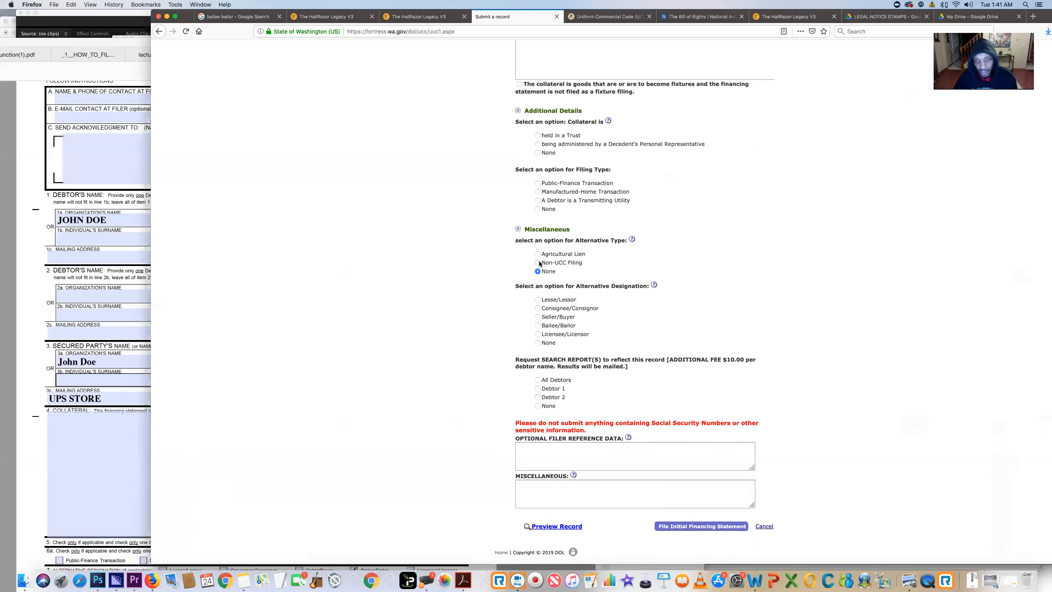
mouse_move(528, 275)
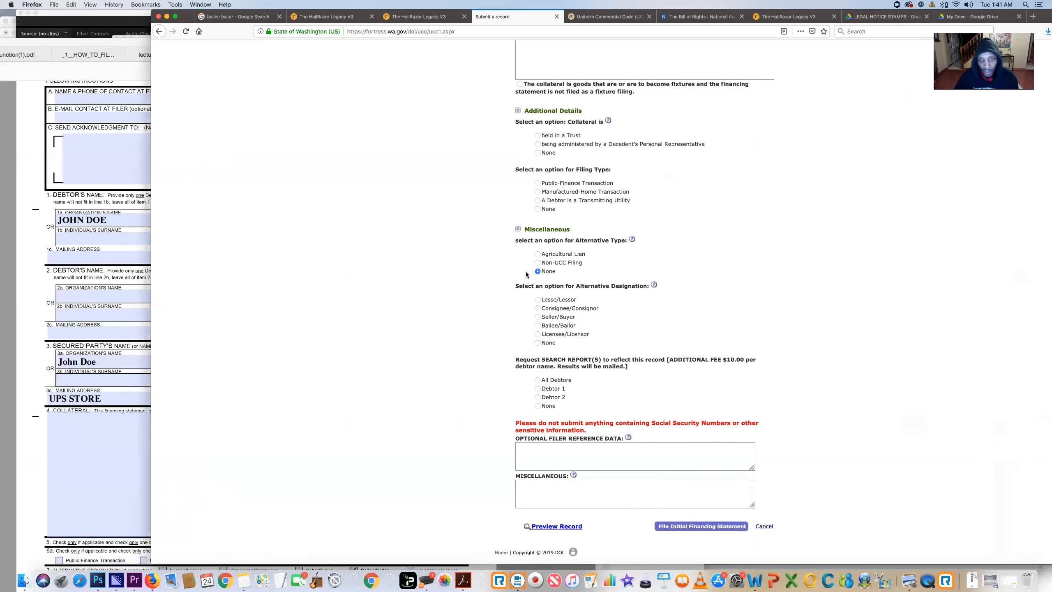
mouse_move(654, 305)
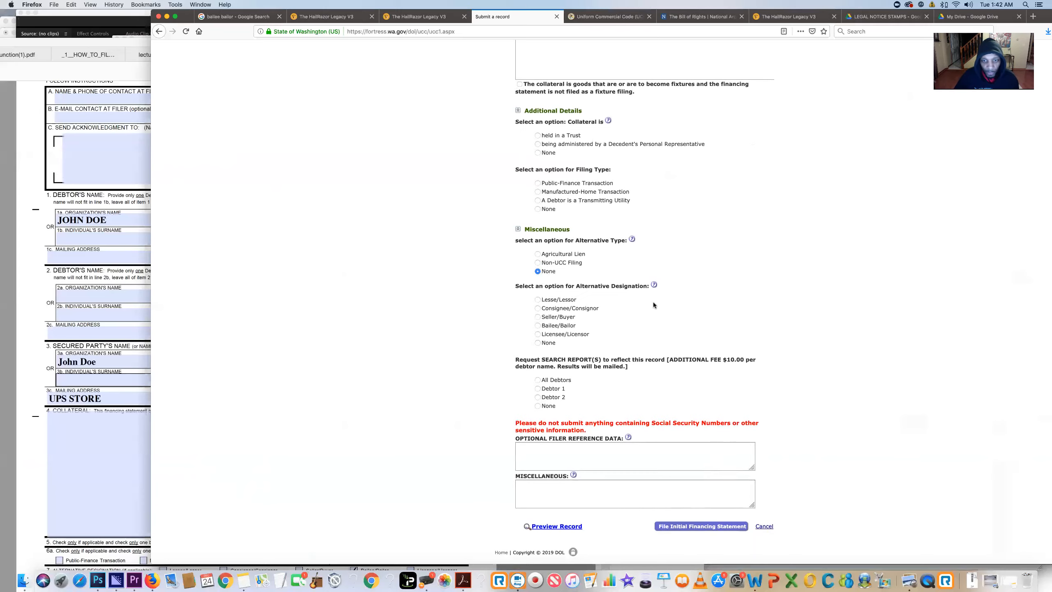
left_click(538, 326)
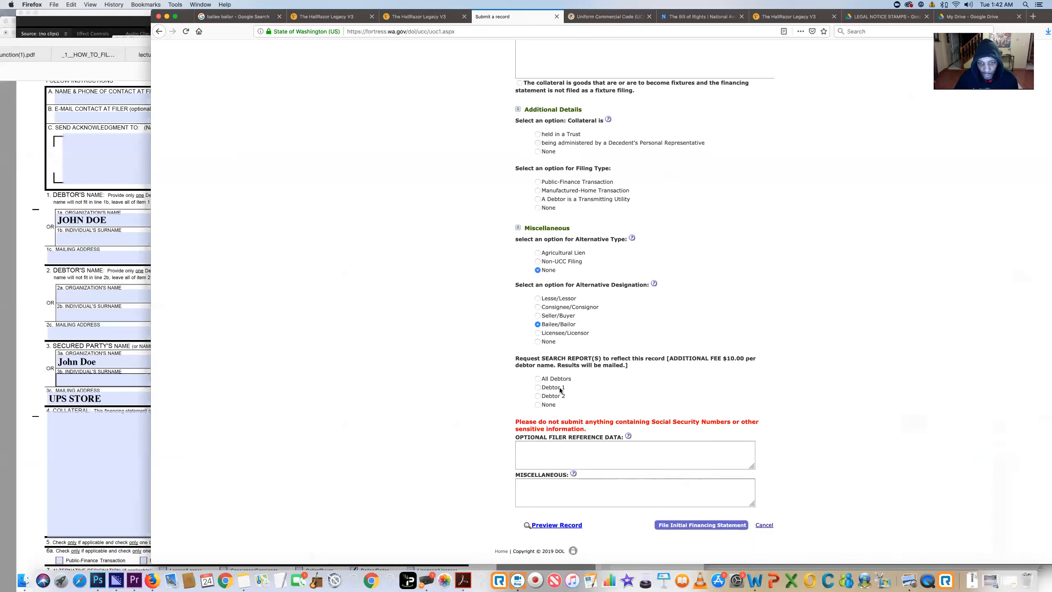
left_click(538, 387)
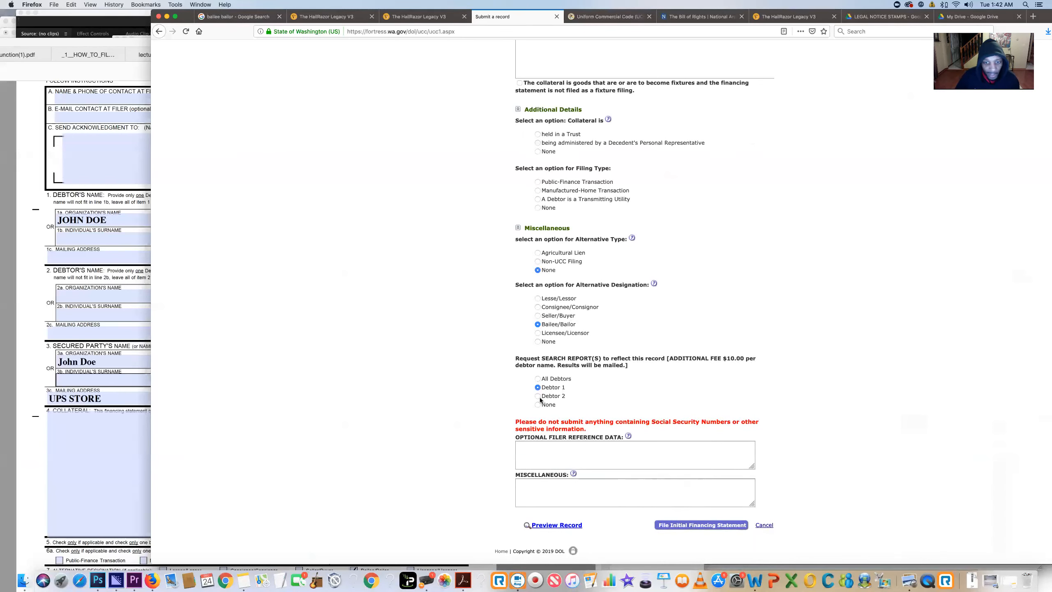
left_click(537, 400)
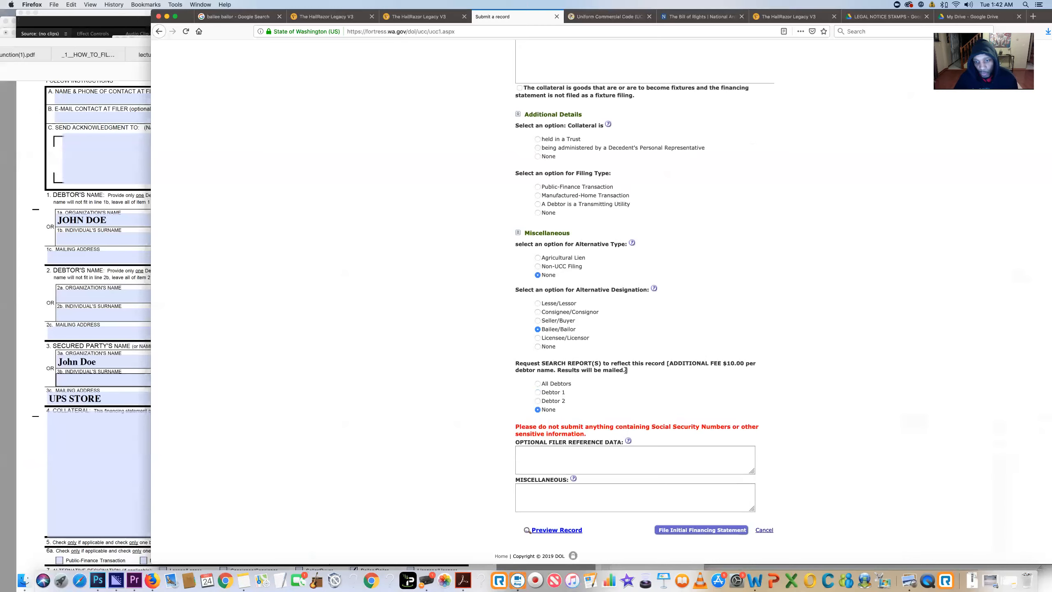
mouse_move(474, 381)
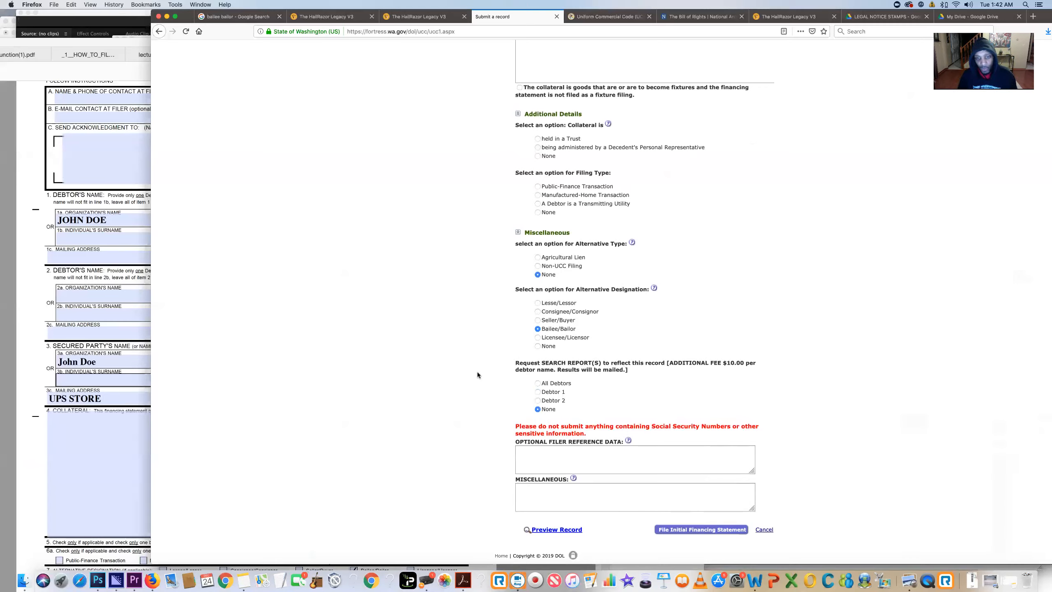
mouse_move(536, 397)
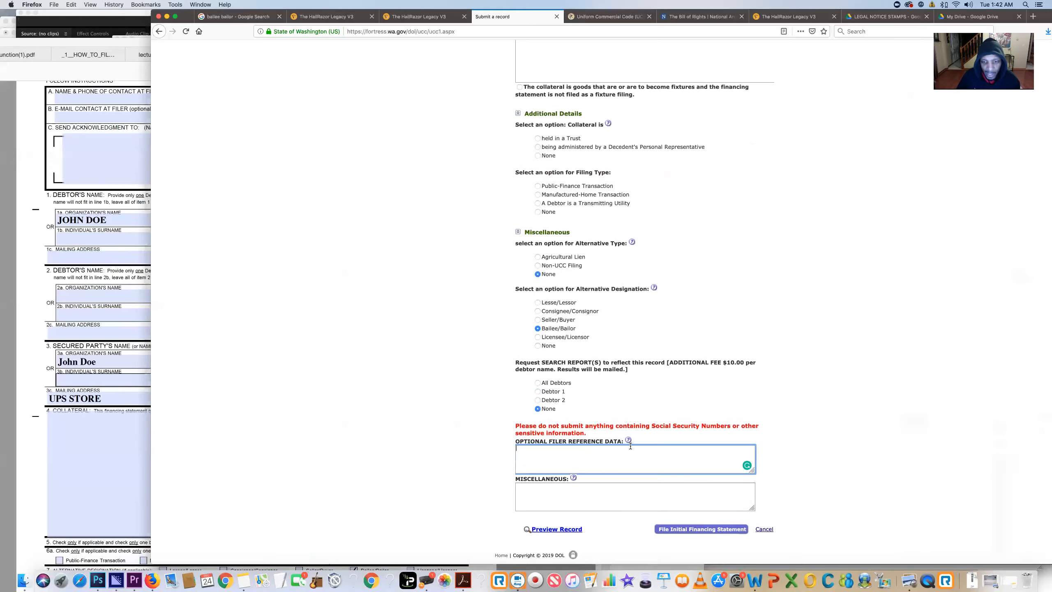
mouse_move(481, 449)
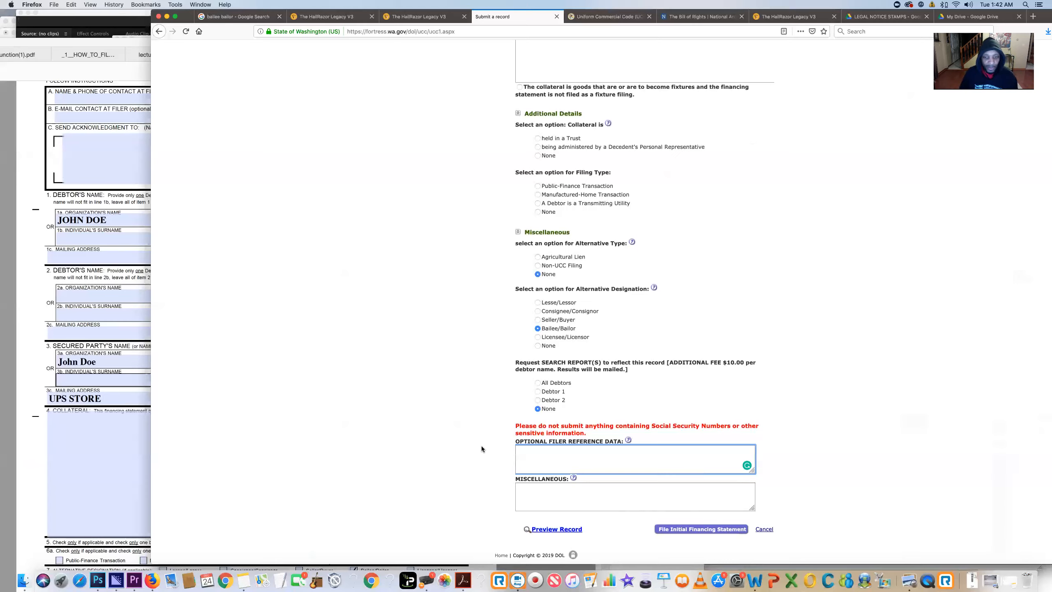
left_click(634, 497)
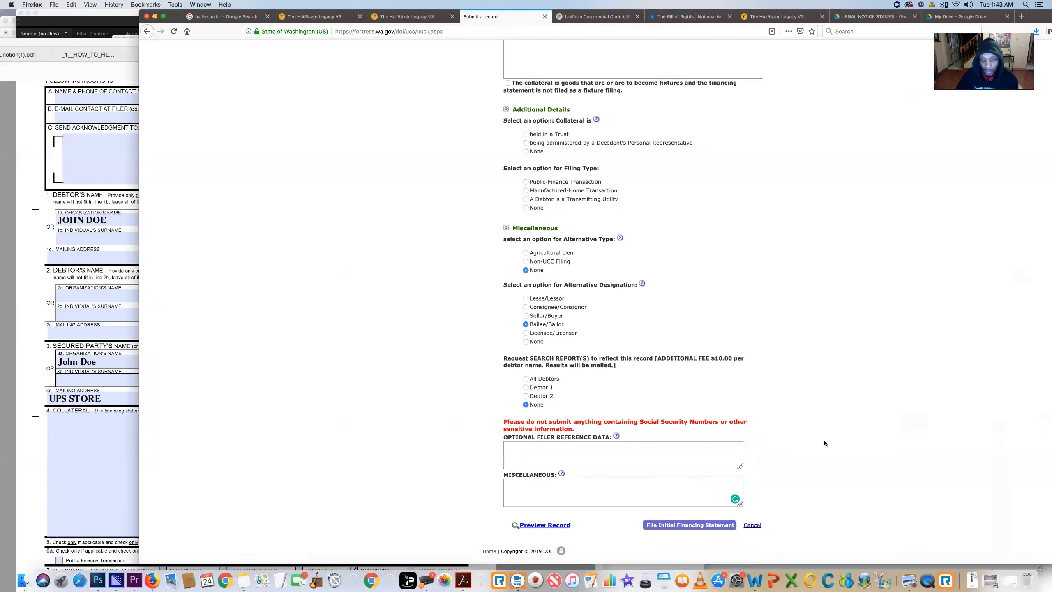
mouse_move(775, 458)
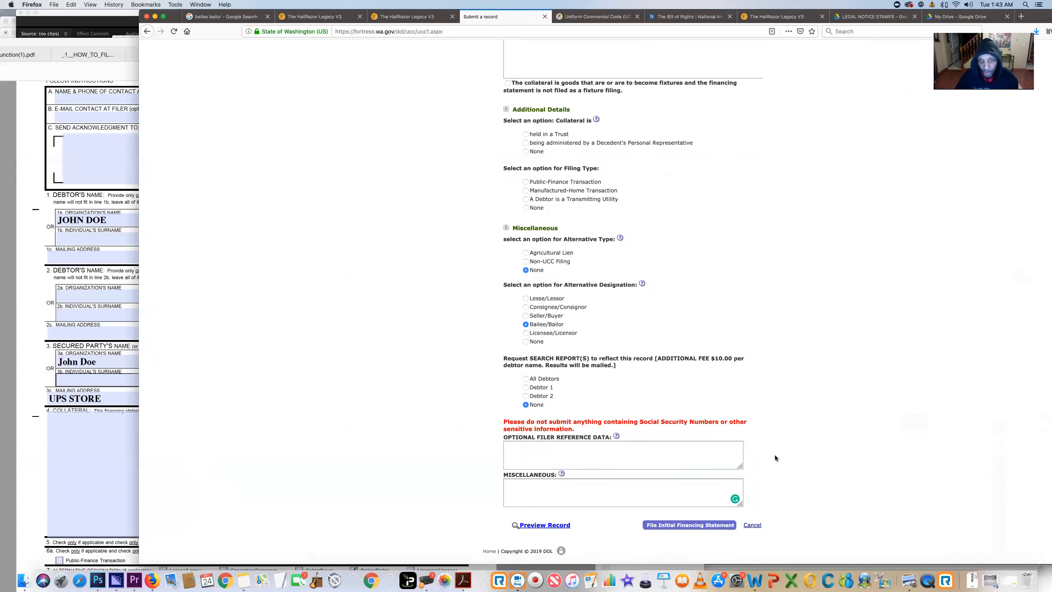
scroll("down", 3)
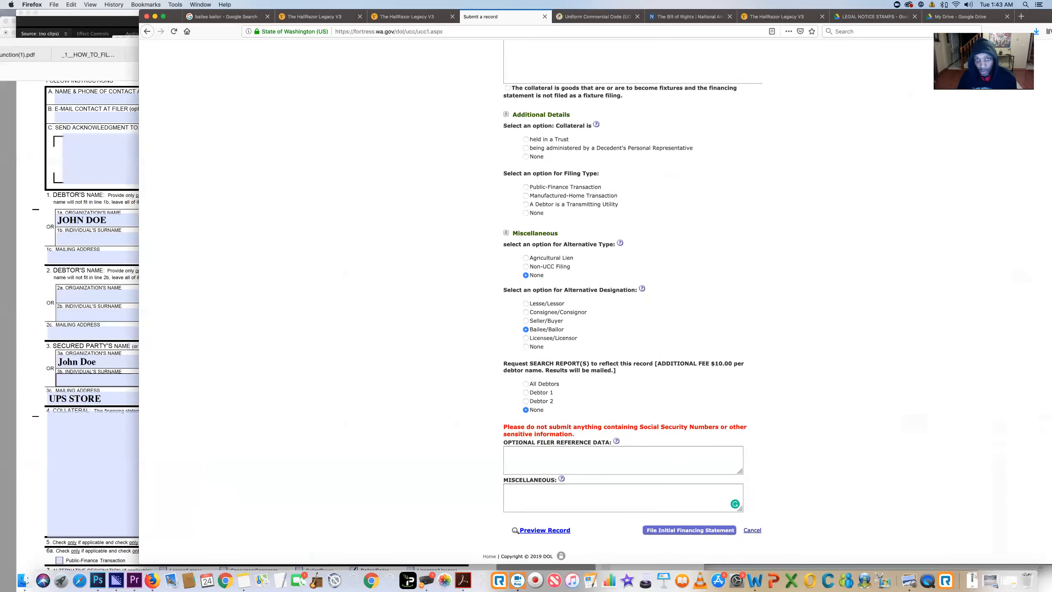
Focus the collateral box and bring up the downloaded UCC1(1).pdf for its wording.
scroll("up", 3)
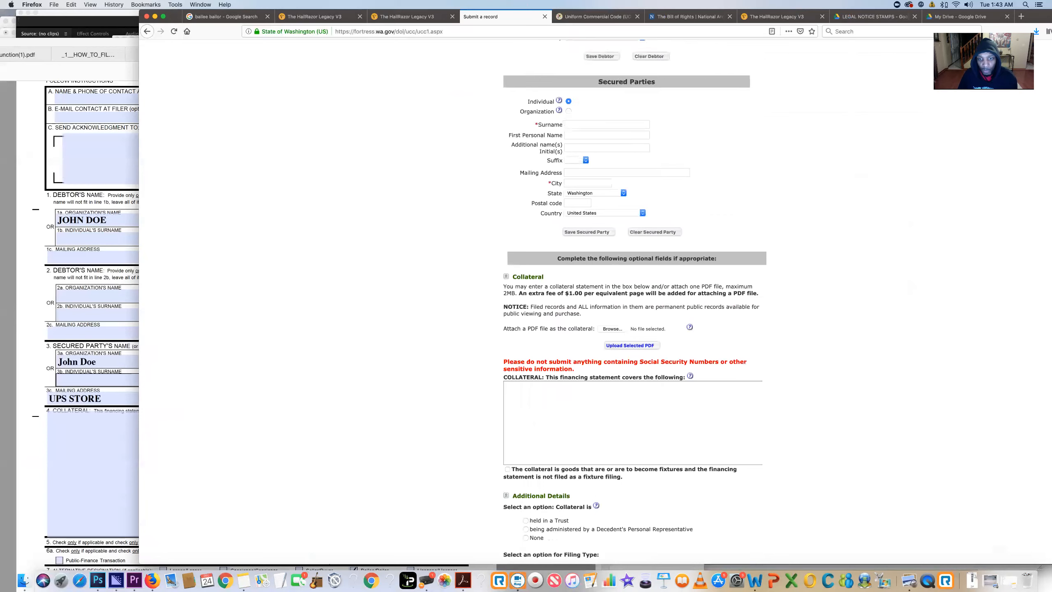
scroll("down", 3)
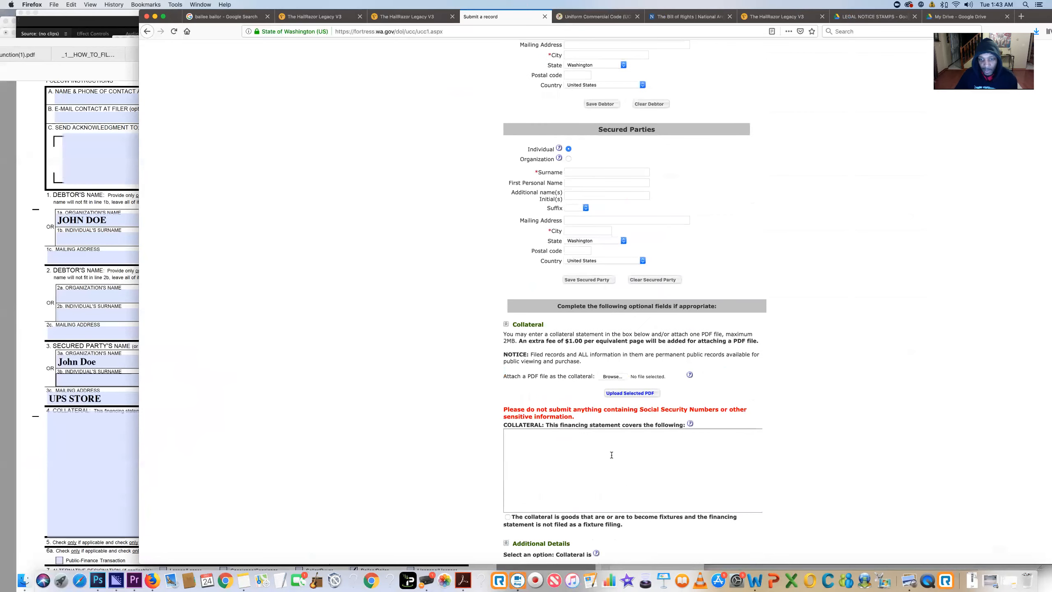
left_click(611, 469)
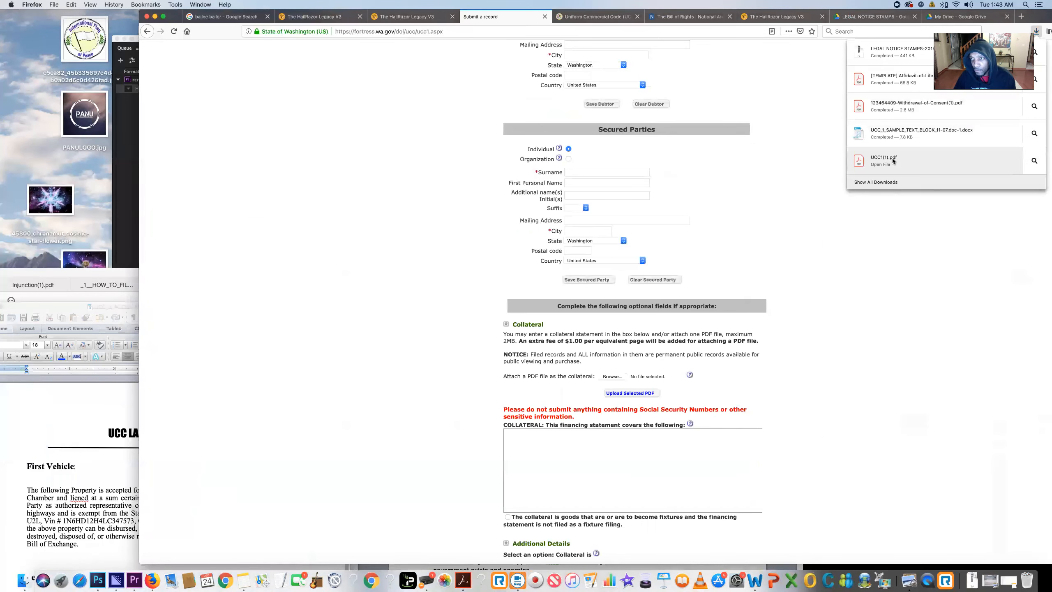
left_click(883, 161)
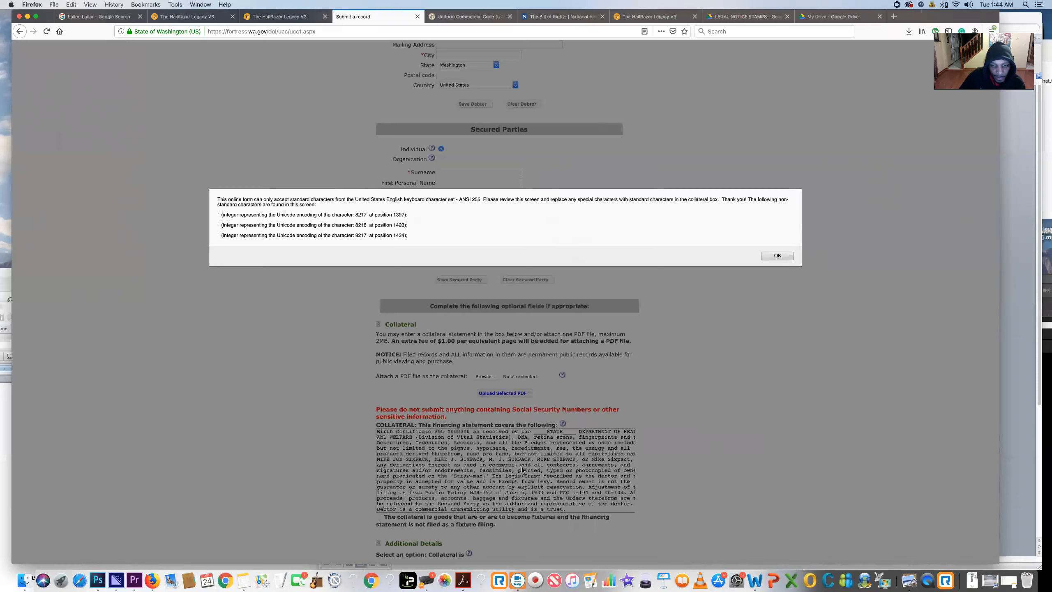
mouse_move(456, 284)
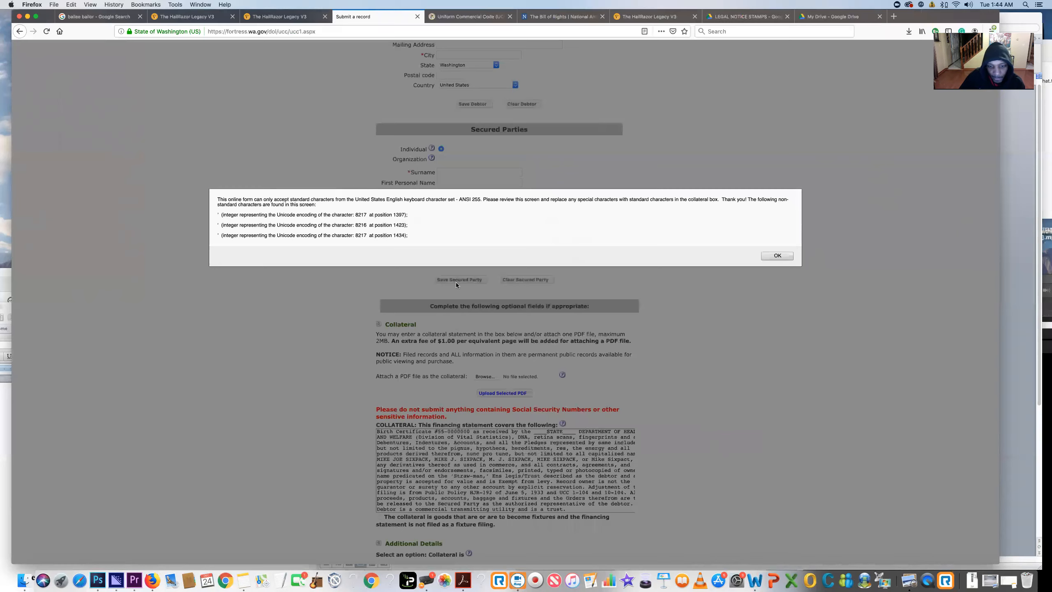
mouse_move(380, 212)
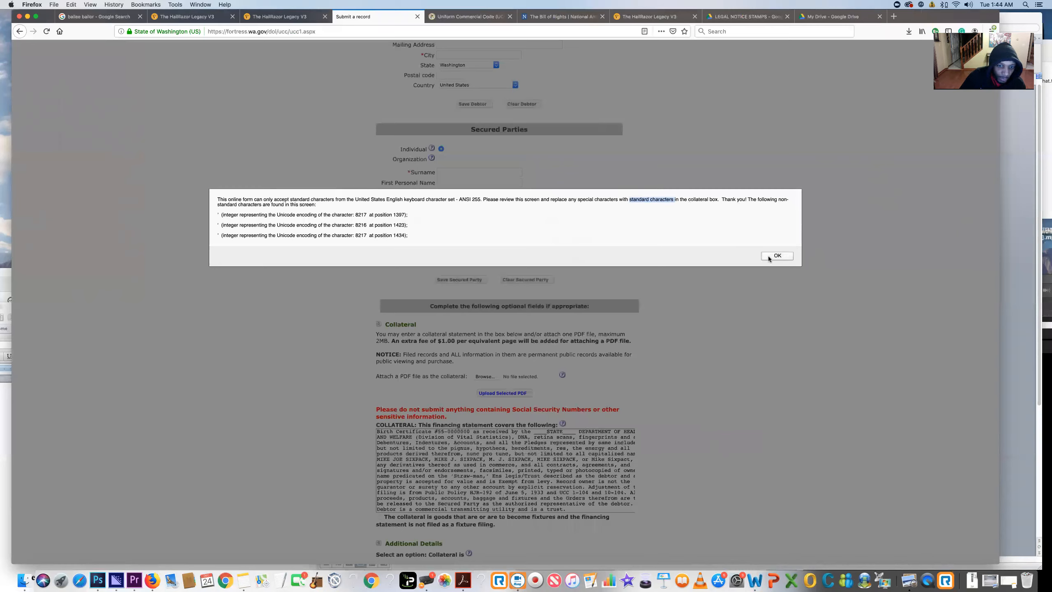
Dismiss the ANSI non-standard characters warning on the pasted collateral text.
left_click(776, 256)
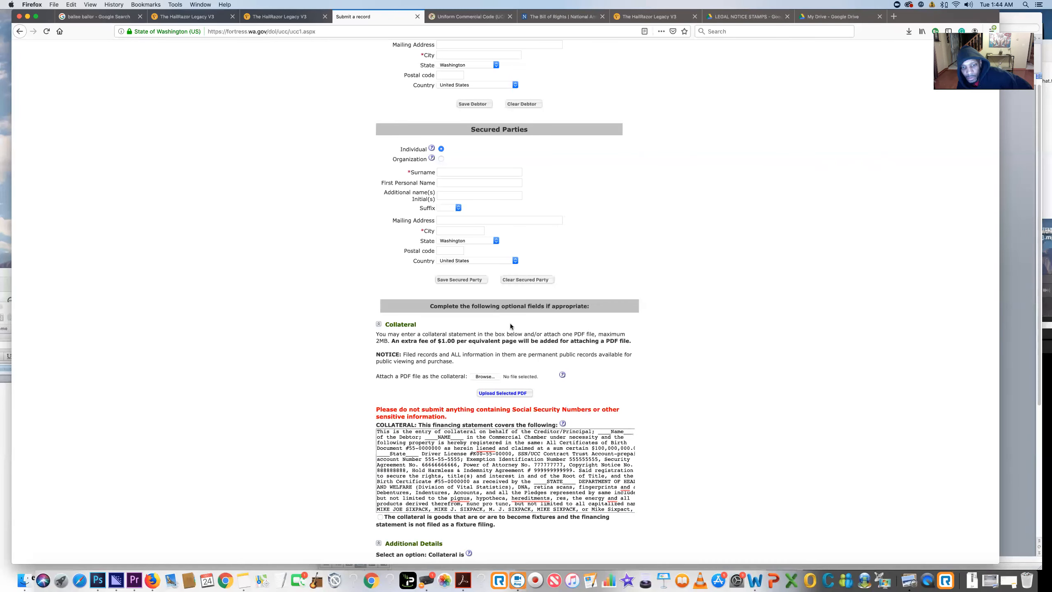
mouse_move(360, 354)
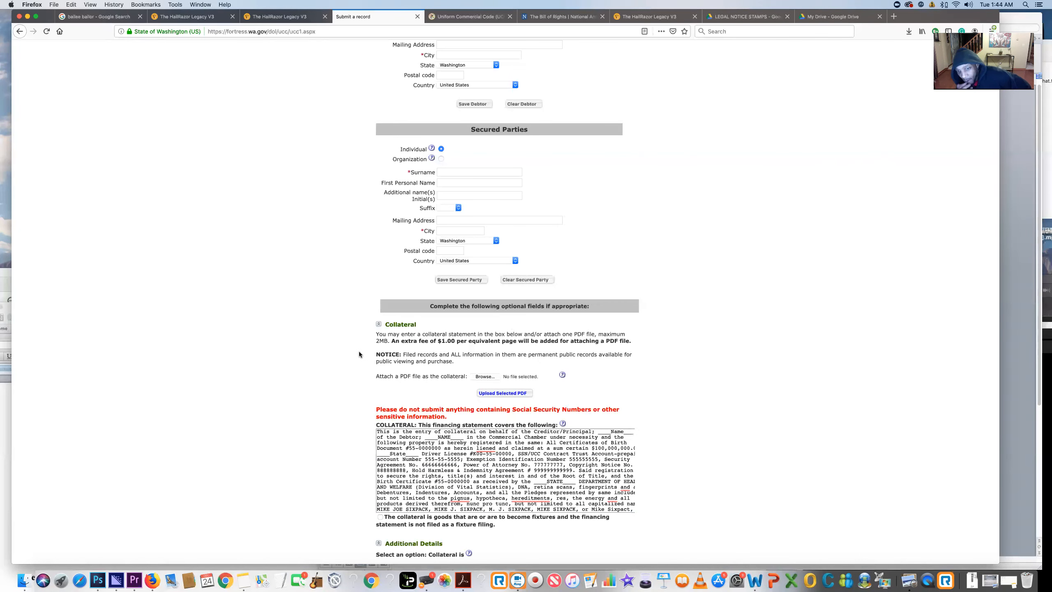
Replace the pasted collateral statement with the text 'see attachments'.
scroll("down", 3)
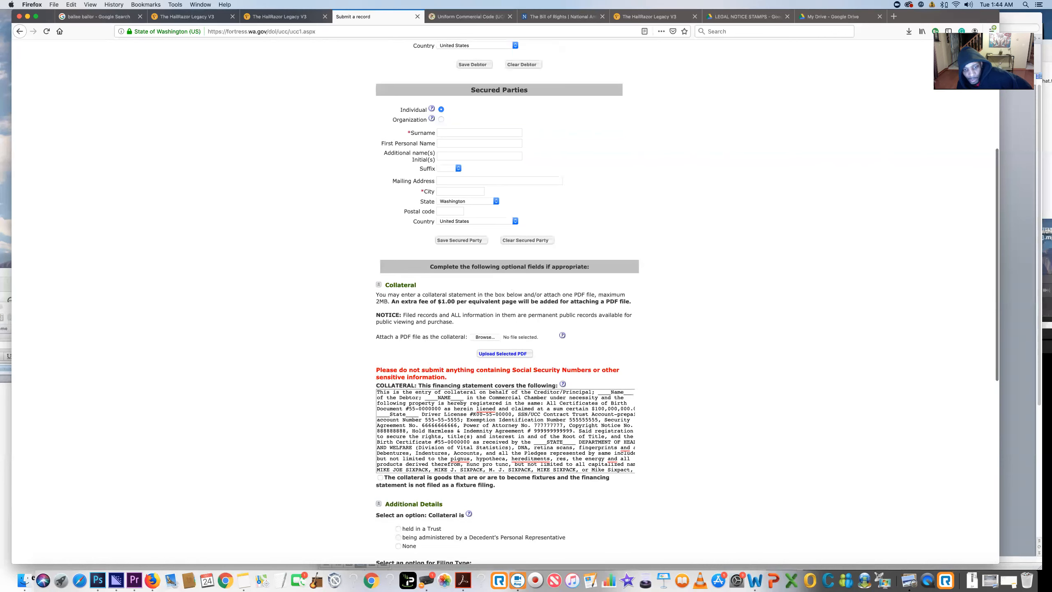
scroll("down", 3)
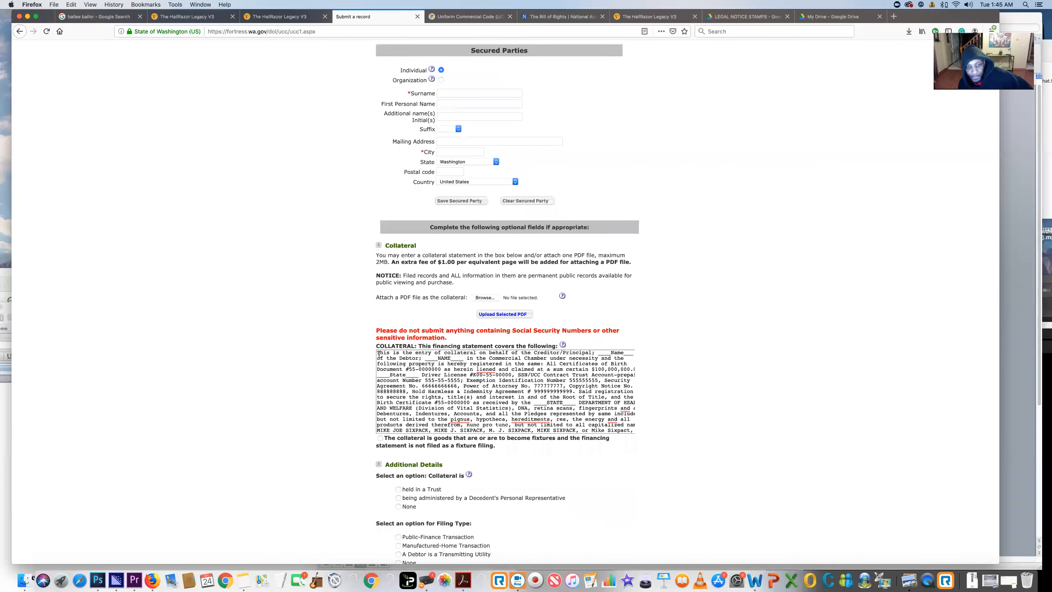
left_click(503, 391)
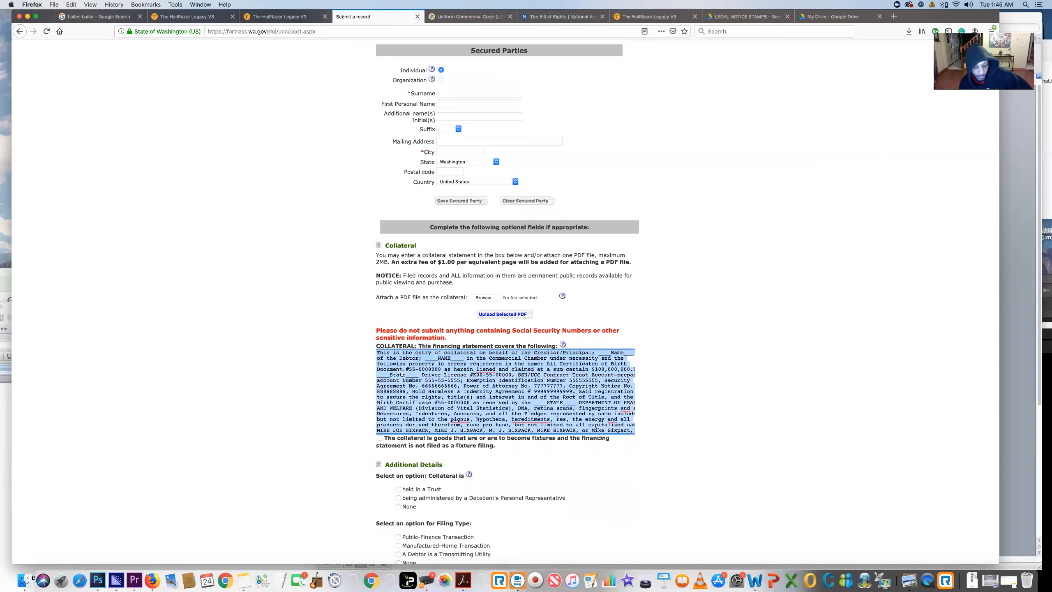
type("see attachm")
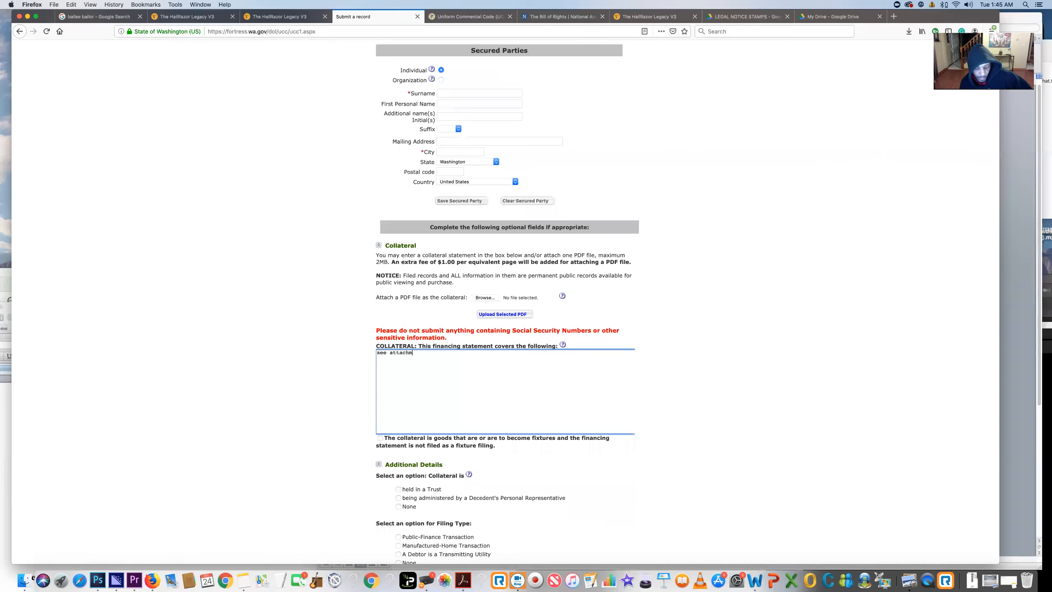
type("ents")
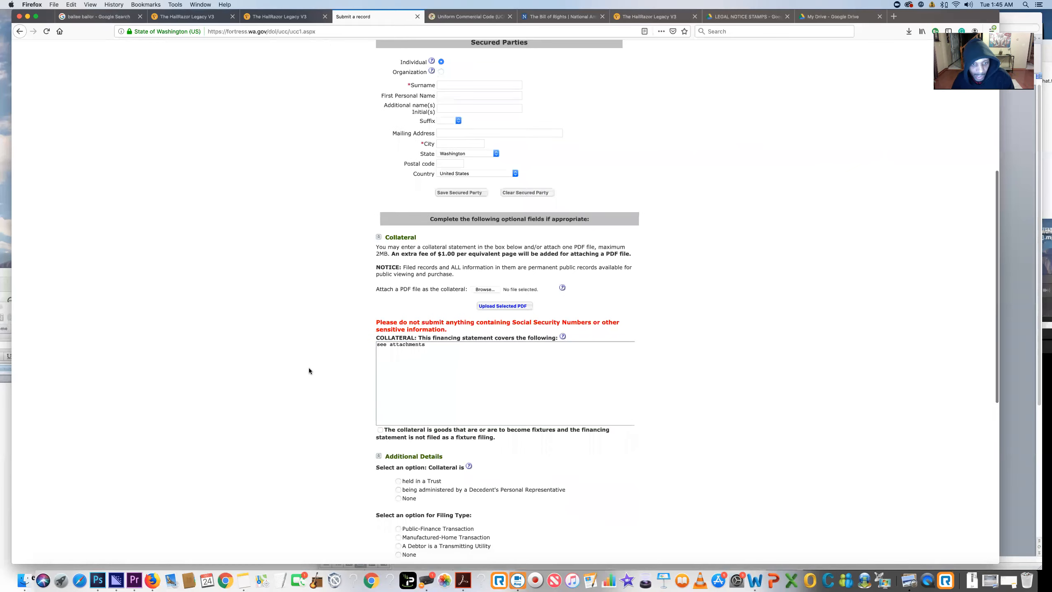
scroll("down", 3)
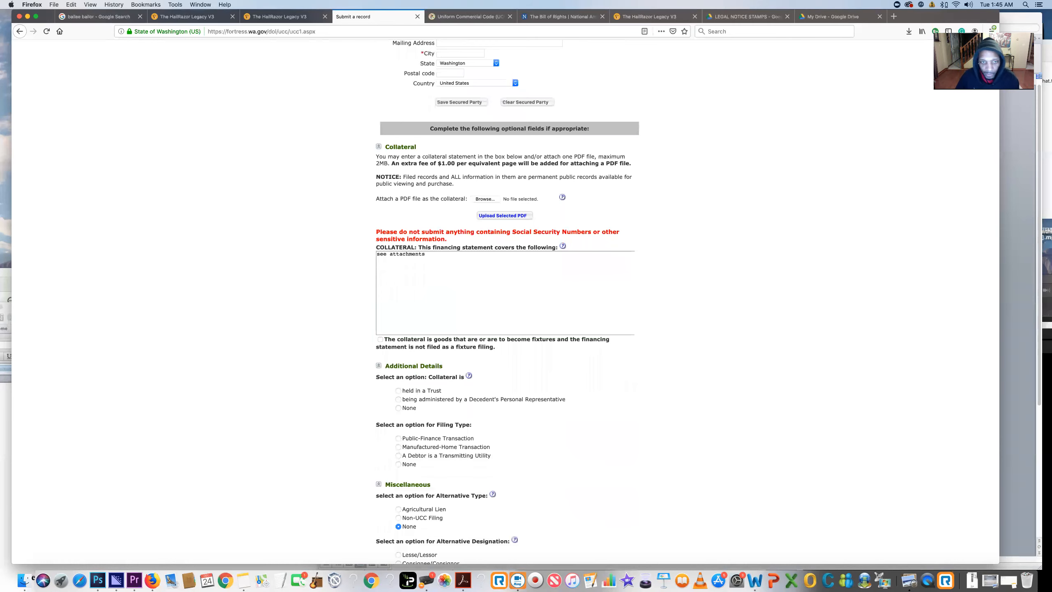
scroll("down", 3)
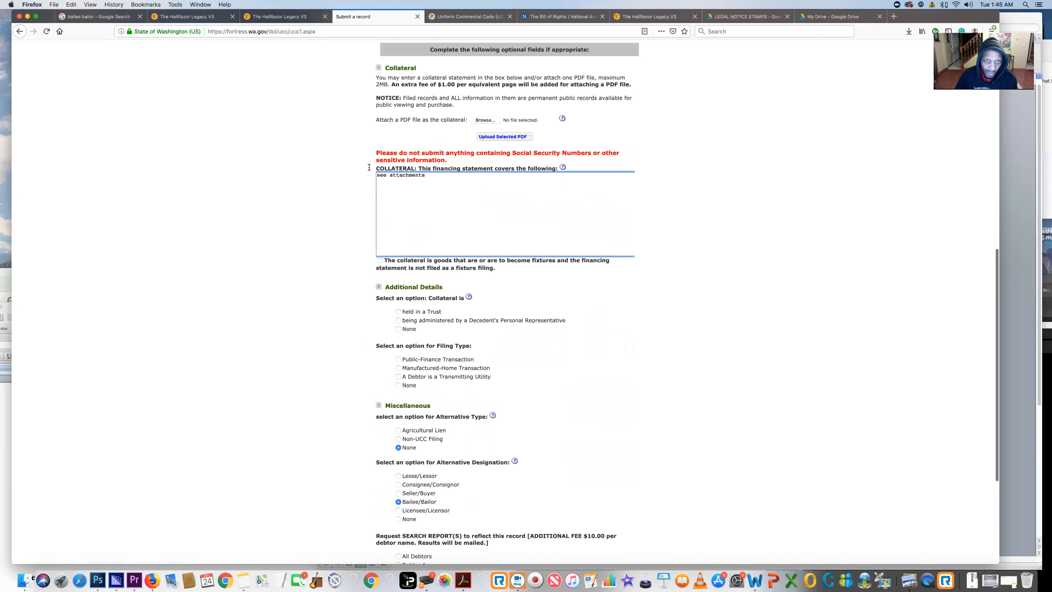
Confirm the collateral reads 'see attachments' with no PDF attached.
double_click(400, 175)
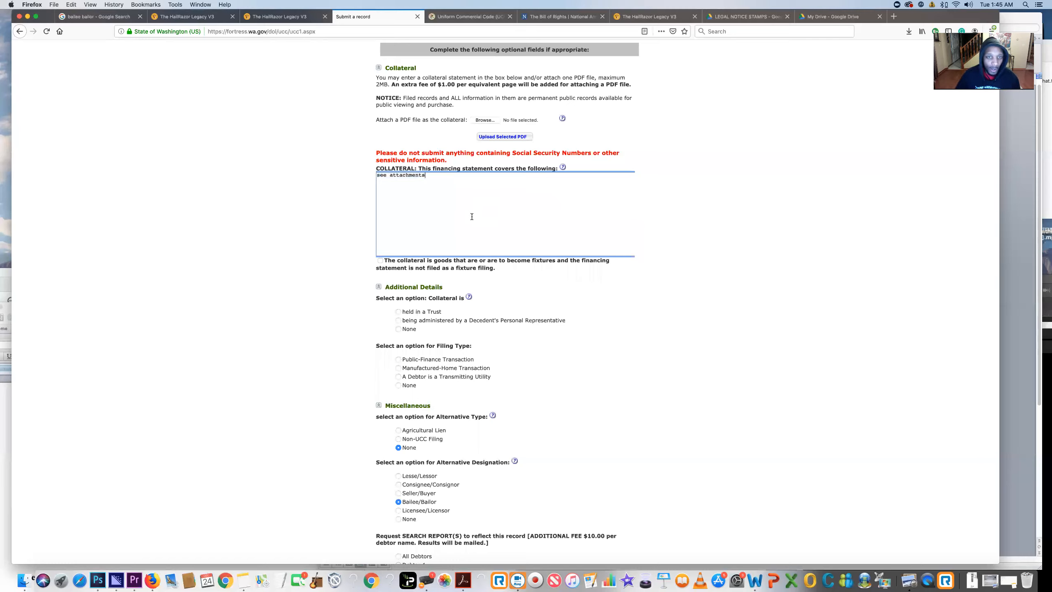
mouse_move(451, 224)
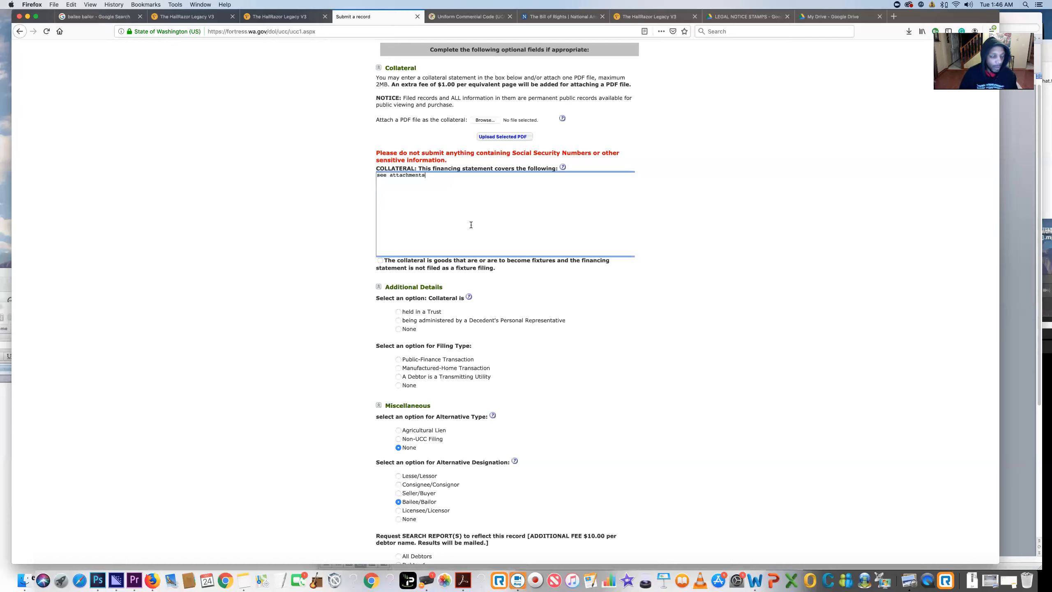
mouse_move(517, 233)
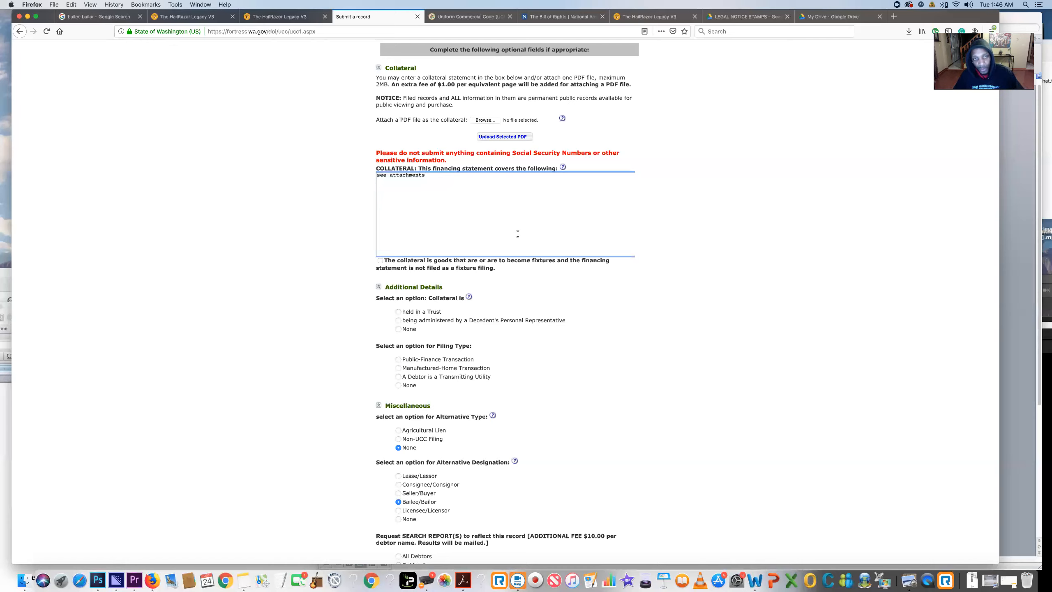
mouse_move(636, 246)
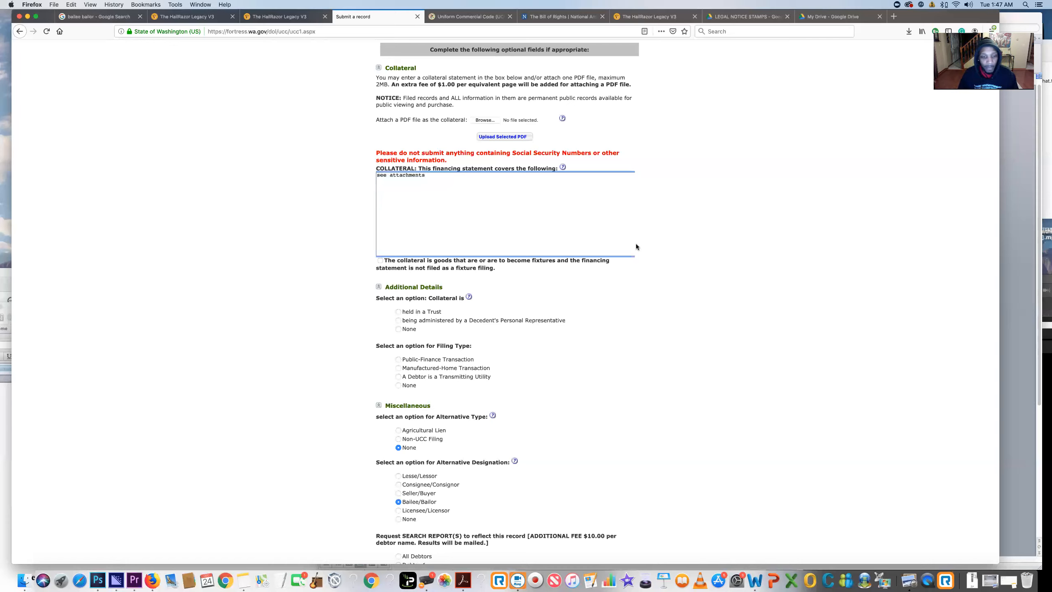
mouse_move(554, 158)
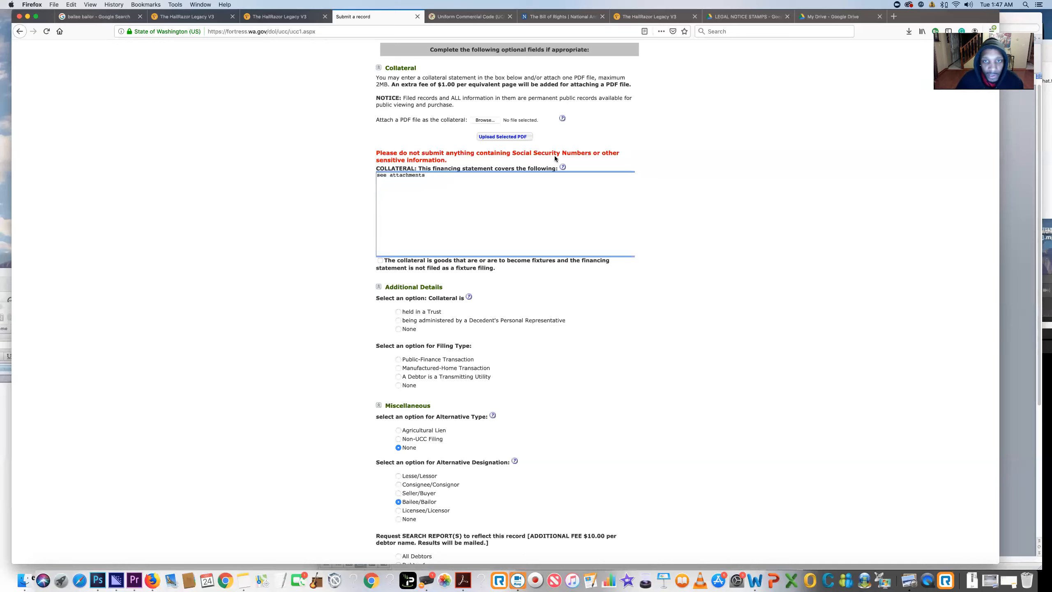
mouse_move(731, 182)
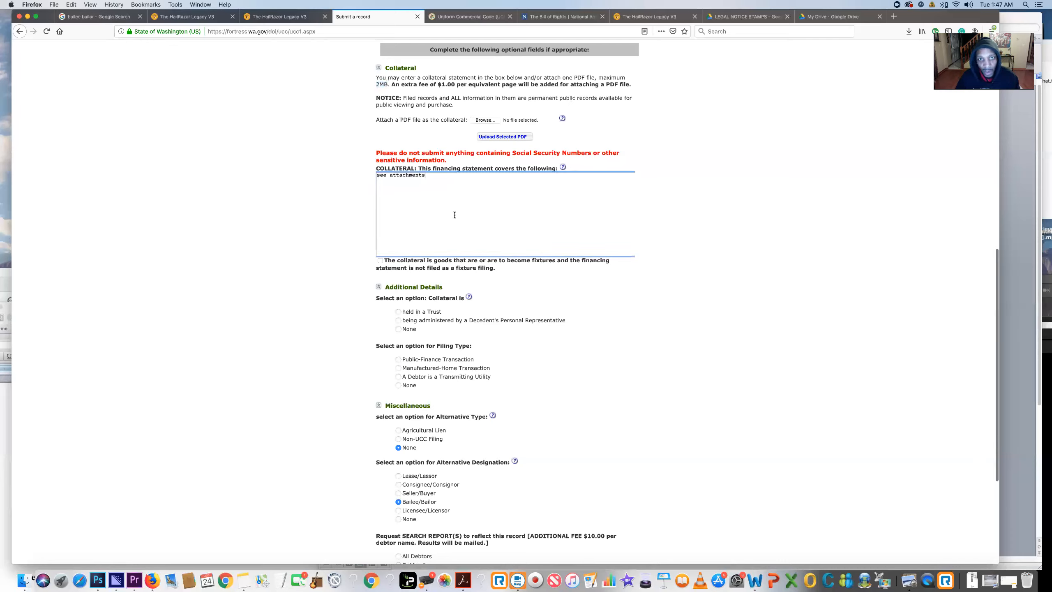
mouse_move(675, 238)
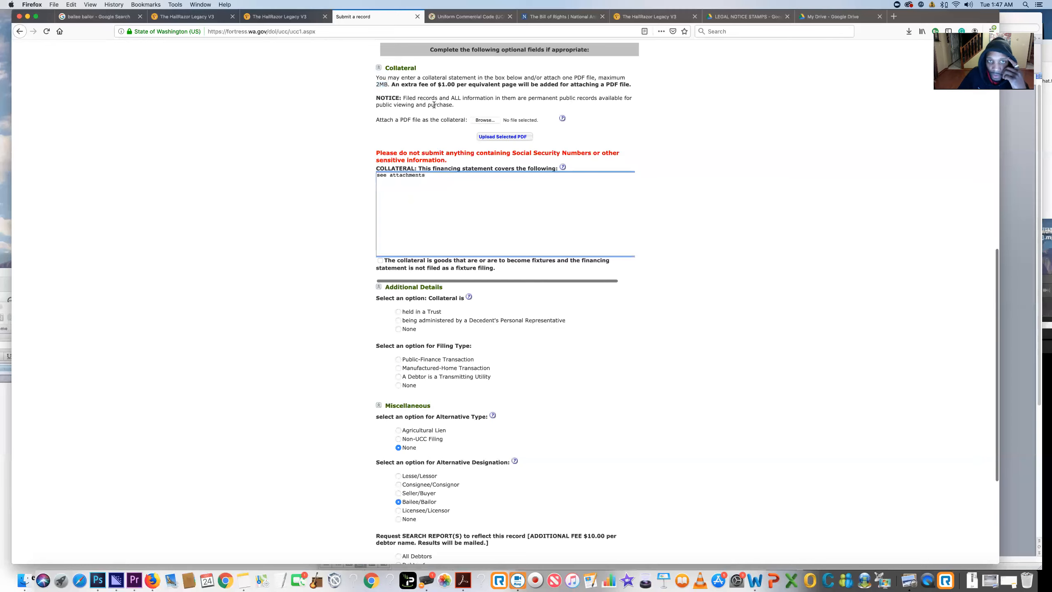
mouse_move(712, 189)
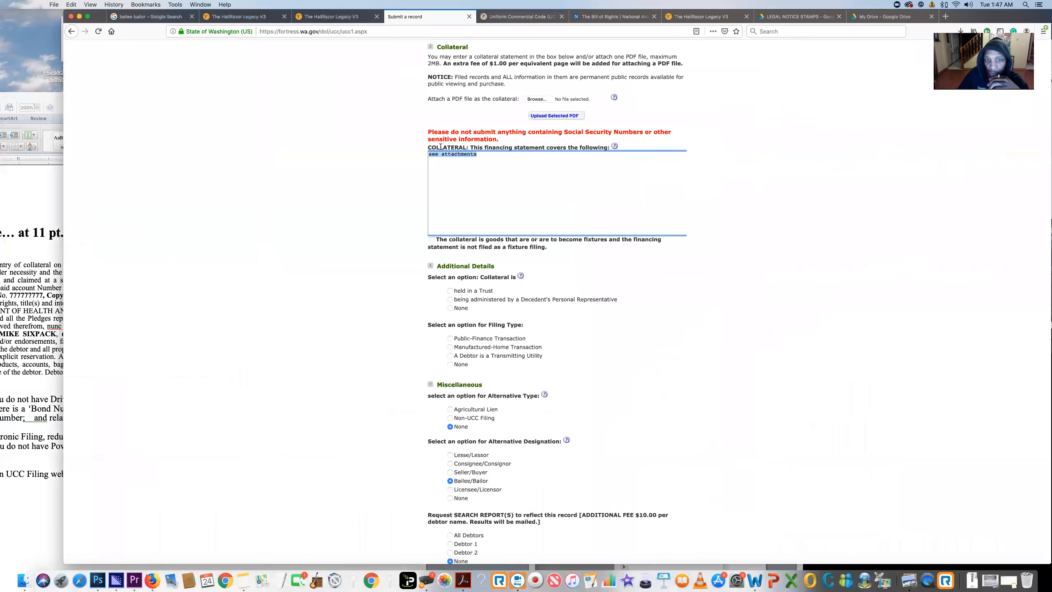
mouse_move(766, 220)
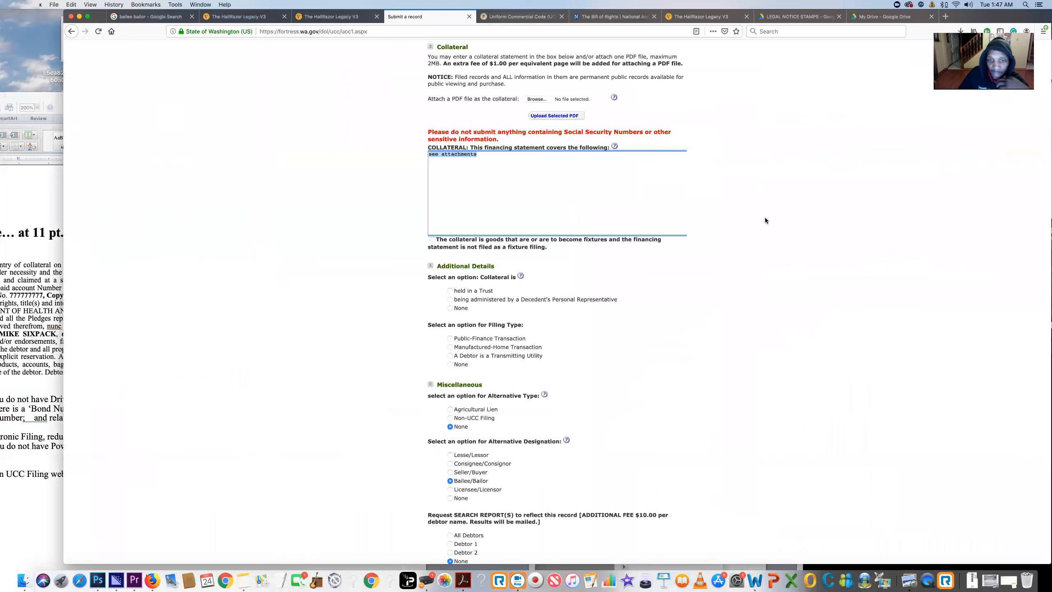
mouse_move(773, 218)
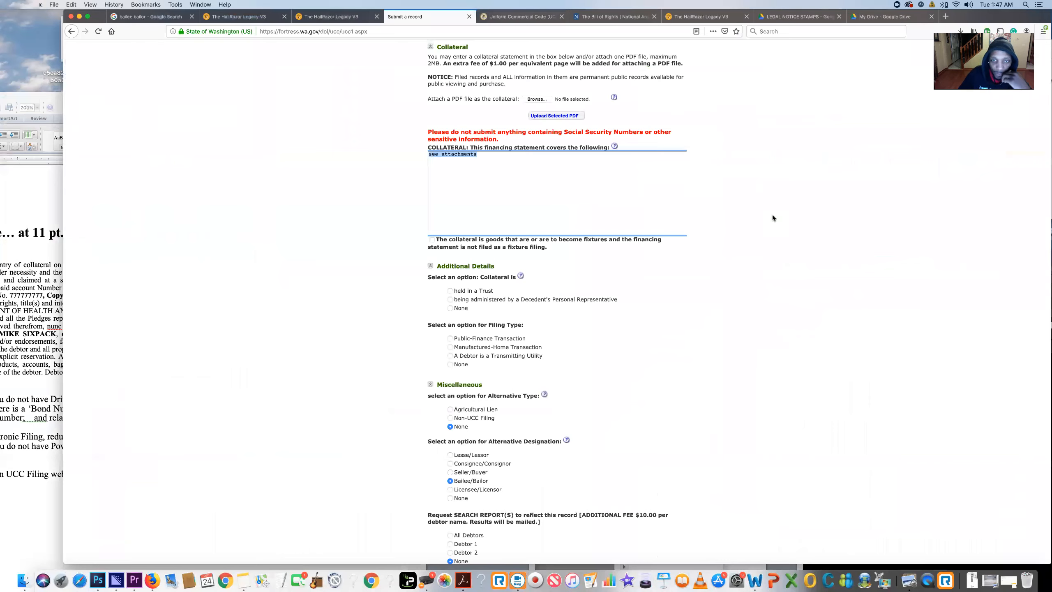
mouse_move(583, 111)
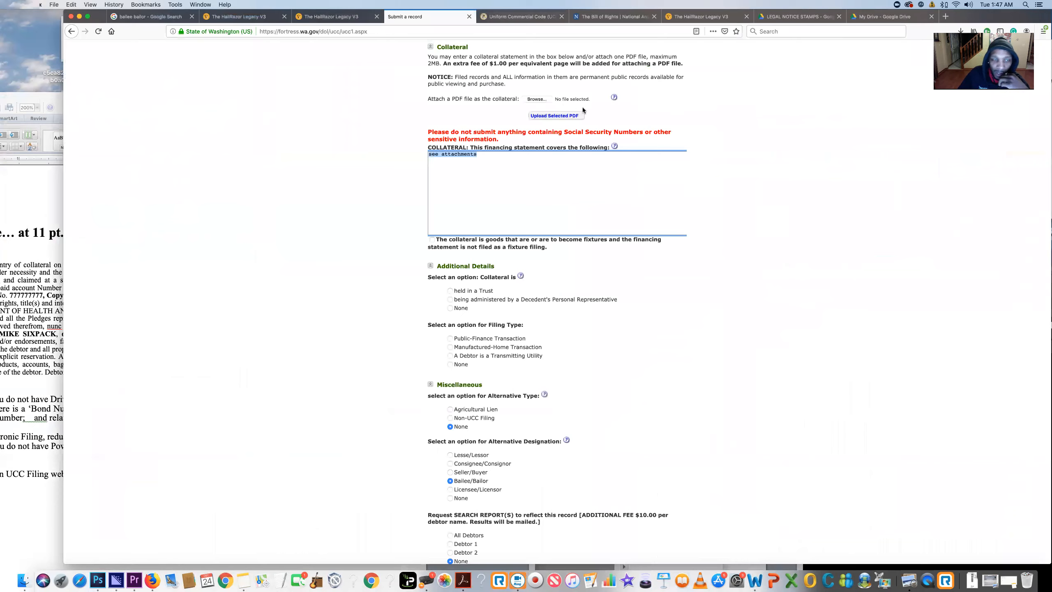
mouse_move(537, 99)
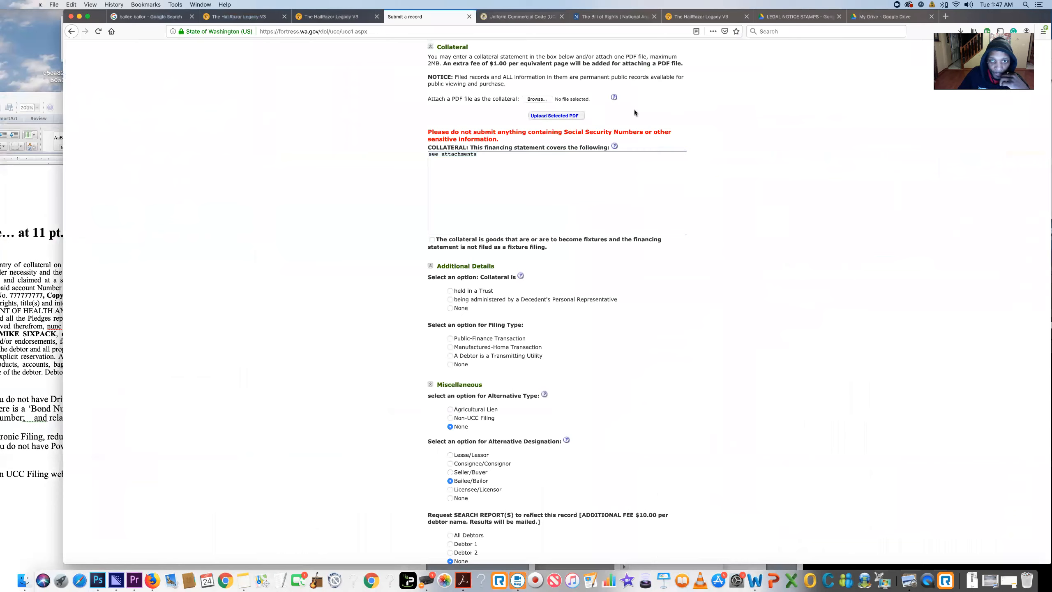
left_click(536, 99)
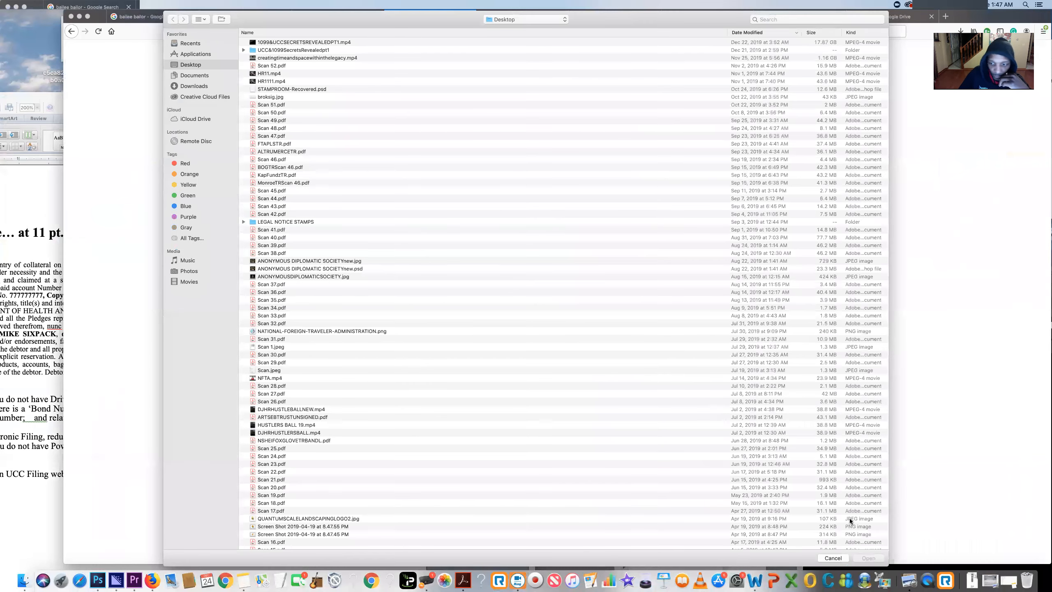
left_click(832, 557)
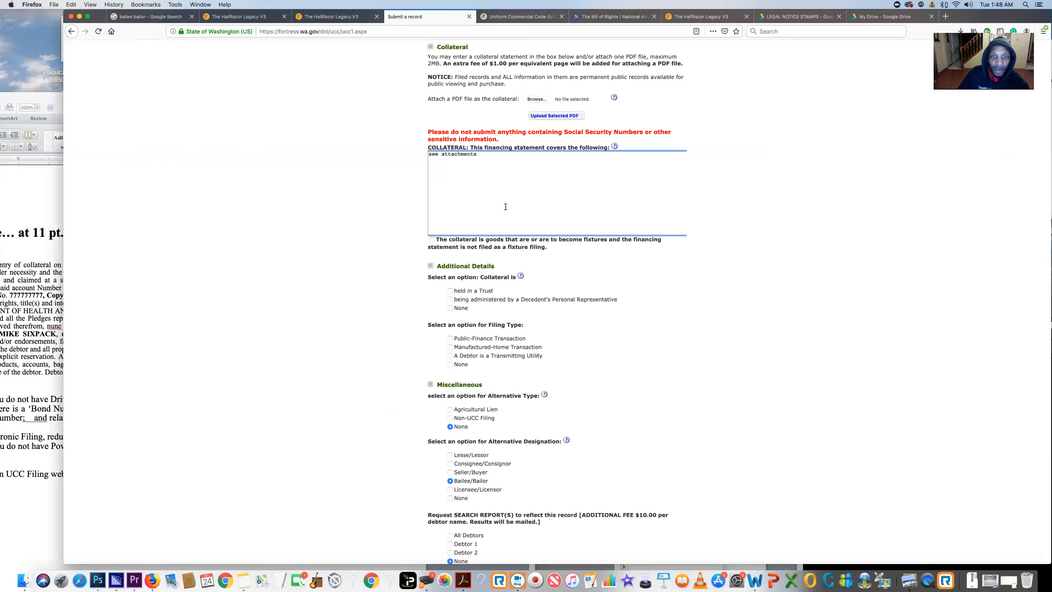
mouse_move(772, 242)
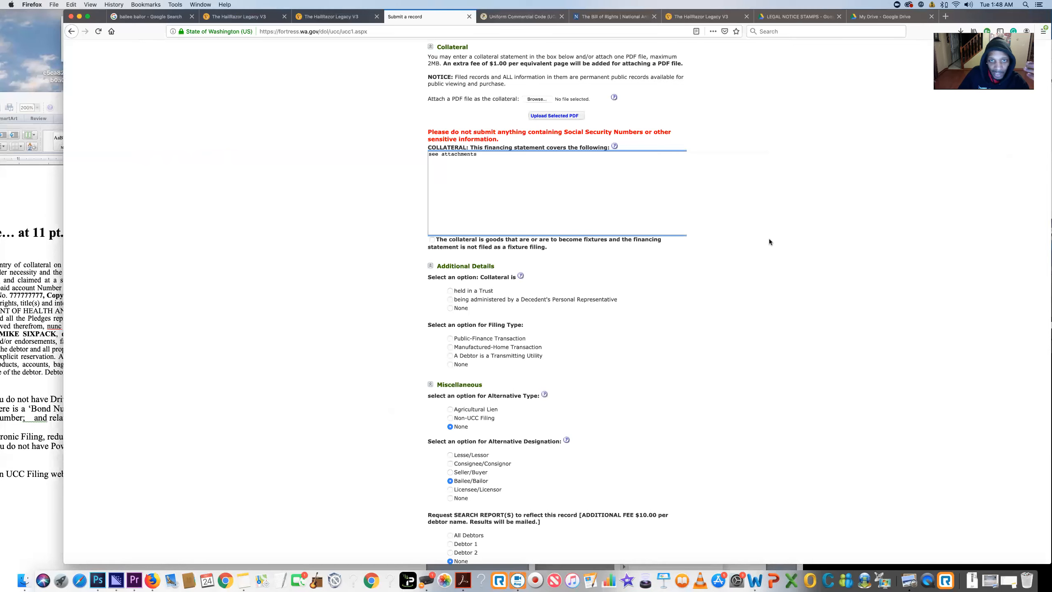
mouse_move(758, 222)
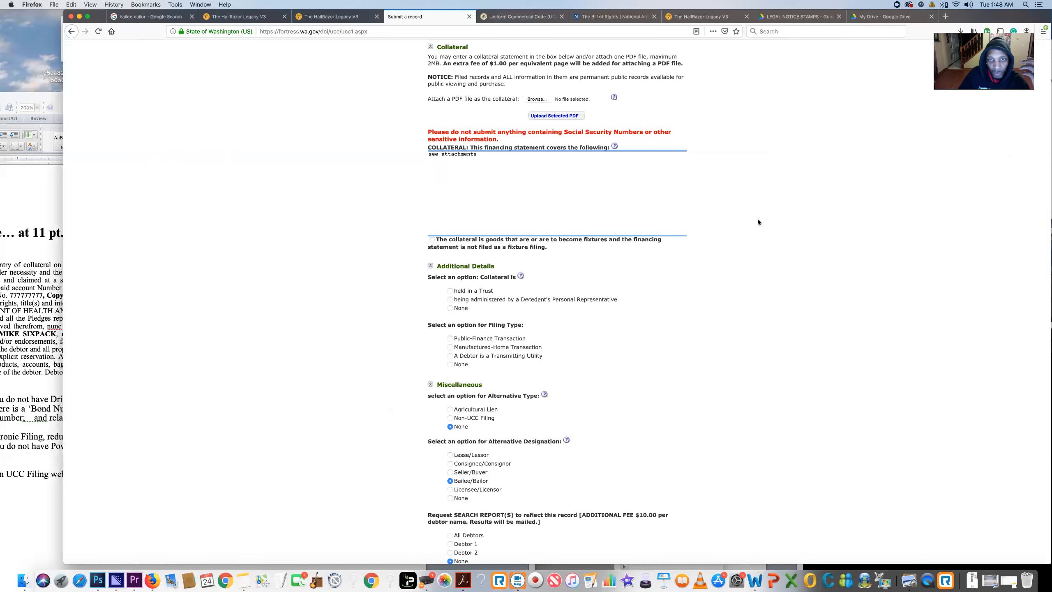
left_click(536, 98)
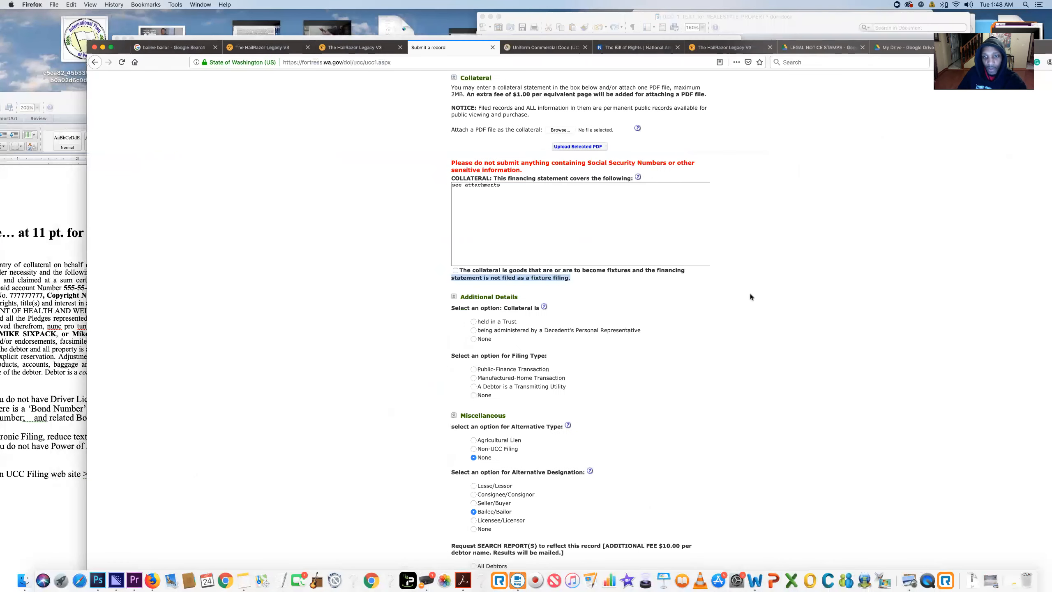
scroll("down", 3)
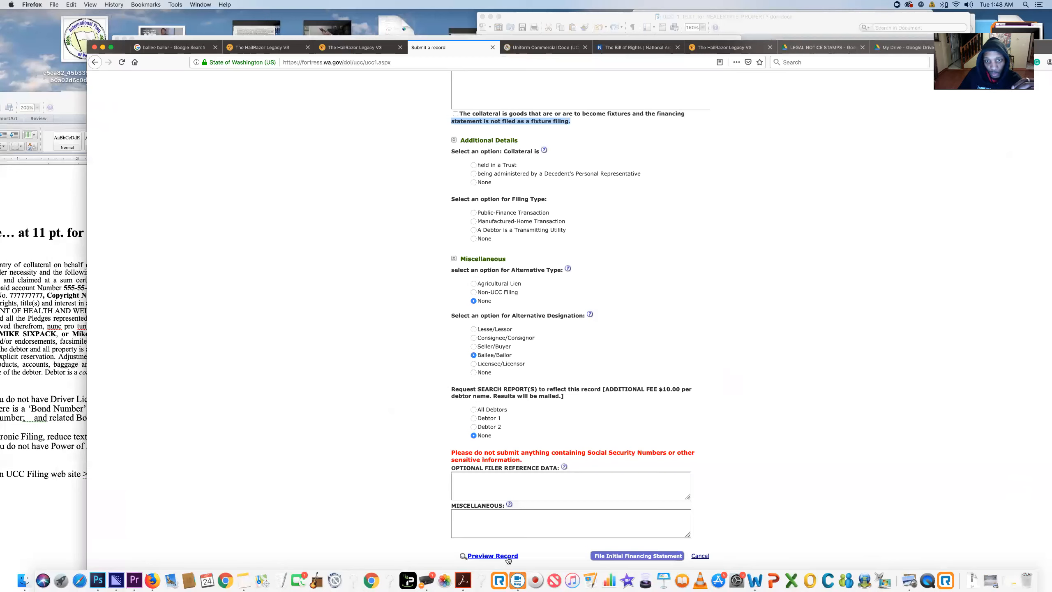
mouse_move(524, 561)
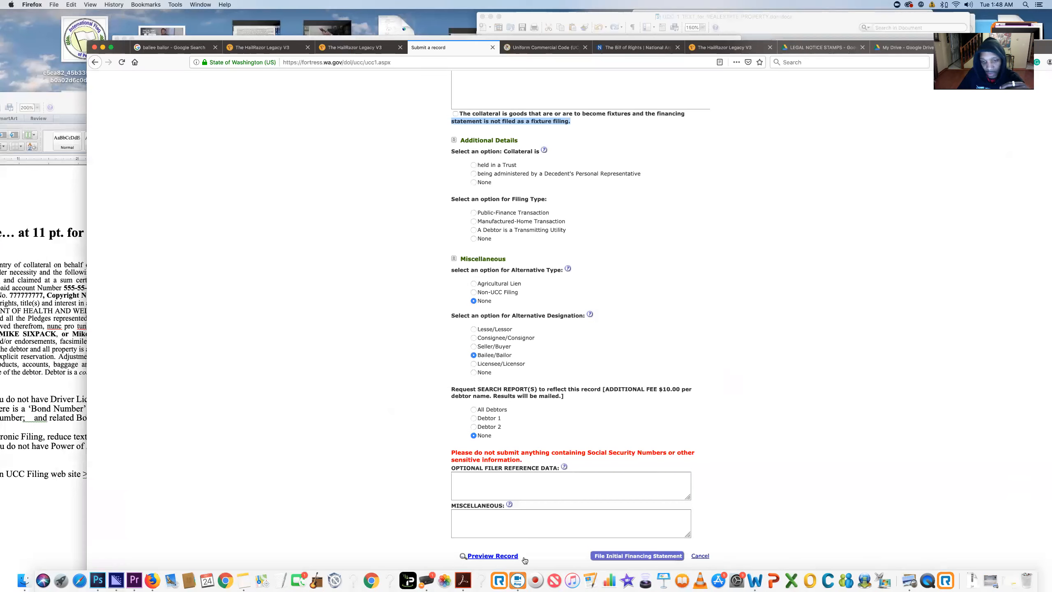
mouse_move(765, 459)
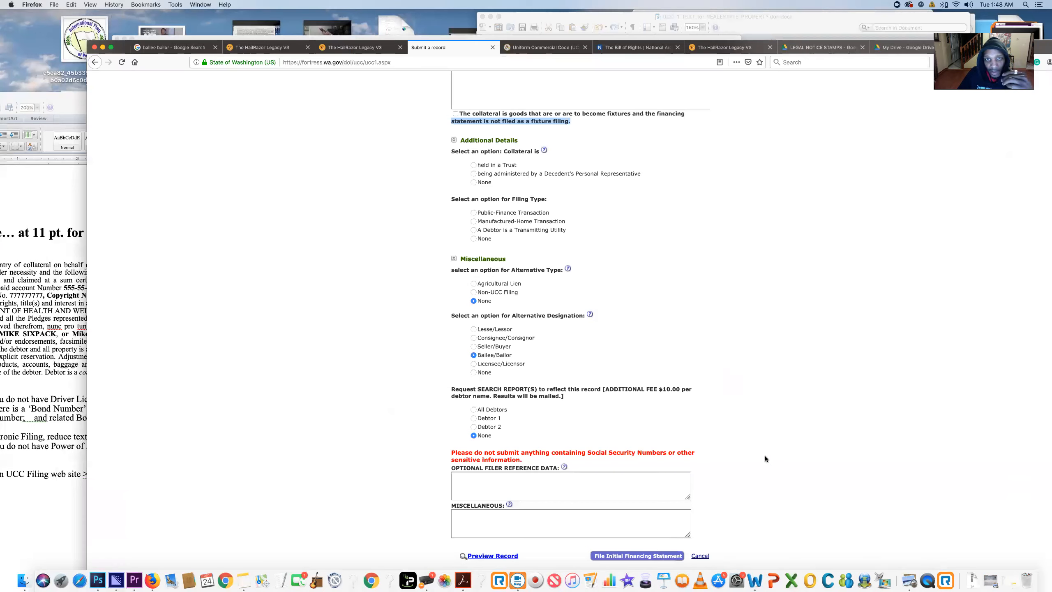
scroll("down", 3)
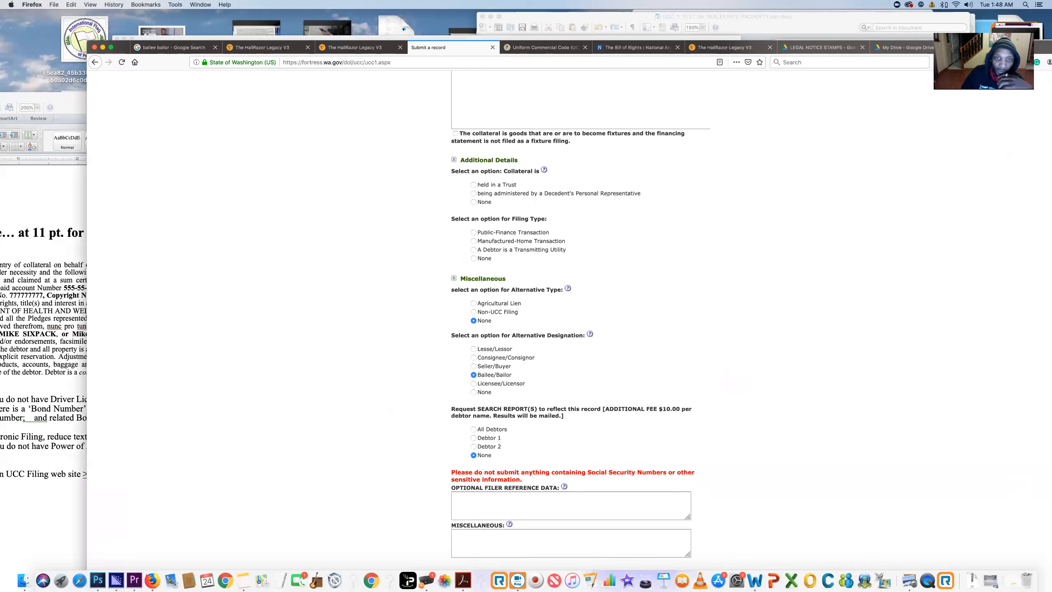
scroll("up", 3)
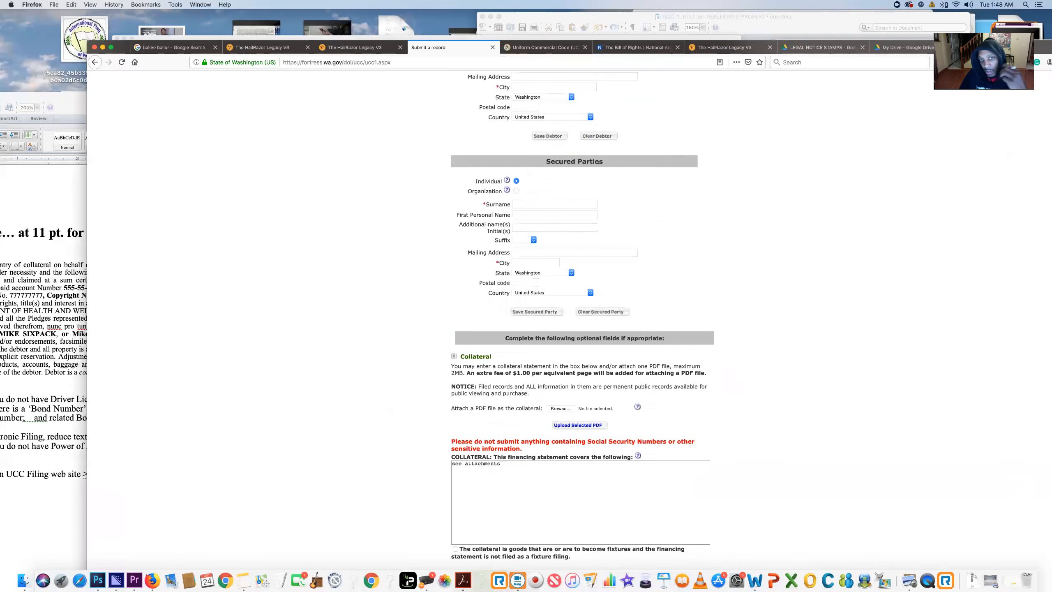
scroll("up", 3)
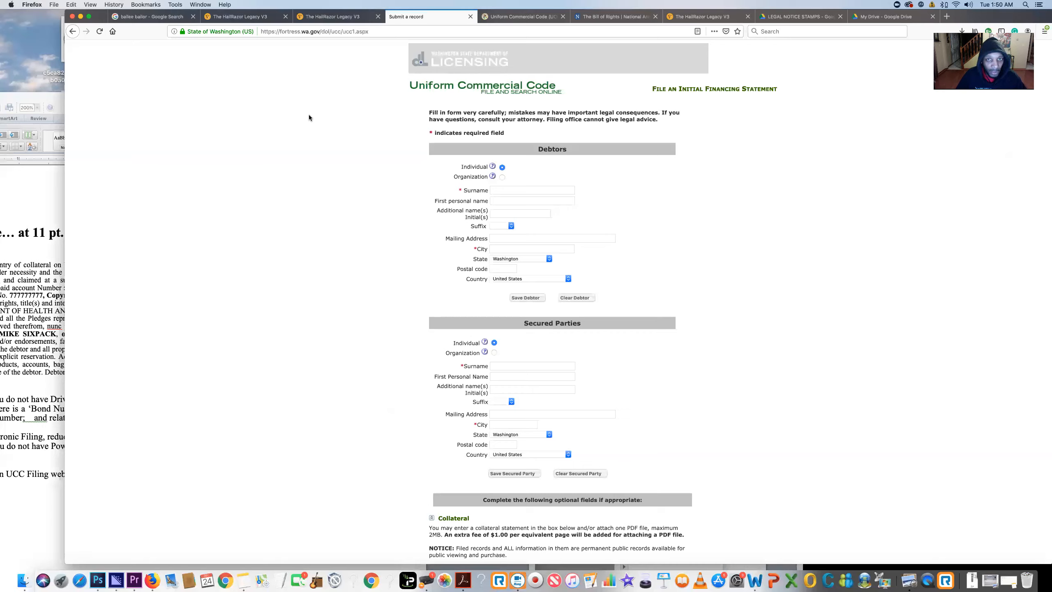
mouse_move(802, 171)
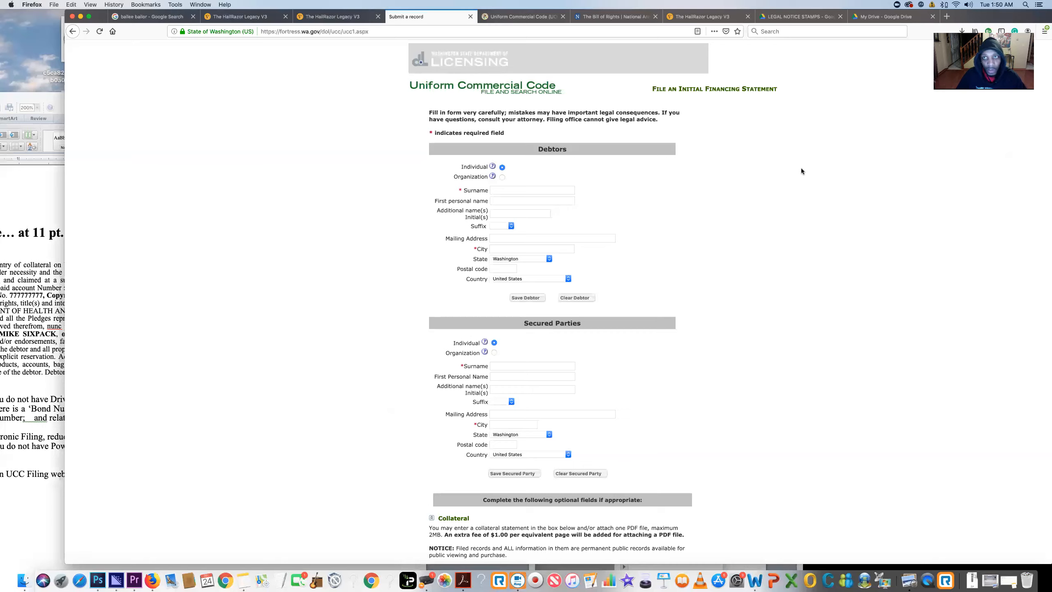
mouse_move(855, 172)
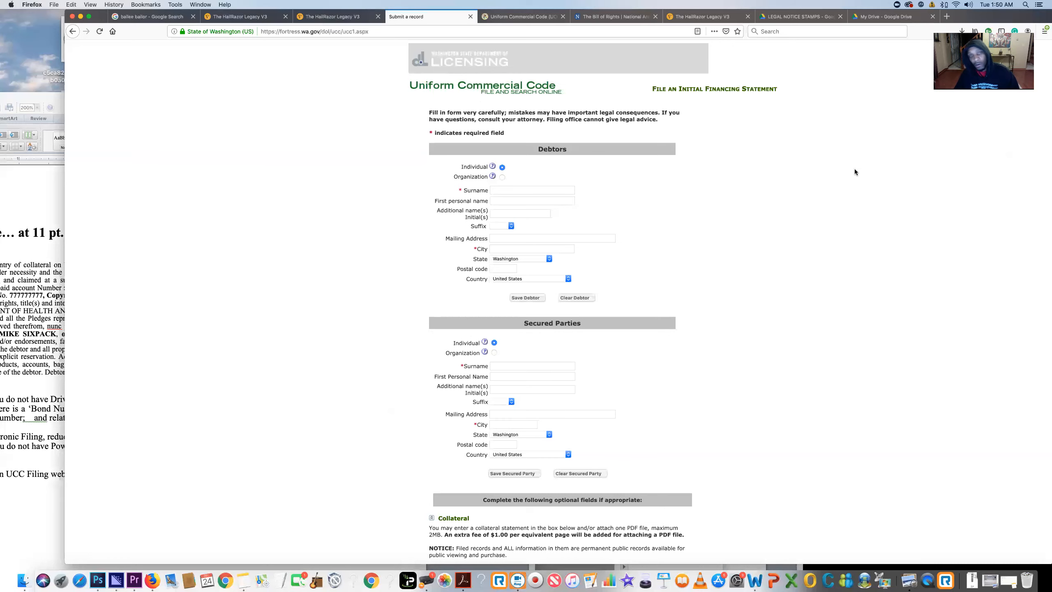
From the HailRazor home feed, open the UCC & 1099 Secrets Revealed feedback post.
left_click(704, 16)
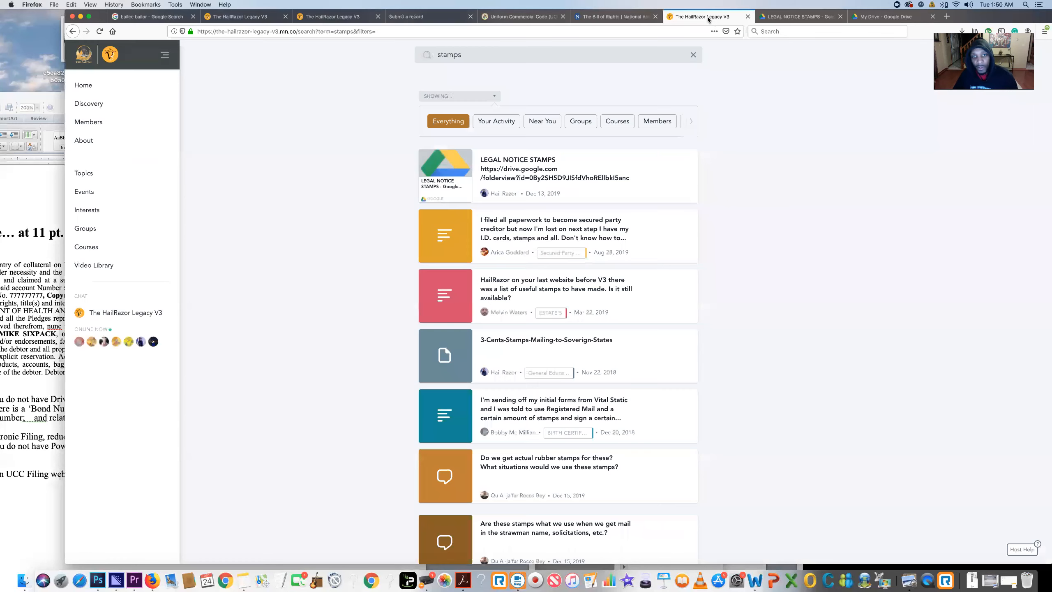
left_click(83, 85)
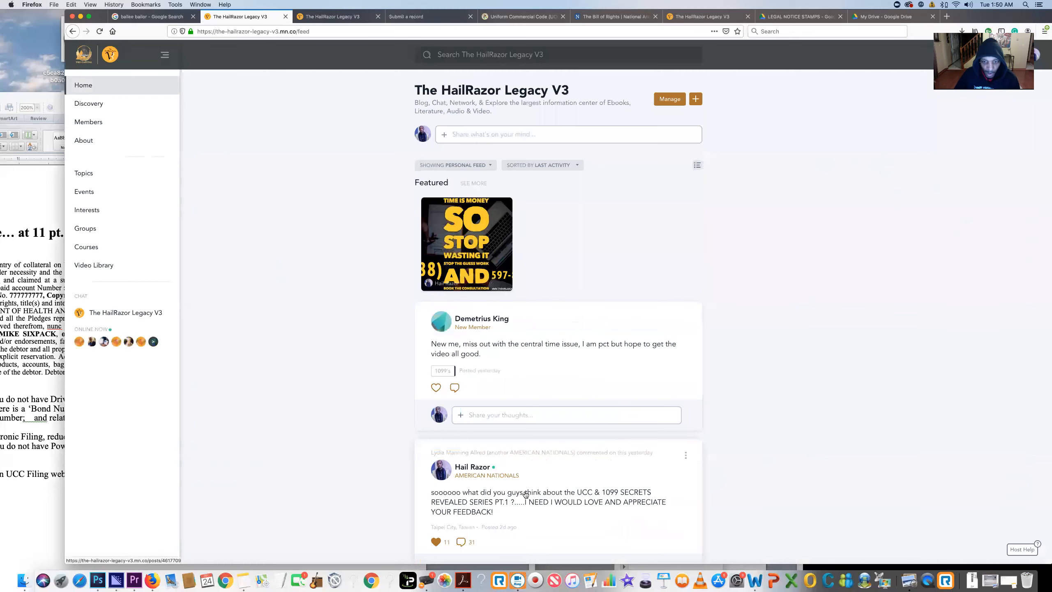
scroll("down", 3)
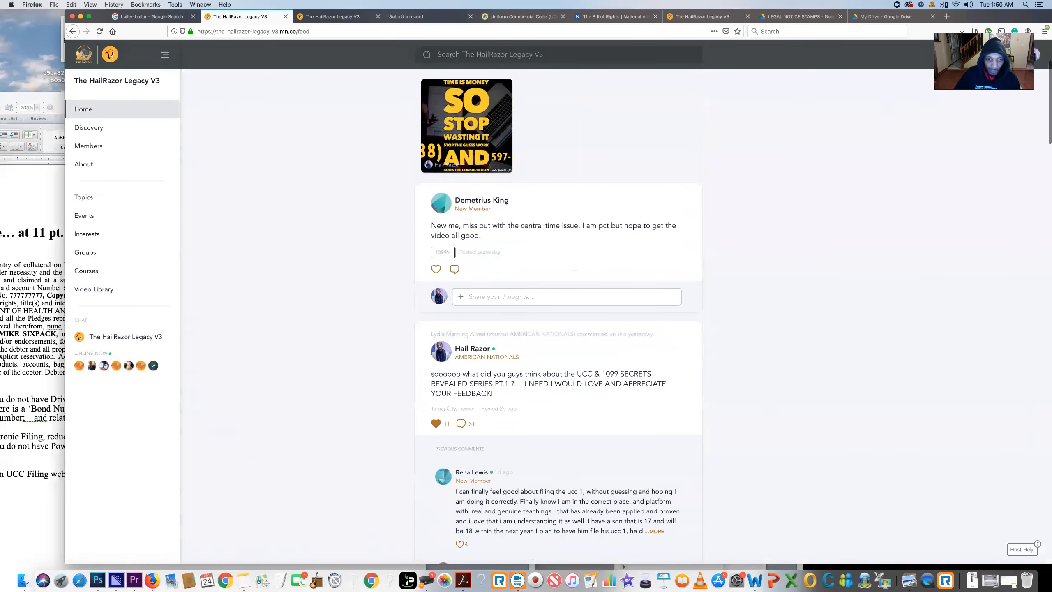
left_click(488, 383)
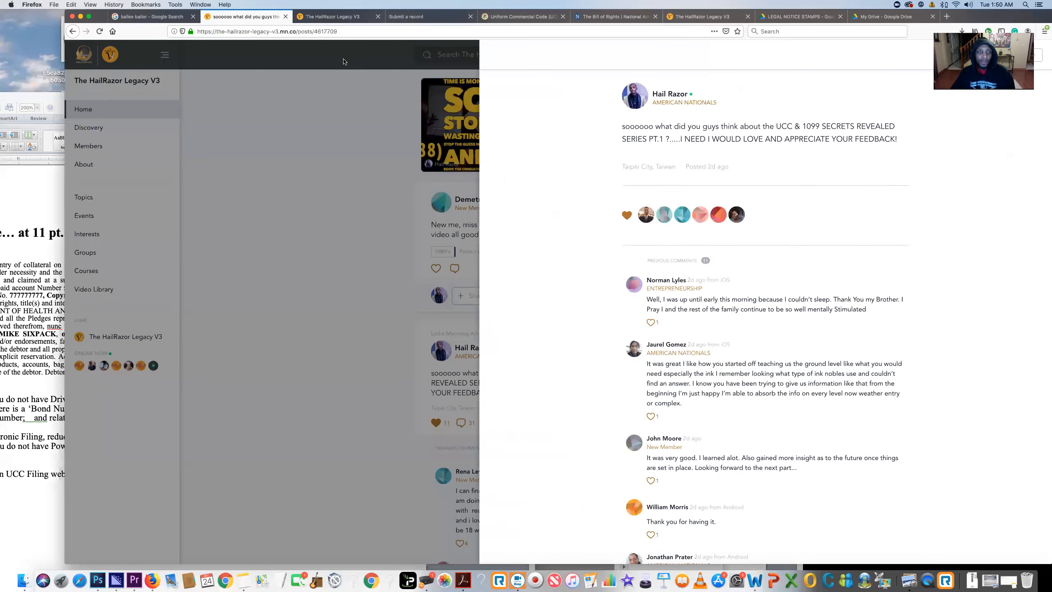
mouse_move(791, 194)
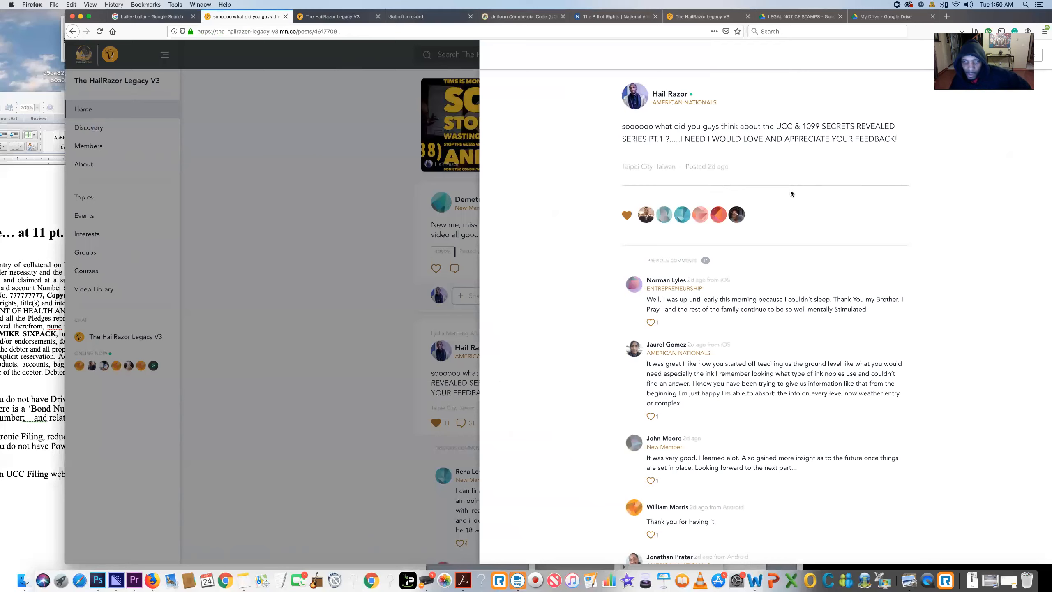
mouse_move(823, 151)
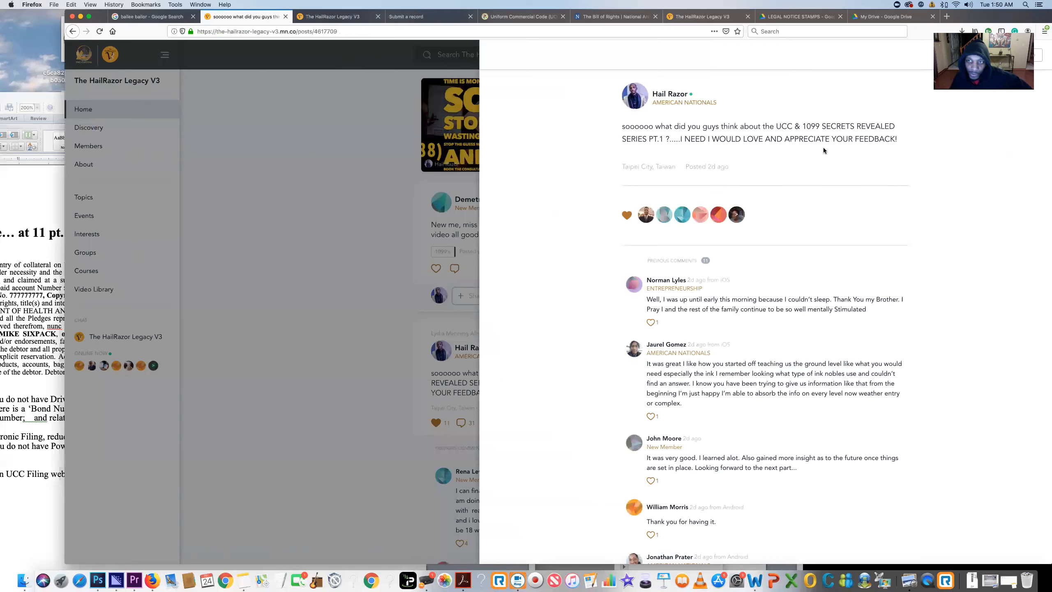
mouse_move(897, 148)
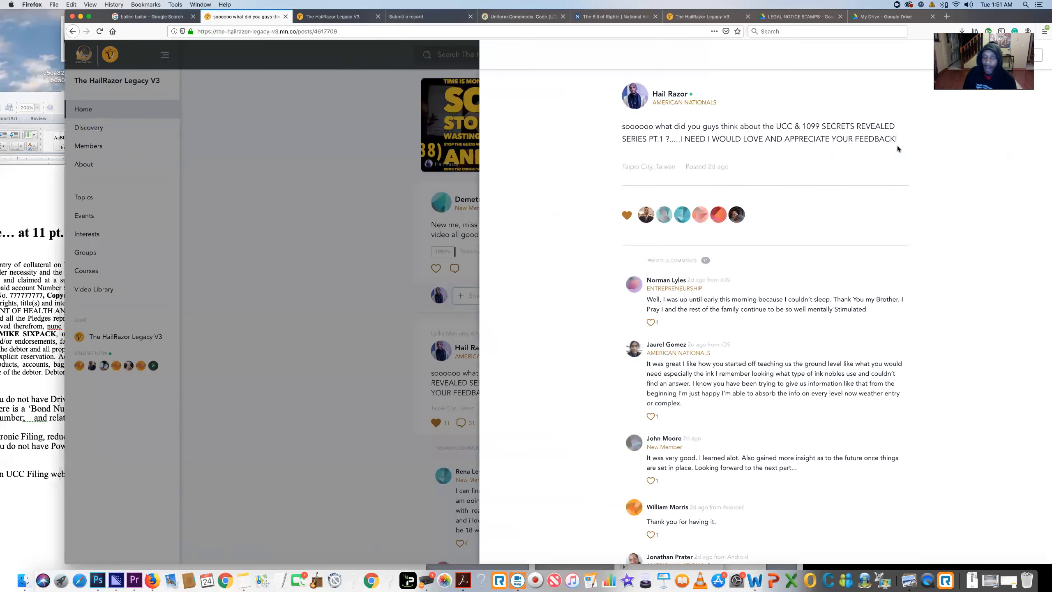
mouse_move(565, 227)
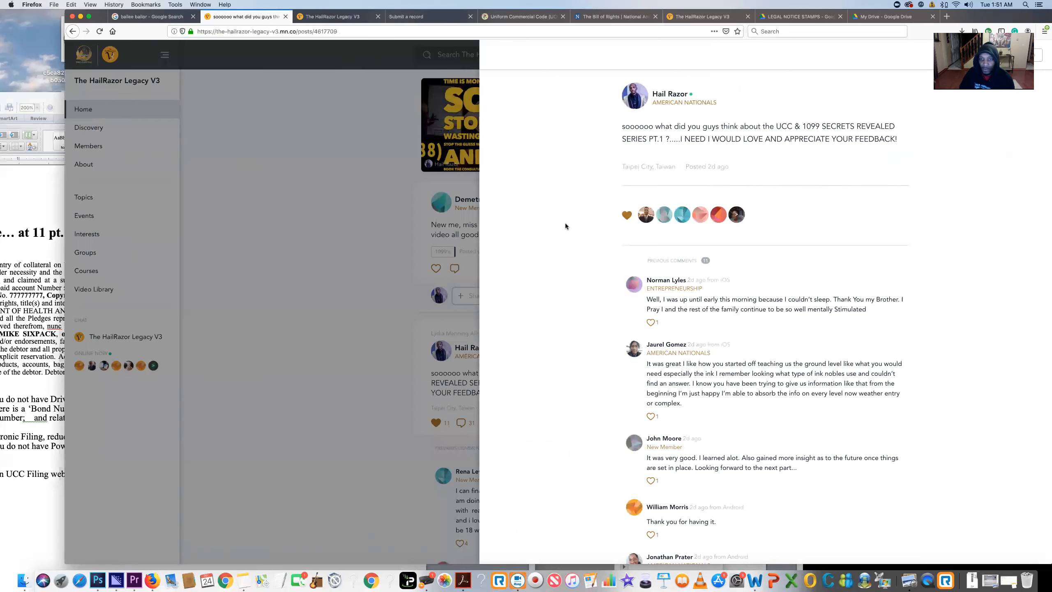
scroll("down", 3)
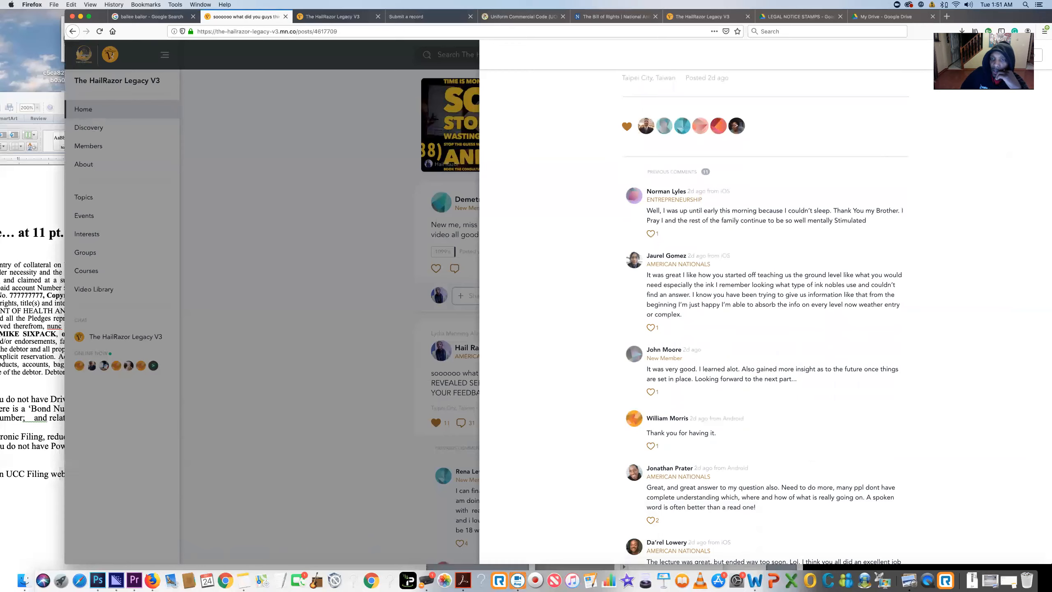
mouse_move(691, 234)
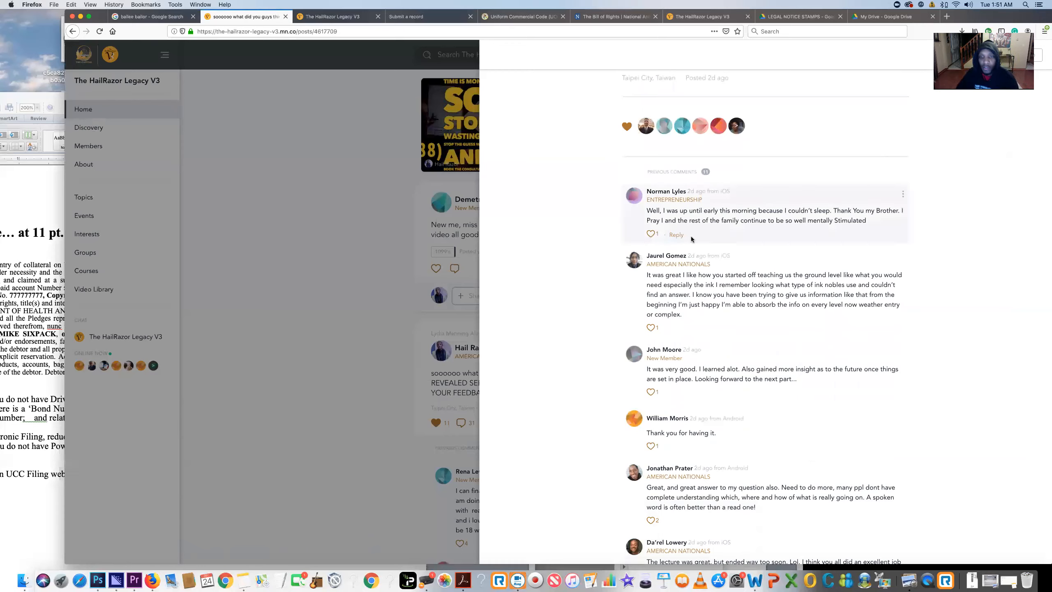
mouse_move(573, 226)
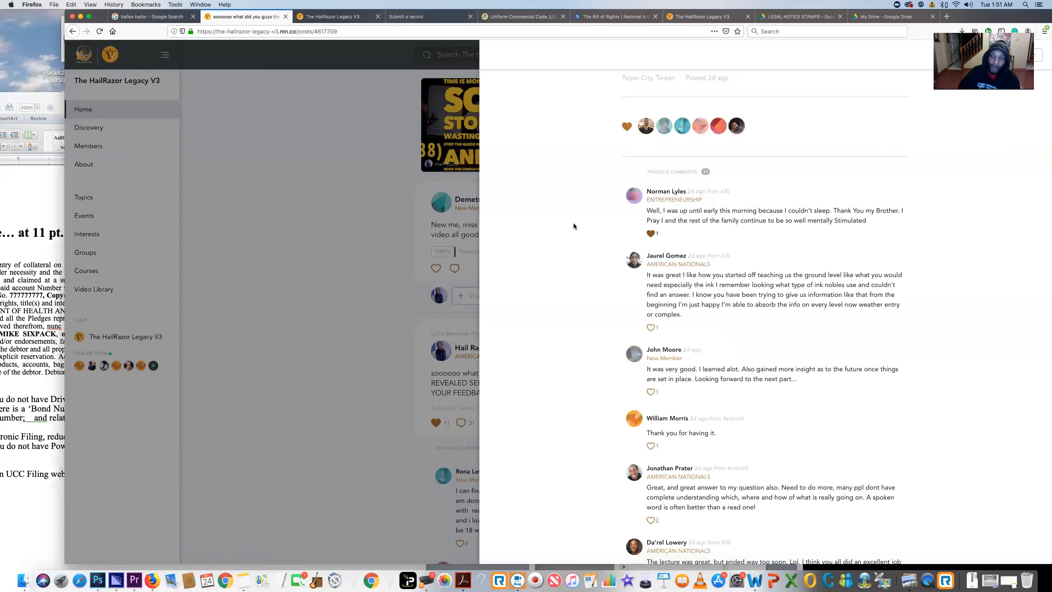
mouse_move(550, 203)
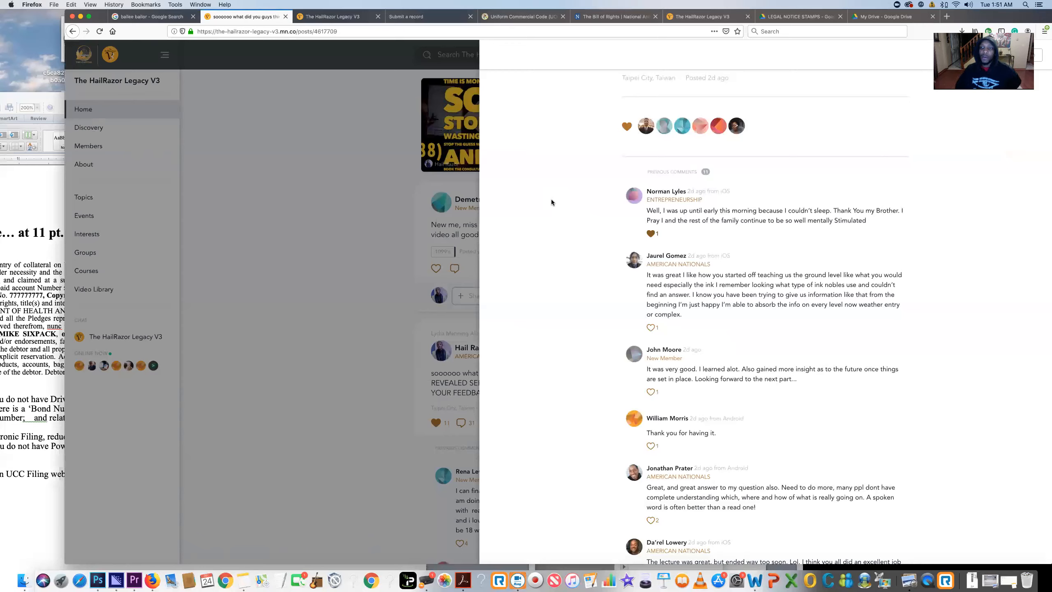
mouse_move(543, 205)
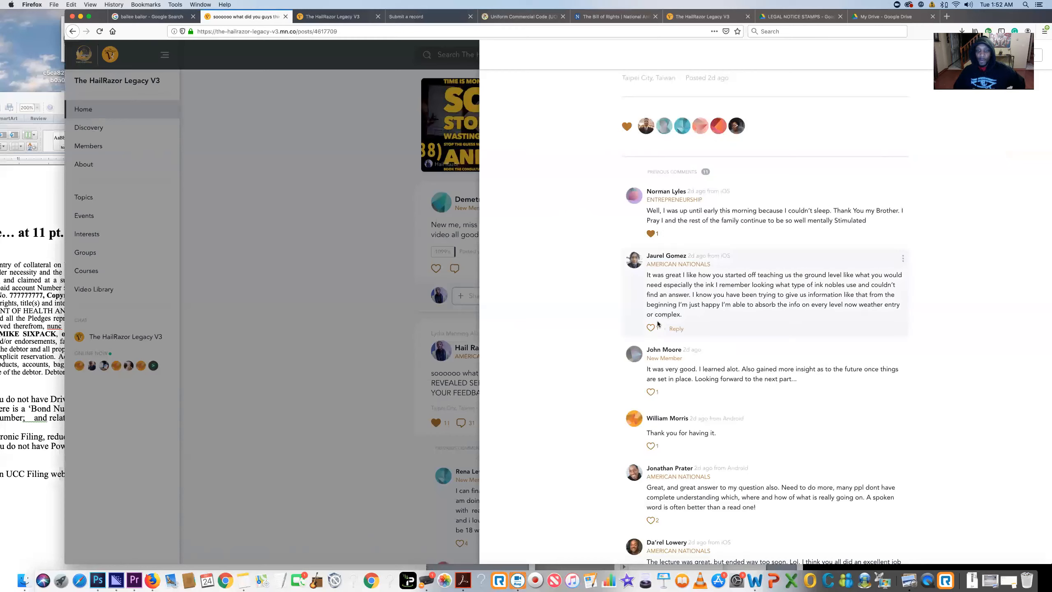
mouse_move(546, 309)
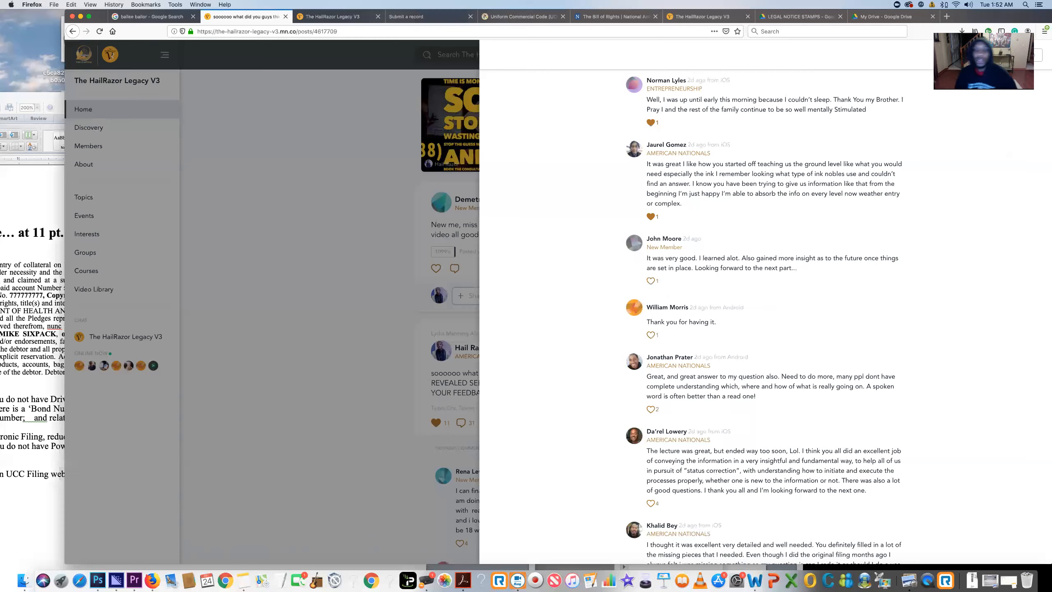
mouse_move(588, 339)
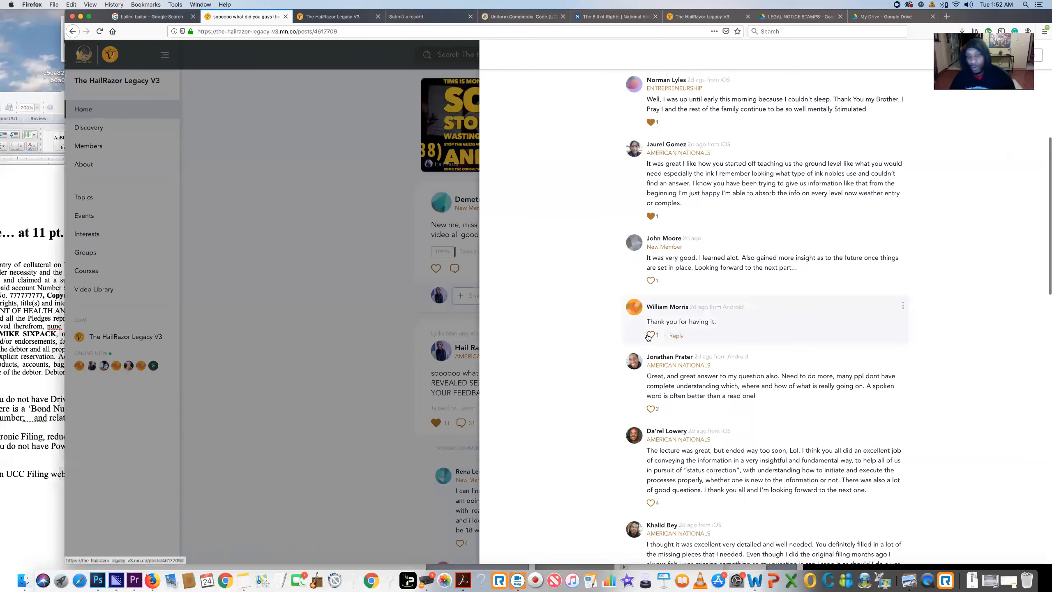
scroll("down", 3)
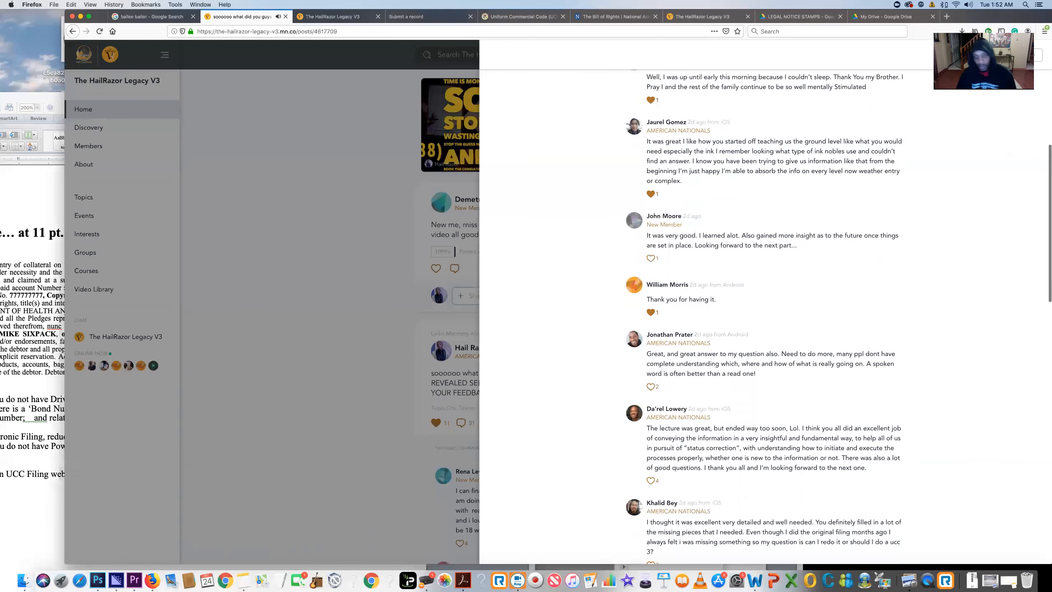
scroll("down", 3)
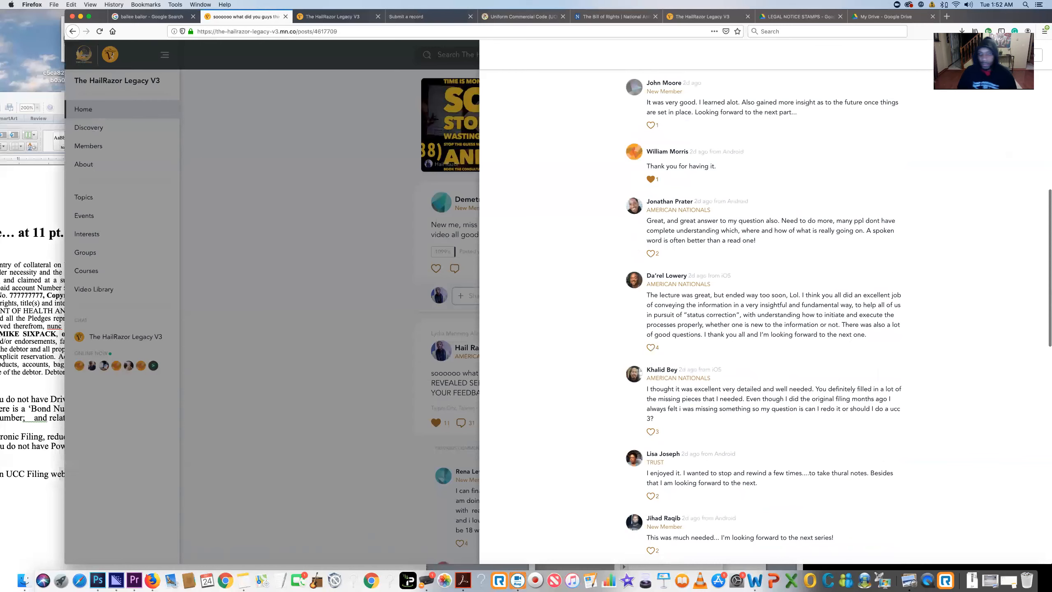
scroll("down", 3)
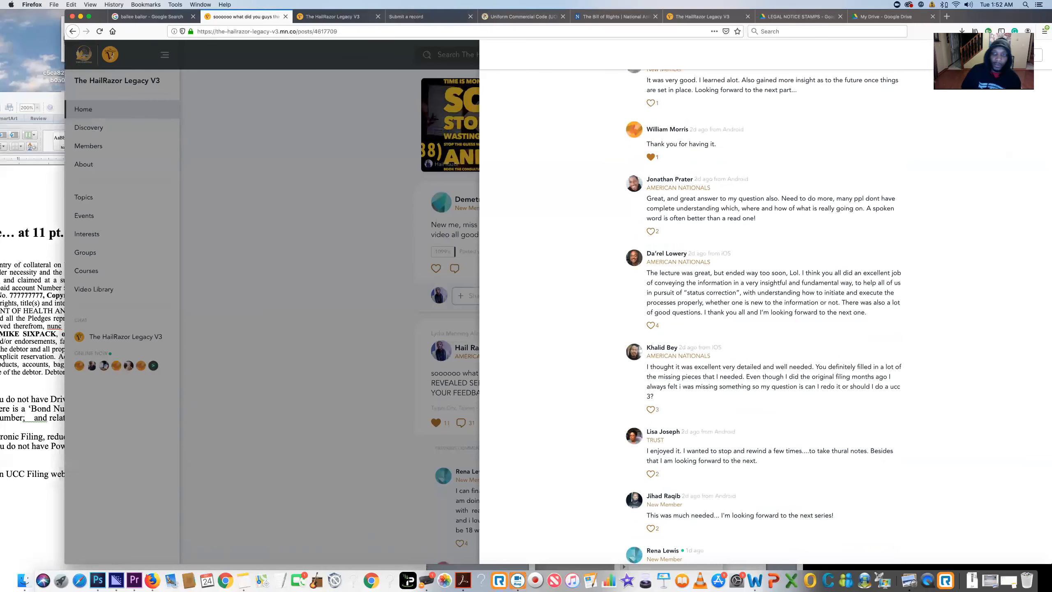
scroll("down", 3)
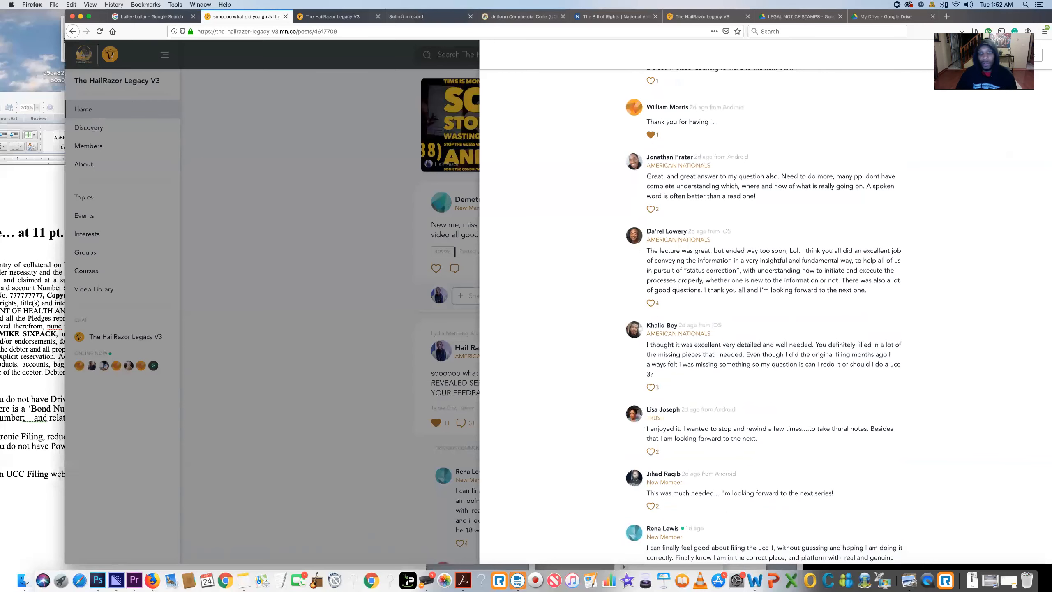
scroll("down", 3)
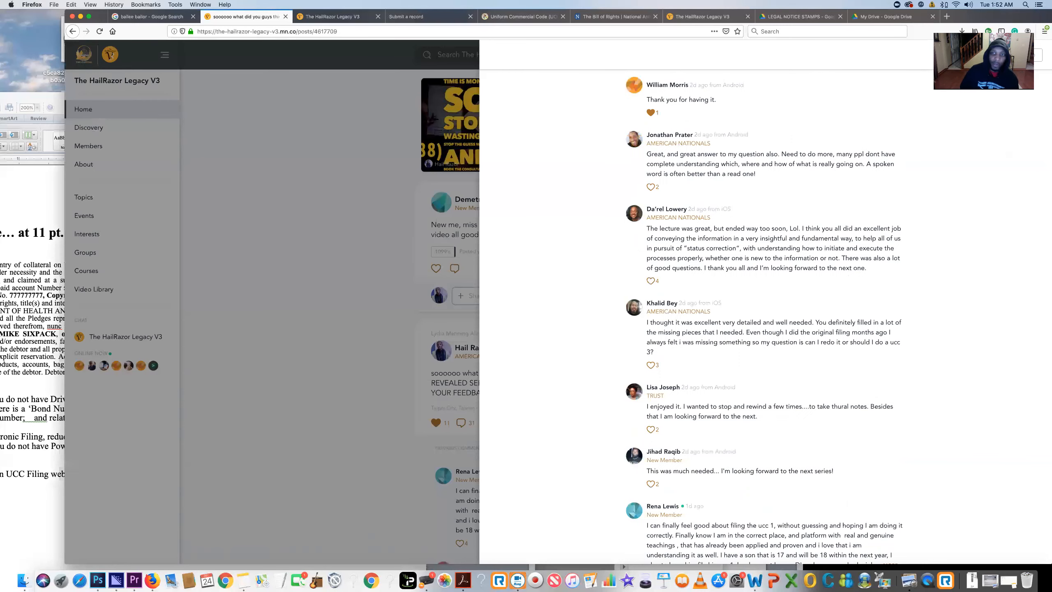
scroll("down", 3)
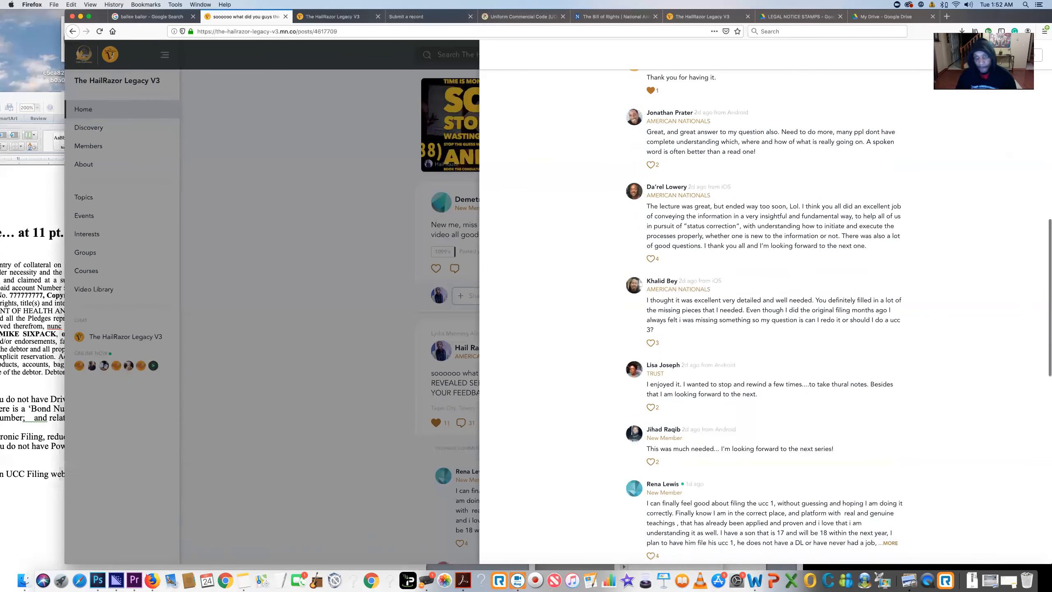
scroll("up", 3)
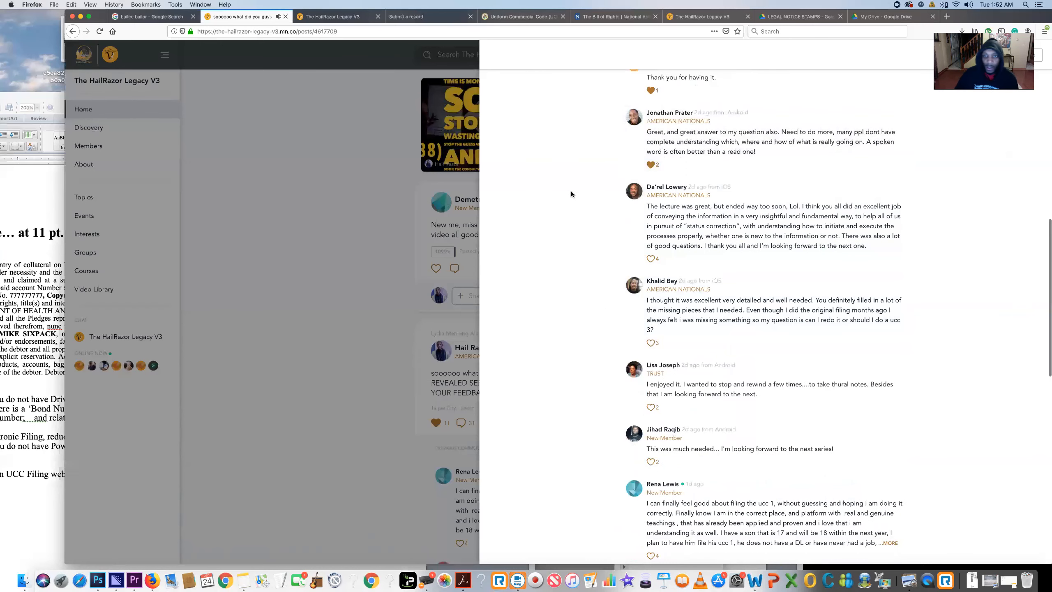
scroll("down", 3)
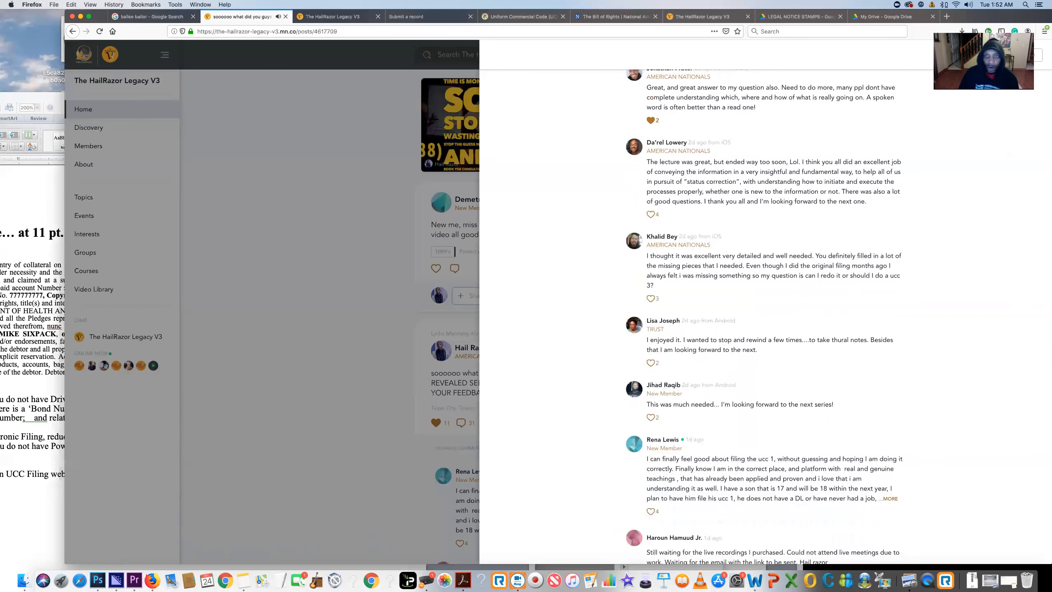
scroll("down", 3)
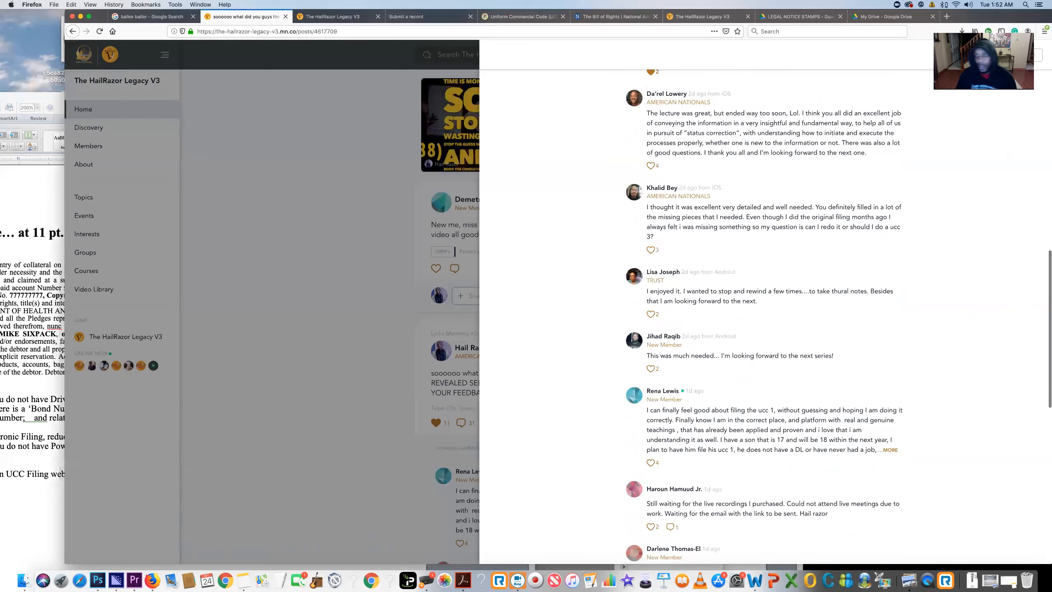
scroll("down", 3)
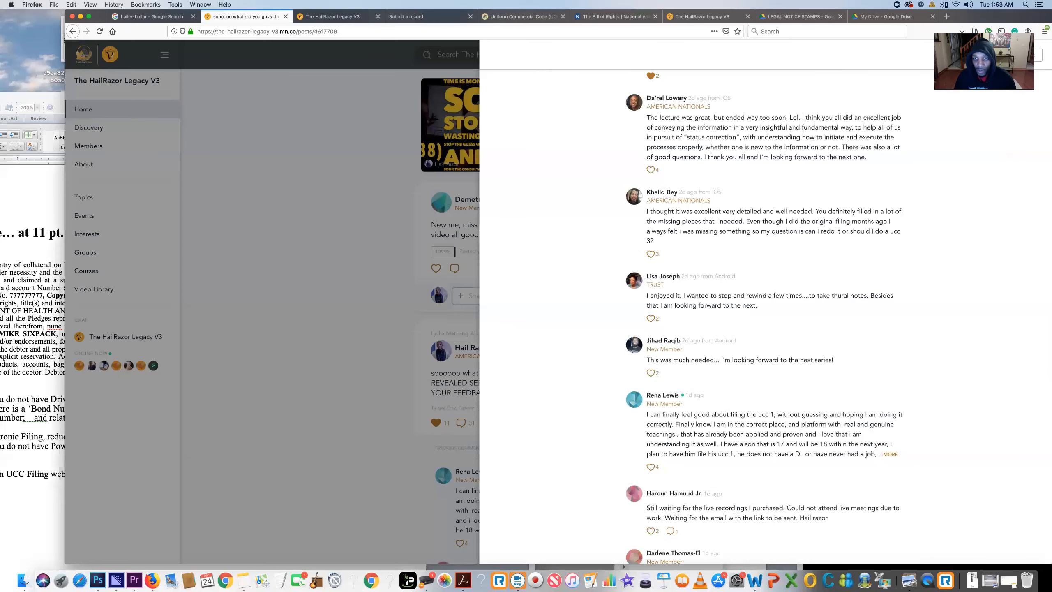
scroll("down", 3)
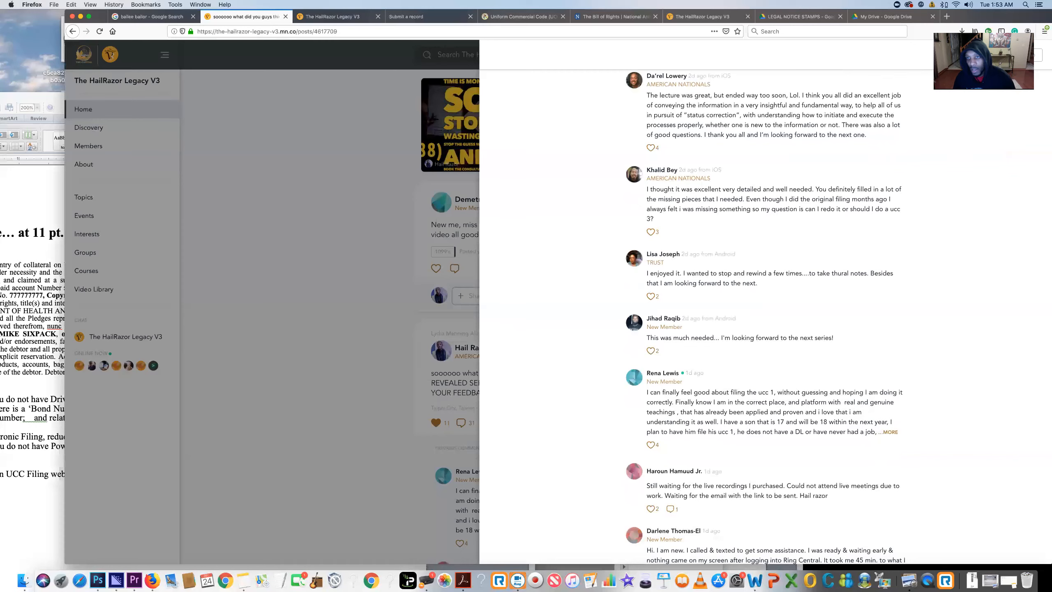
mouse_move(611, 190)
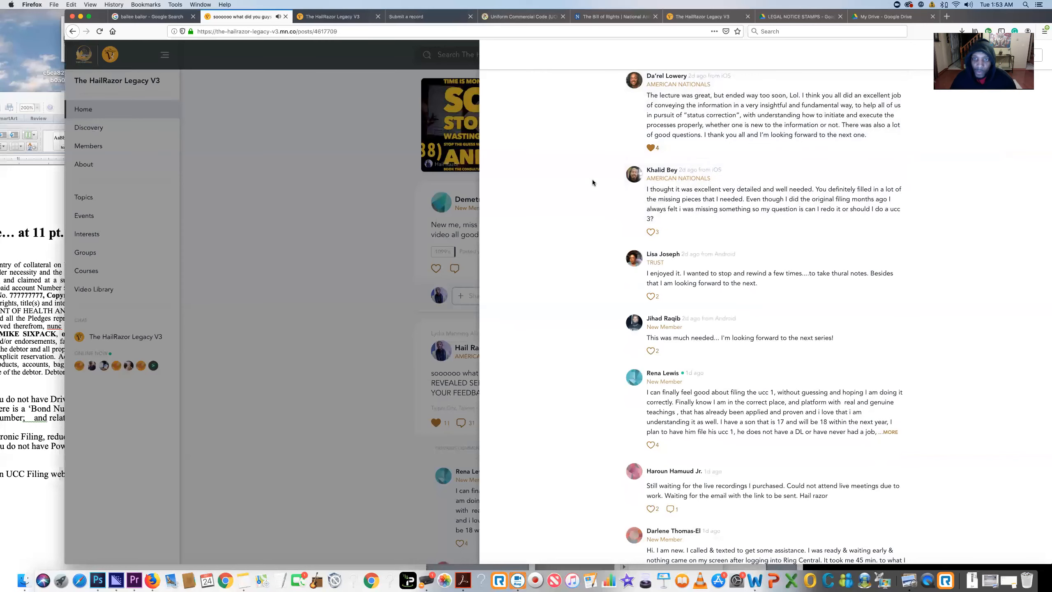
mouse_move(542, 228)
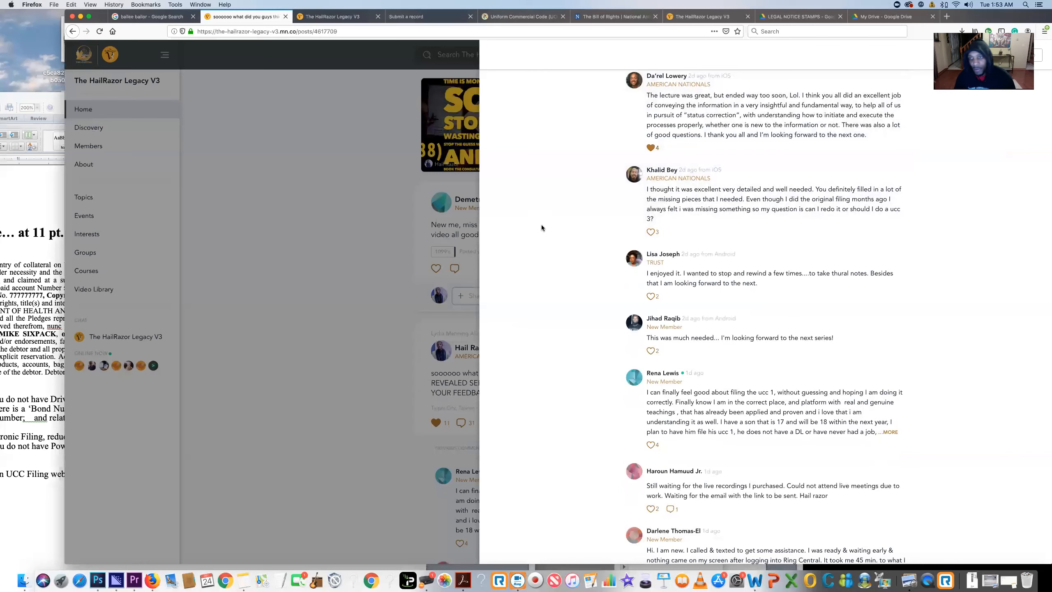
scroll("down", 3)
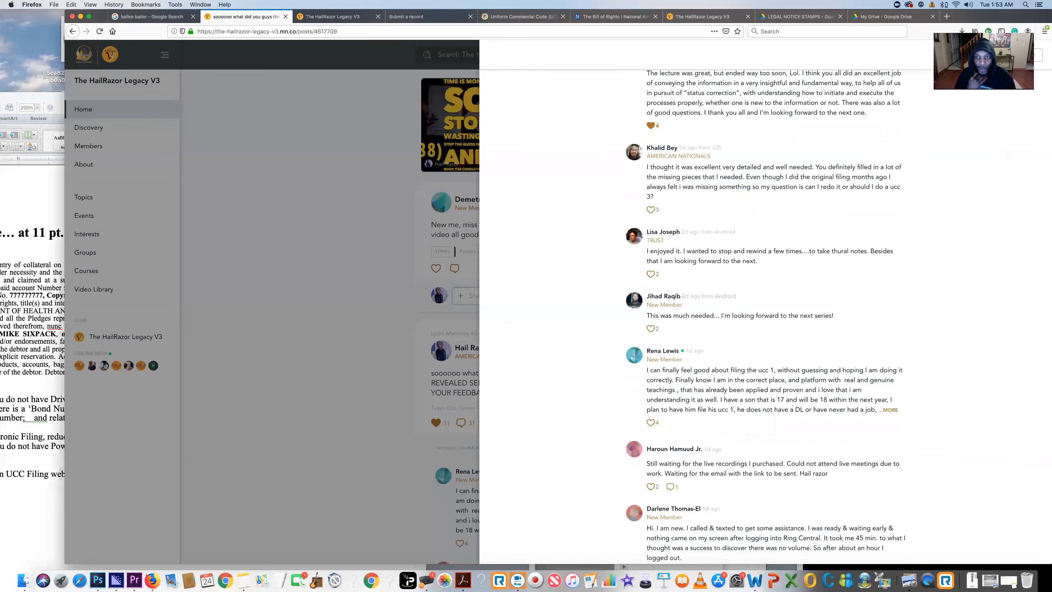
scroll("down", 3)
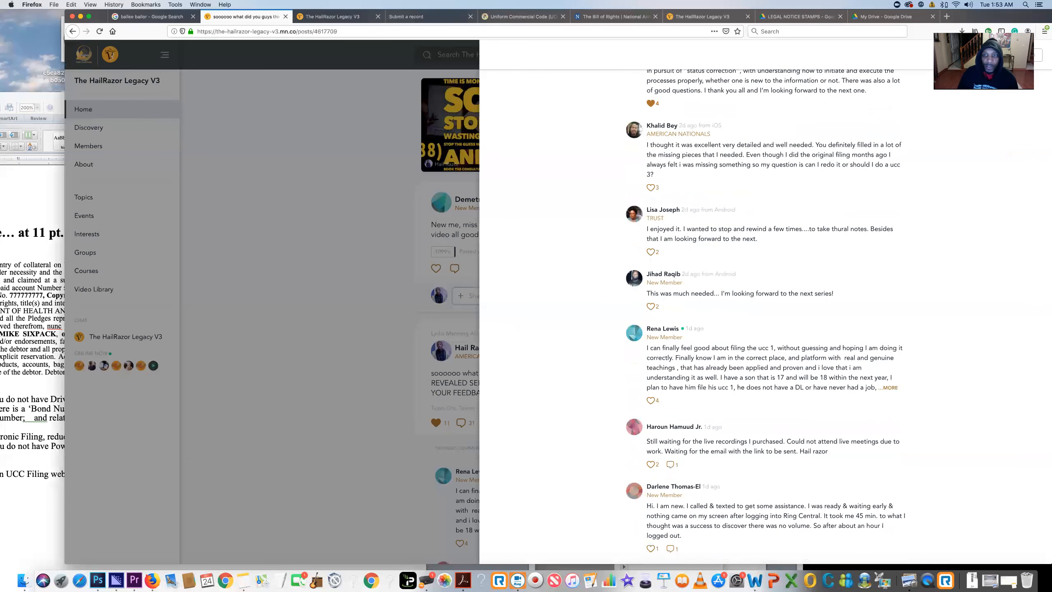
scroll("down", 3)
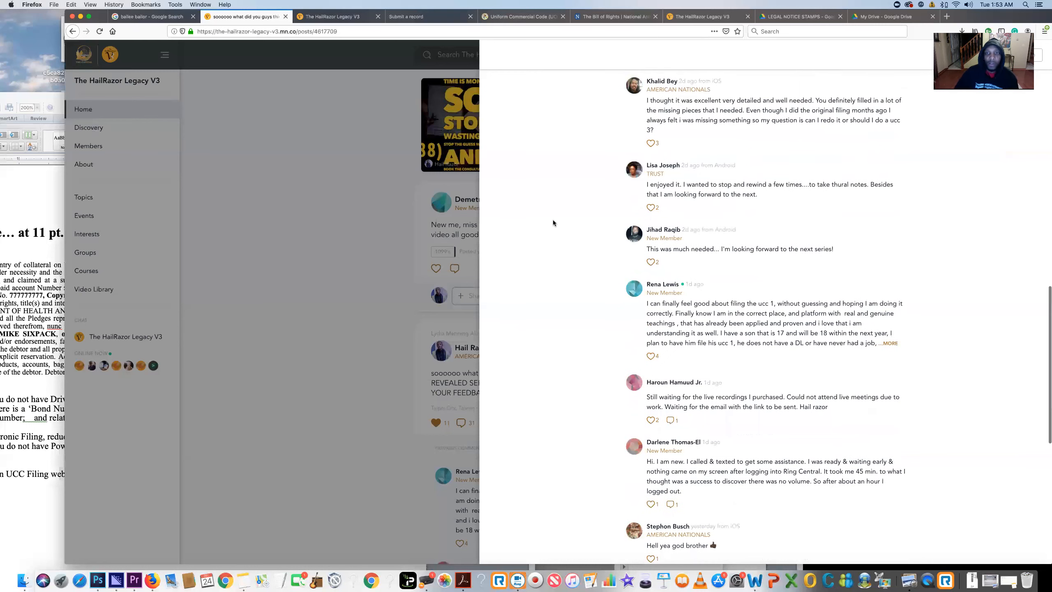
mouse_move(651, 143)
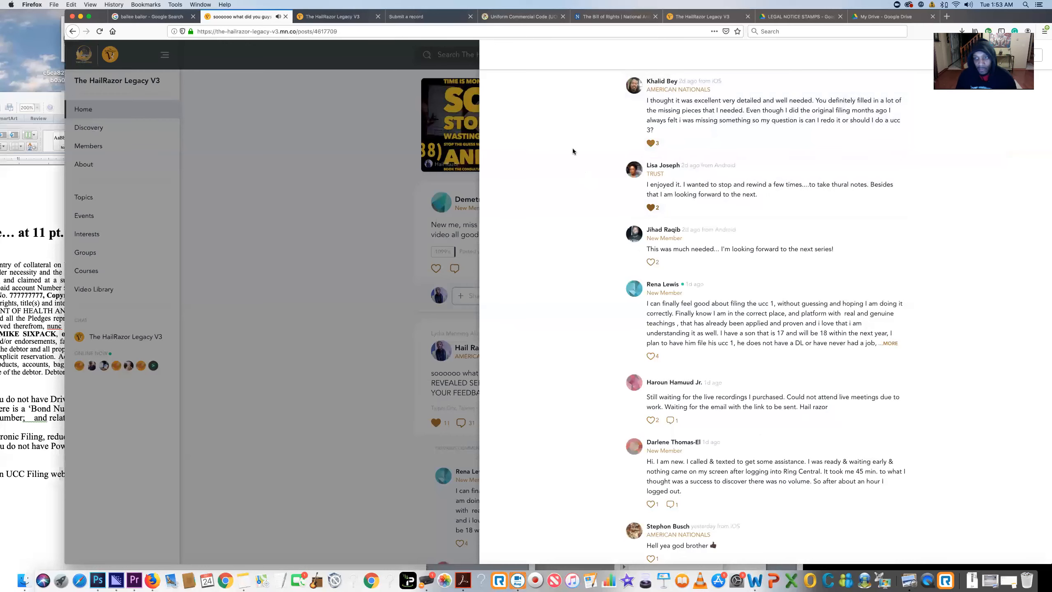
scroll("down", 3)
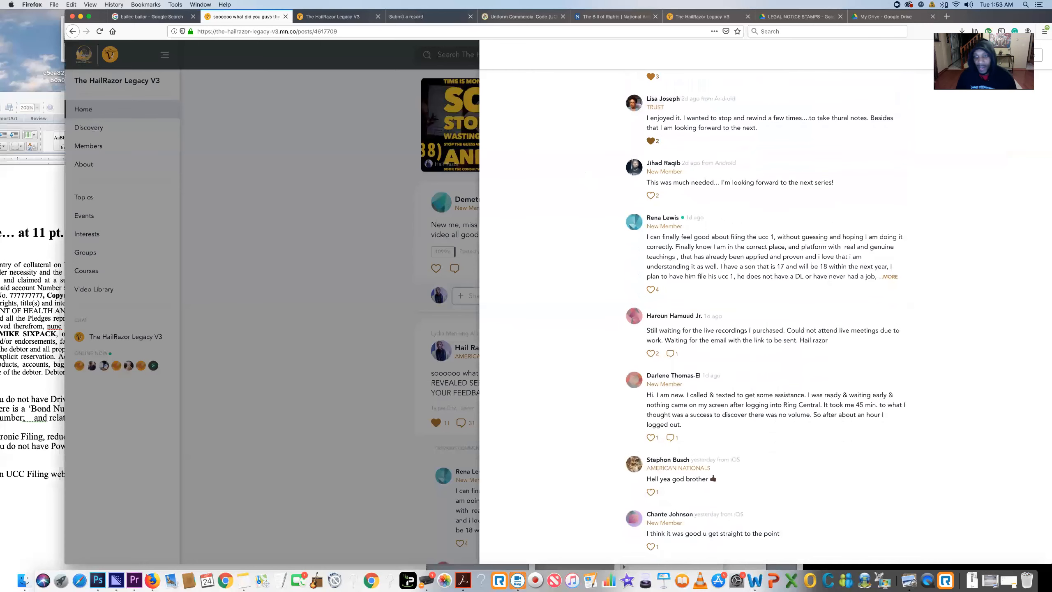
scroll("down", 3)
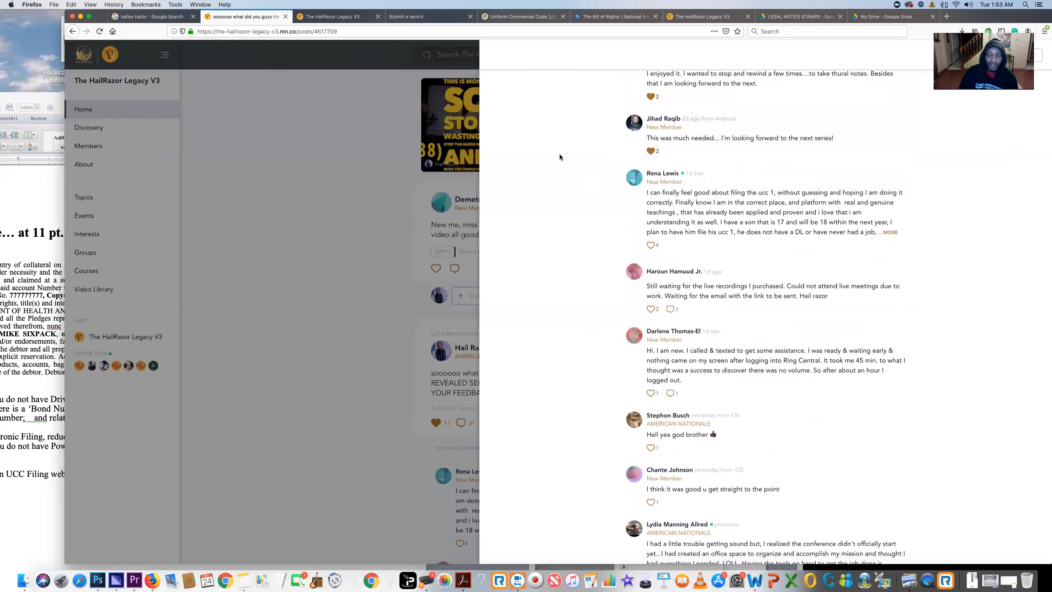
scroll("down", 3)
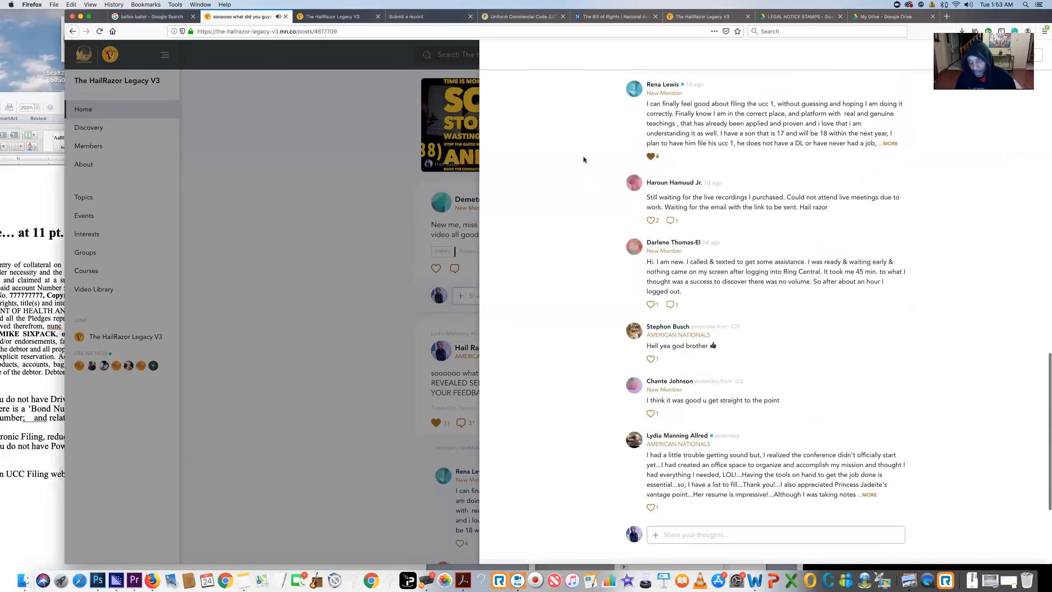
scroll("down", 3)
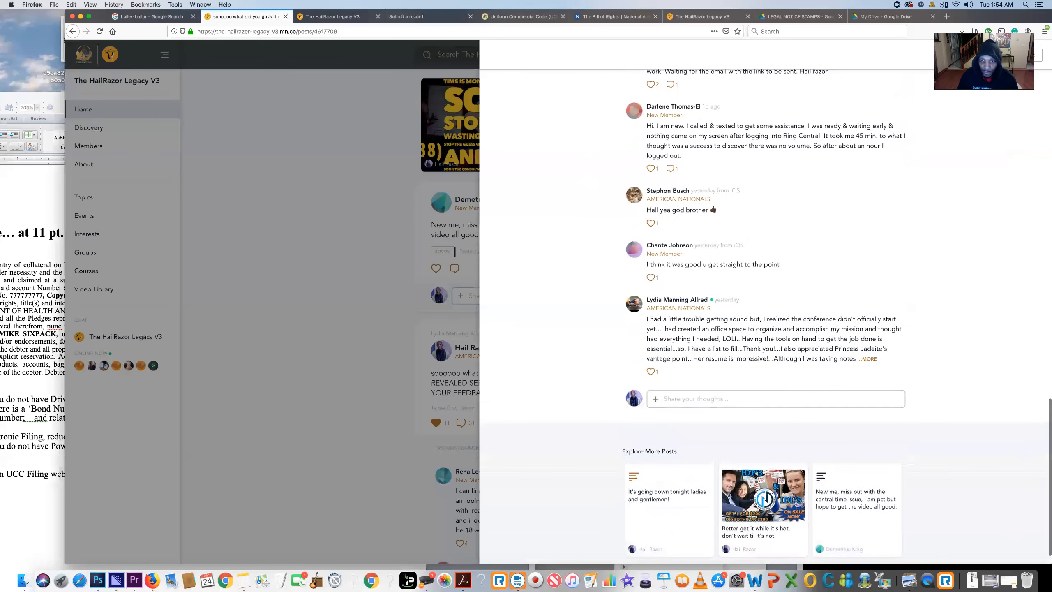
scroll("up", 3)
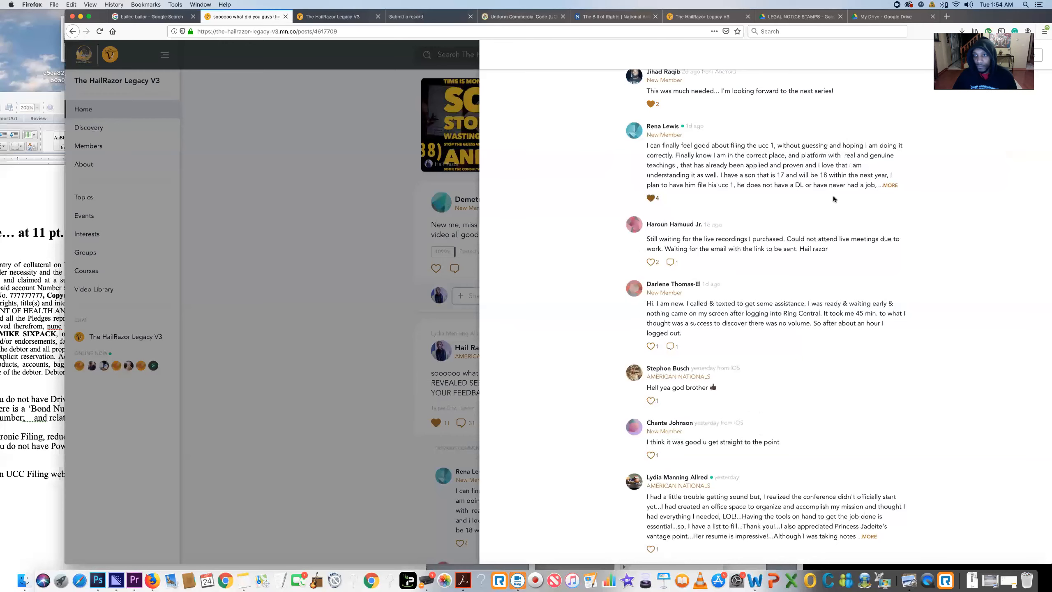
left_click(889, 184)
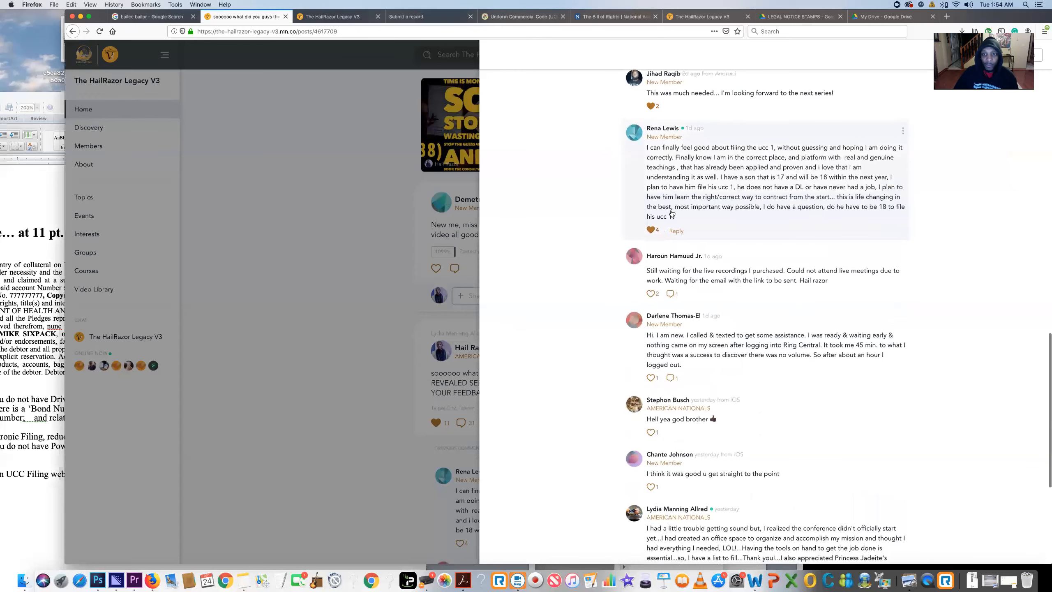
scroll("up", 3)
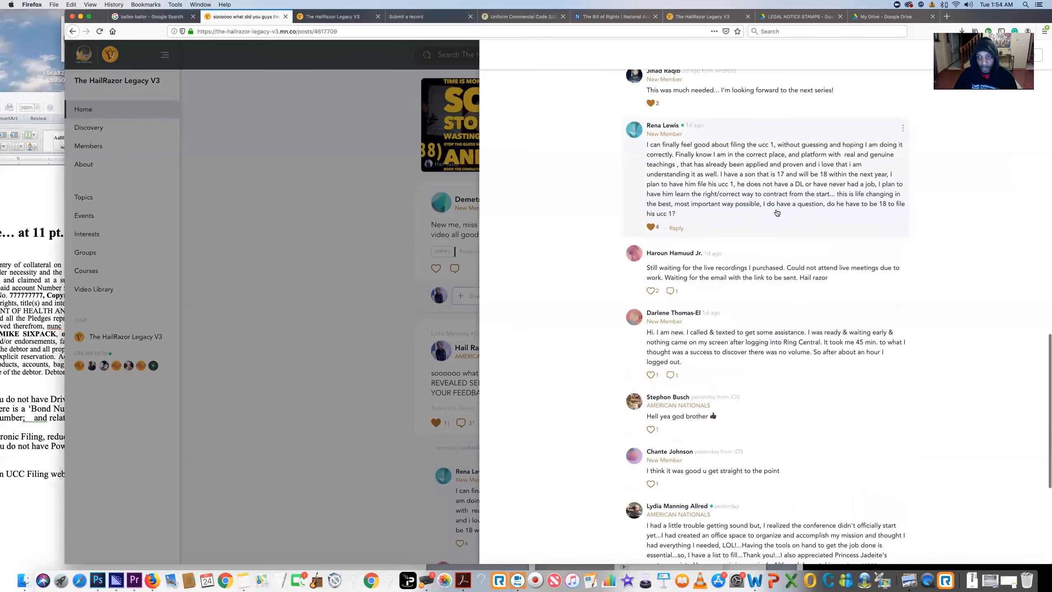
mouse_move(874, 212)
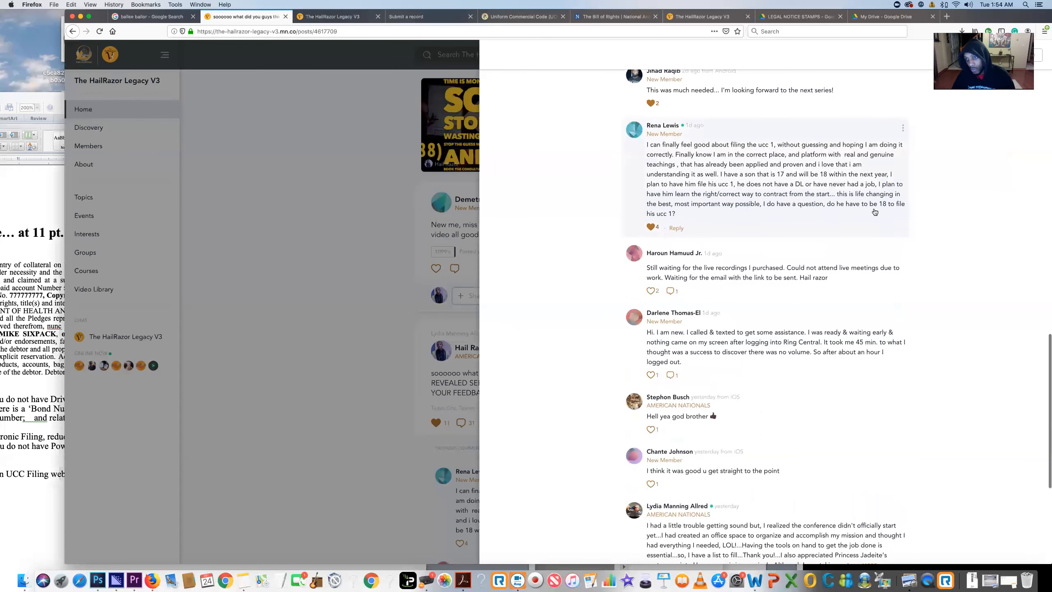
mouse_move(513, 216)
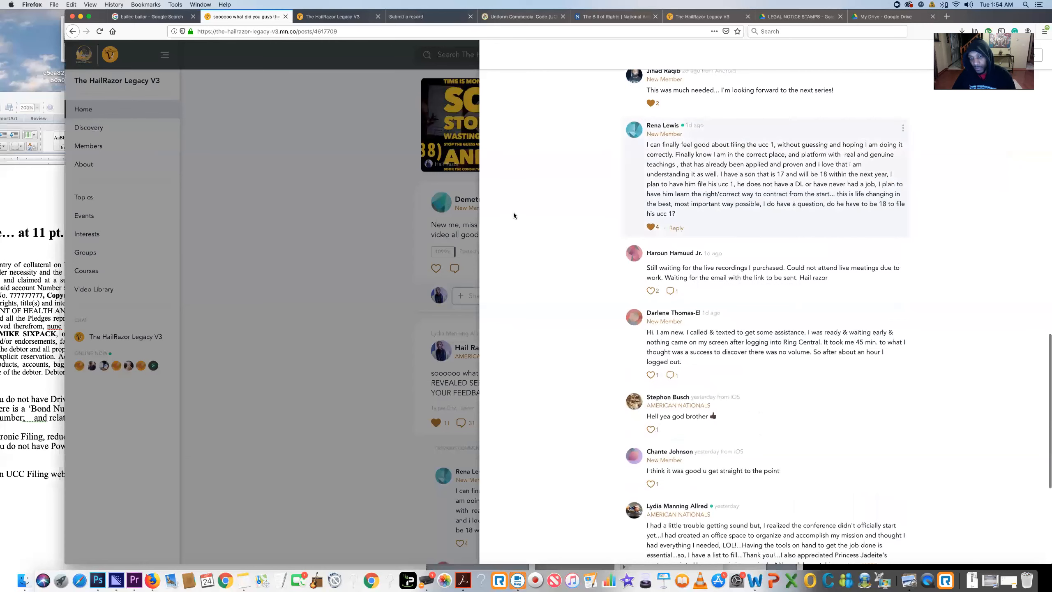
scroll("down", 3)
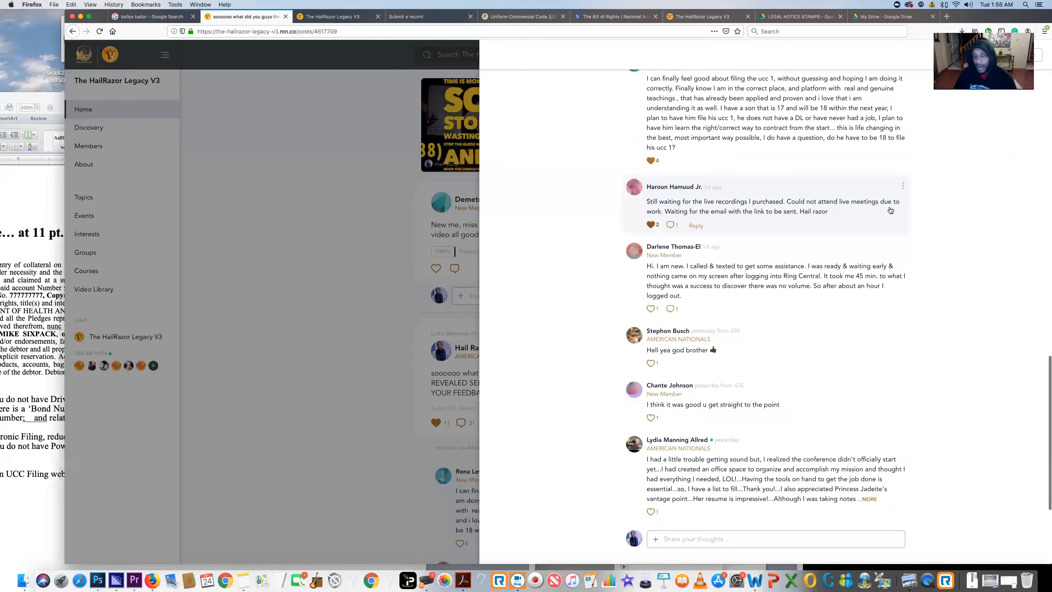
mouse_move(691, 226)
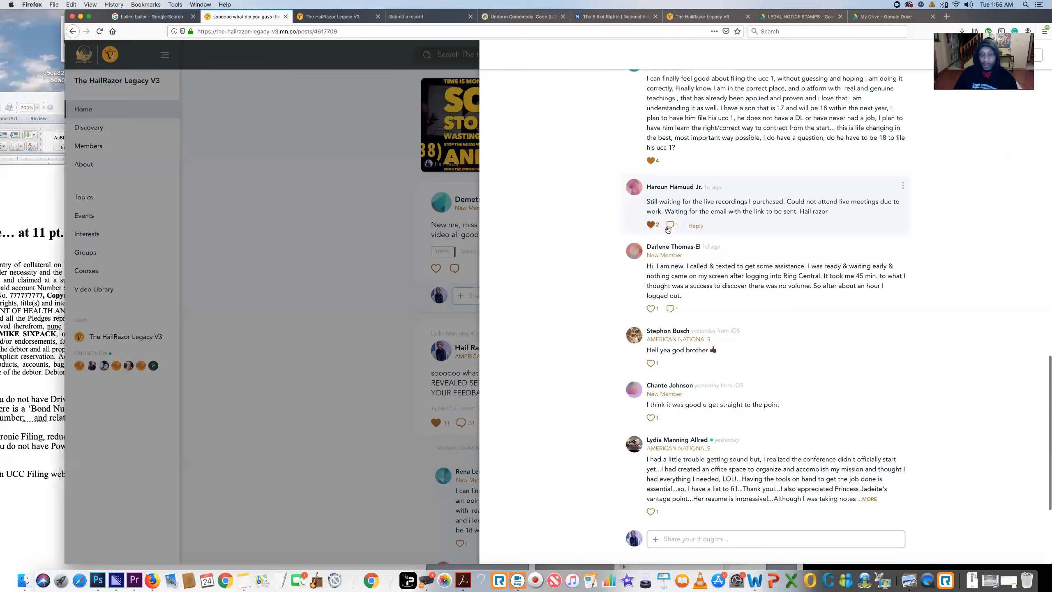
mouse_move(555, 247)
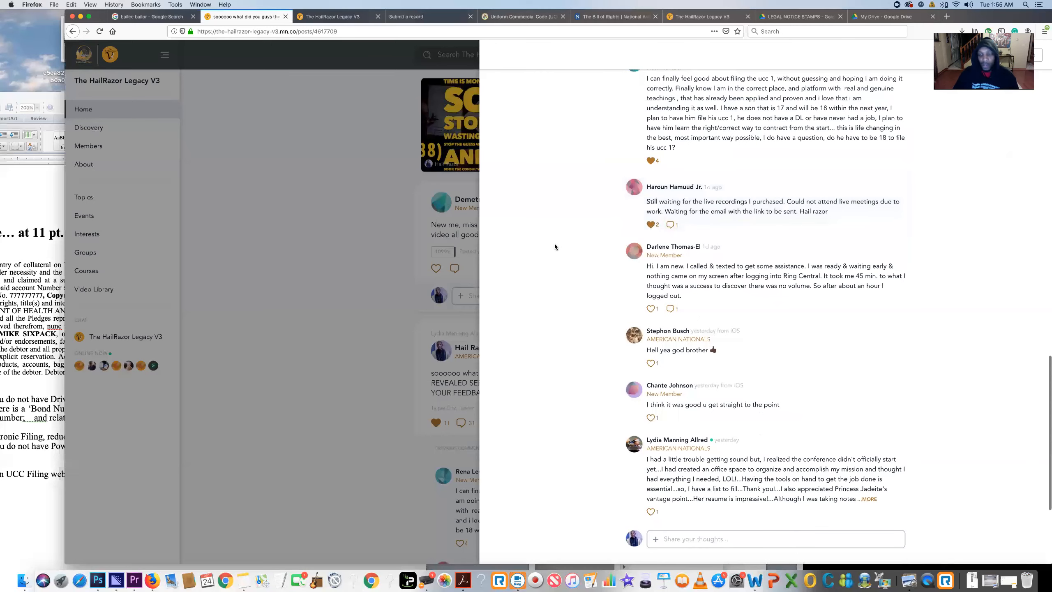
Like the last comment on the HailRazor Legacy V3 feedback post and expand its full text.
scroll("down", 3)
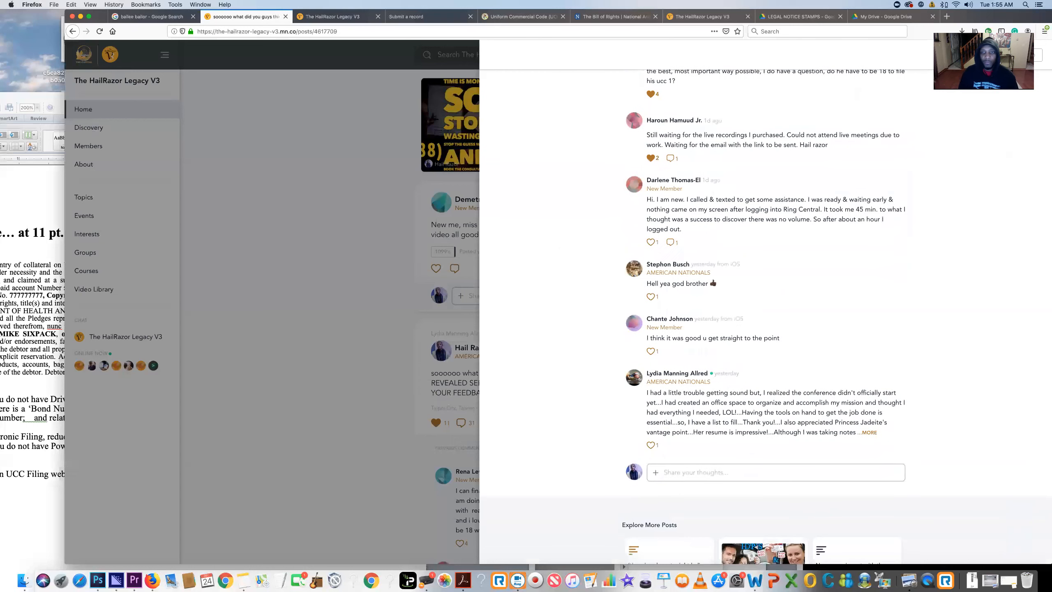
mouse_move(582, 210)
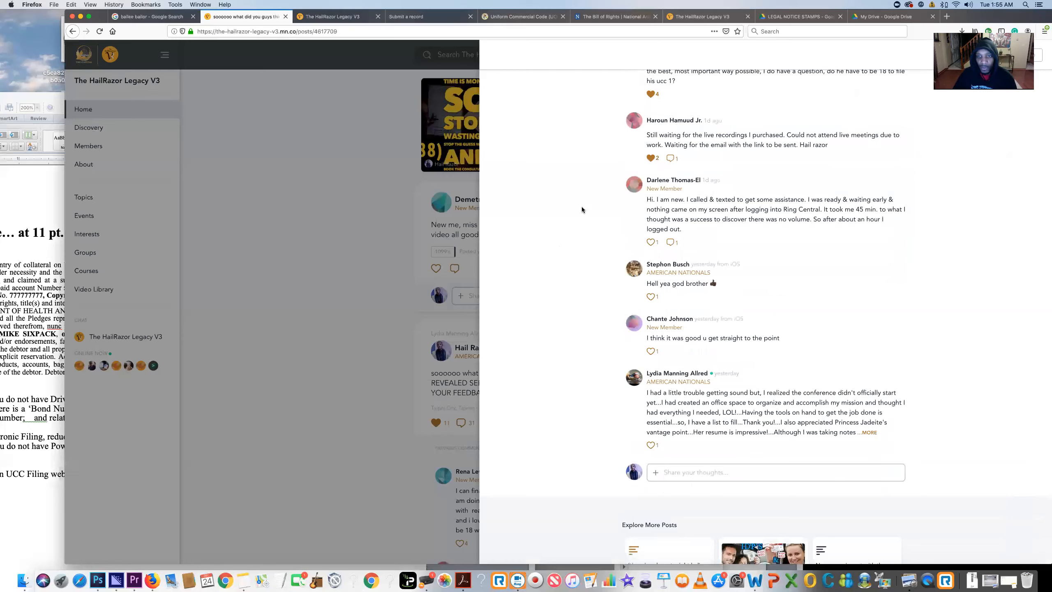
mouse_move(602, 218)
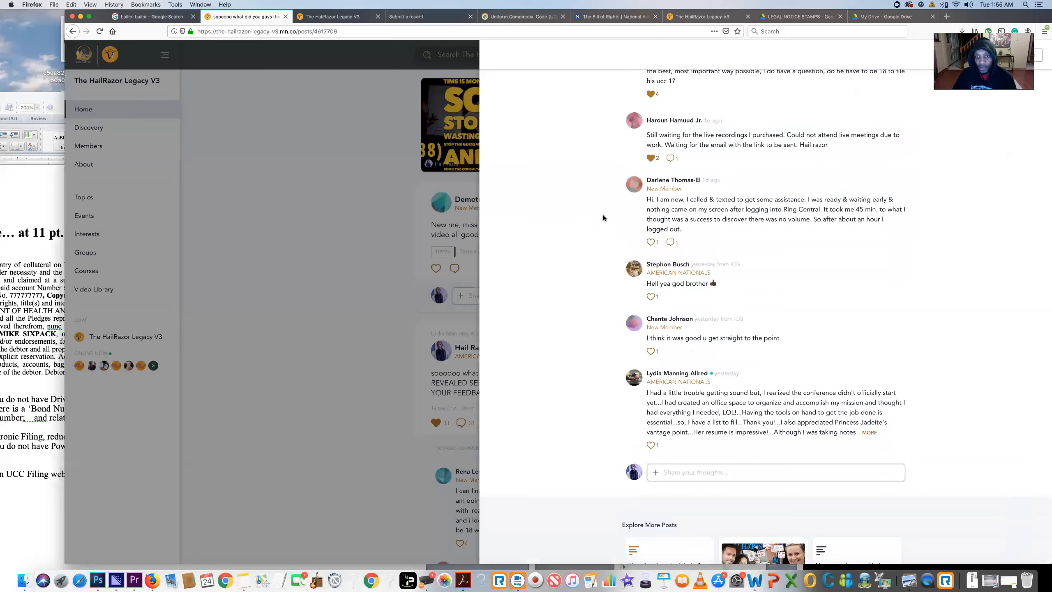
mouse_move(553, 239)
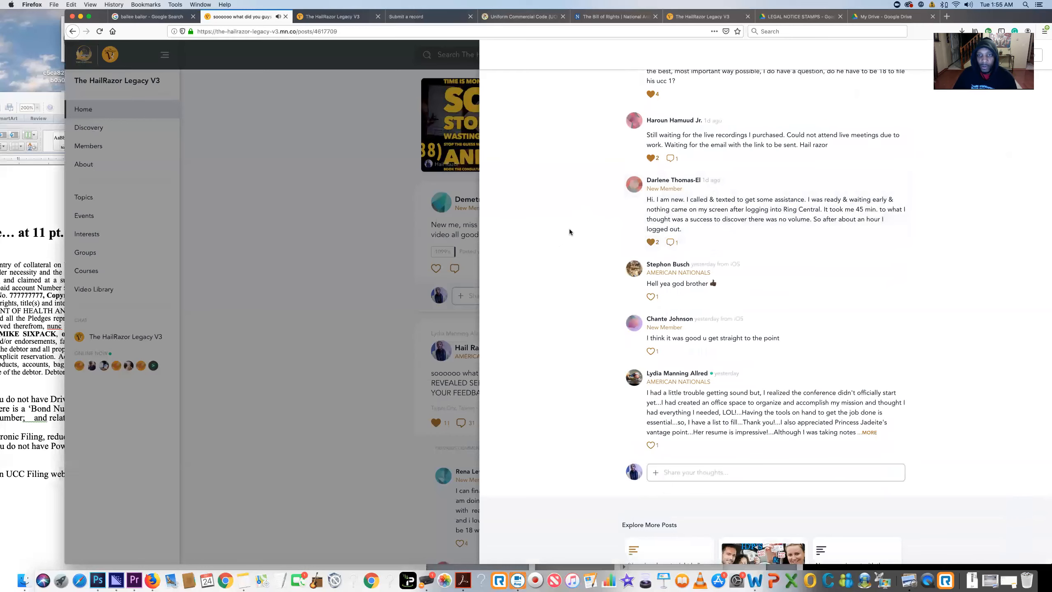
mouse_move(558, 232)
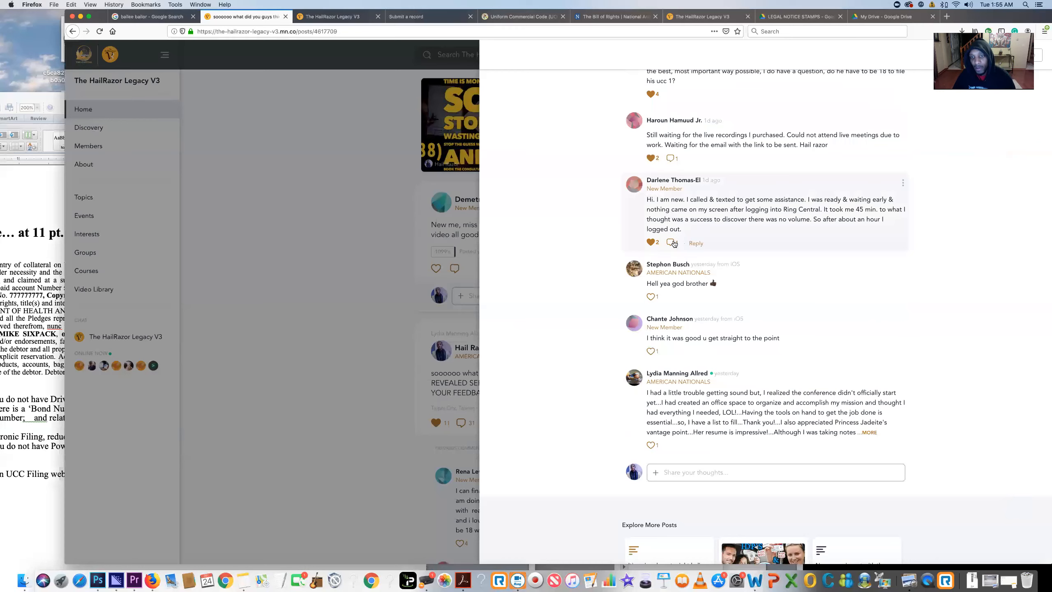
mouse_move(614, 226)
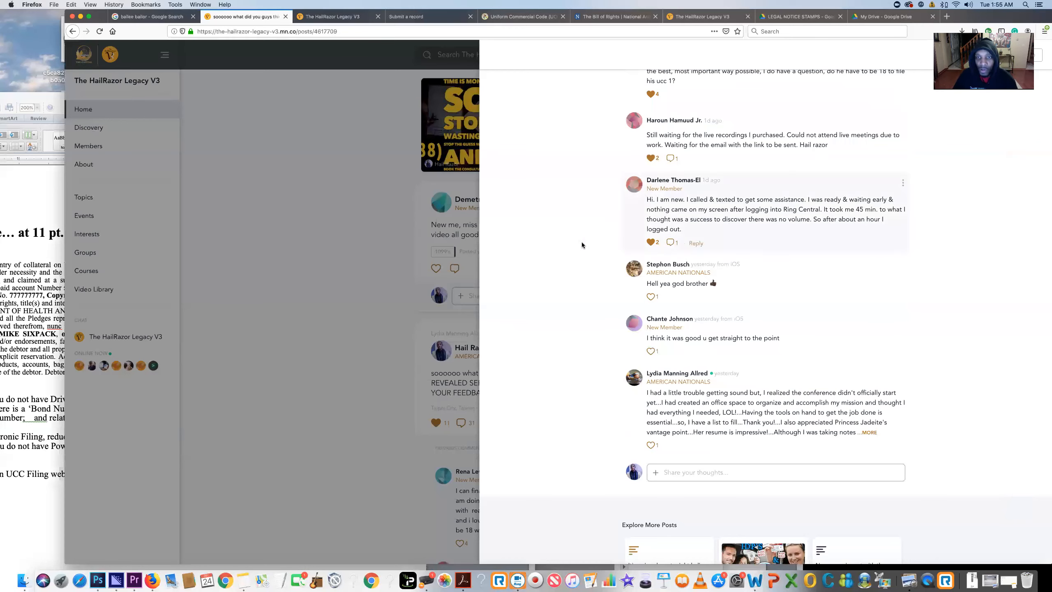
scroll("down", 3)
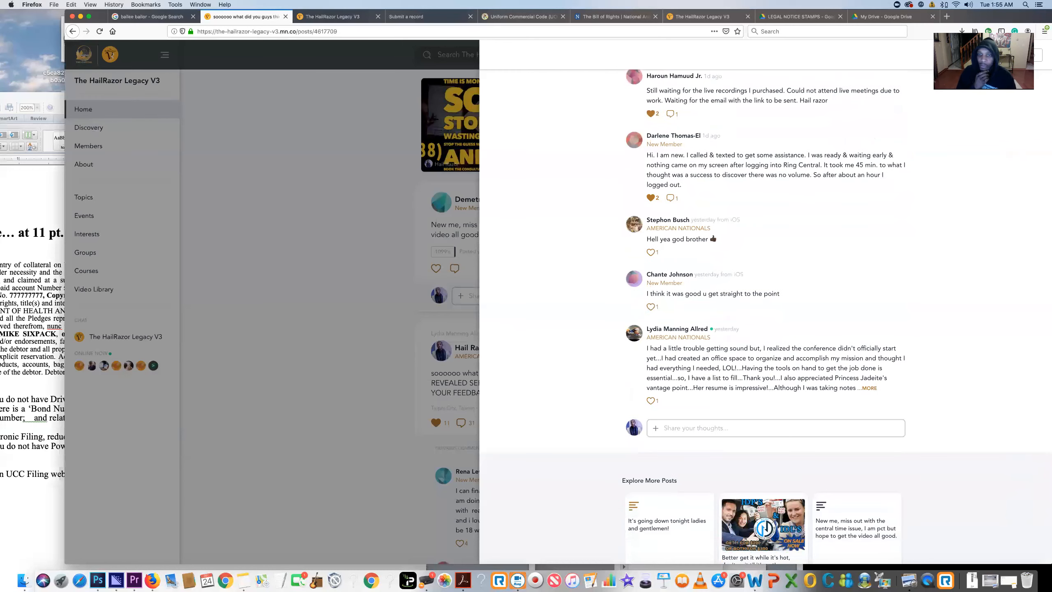
mouse_move(576, 269)
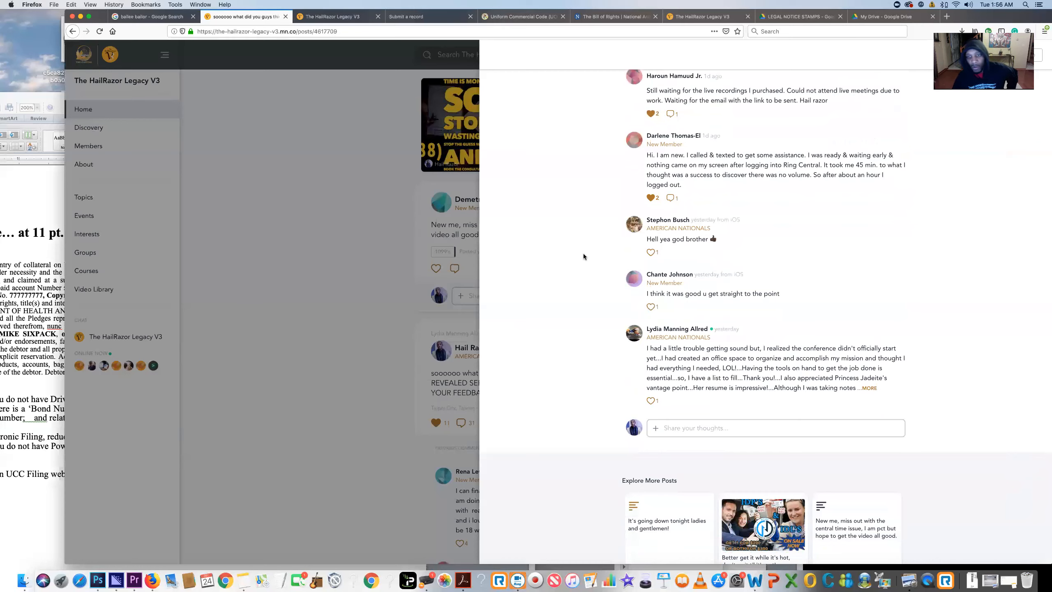
mouse_move(680, 239)
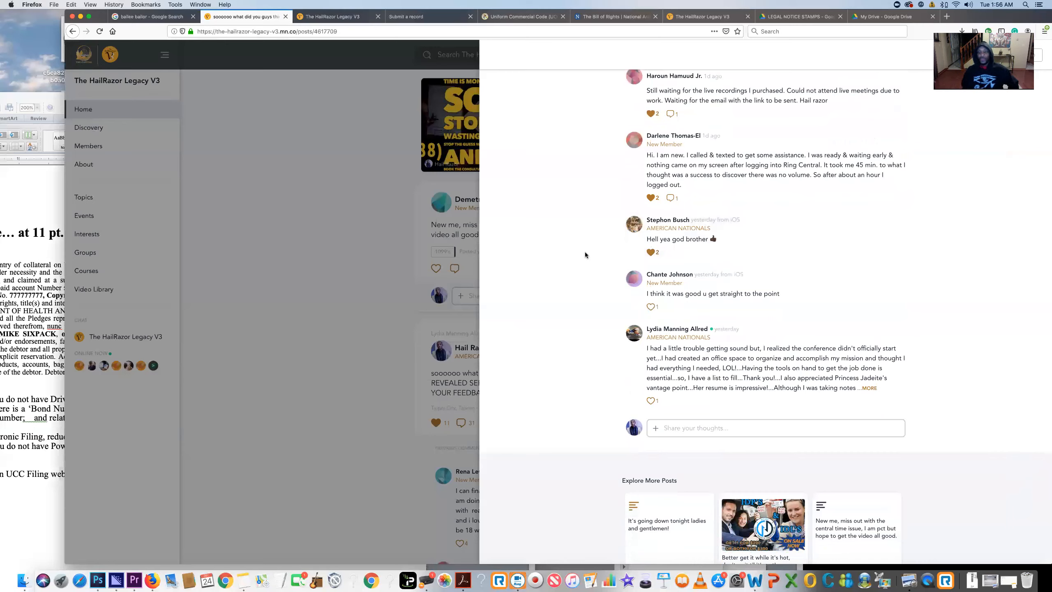
mouse_move(647, 240)
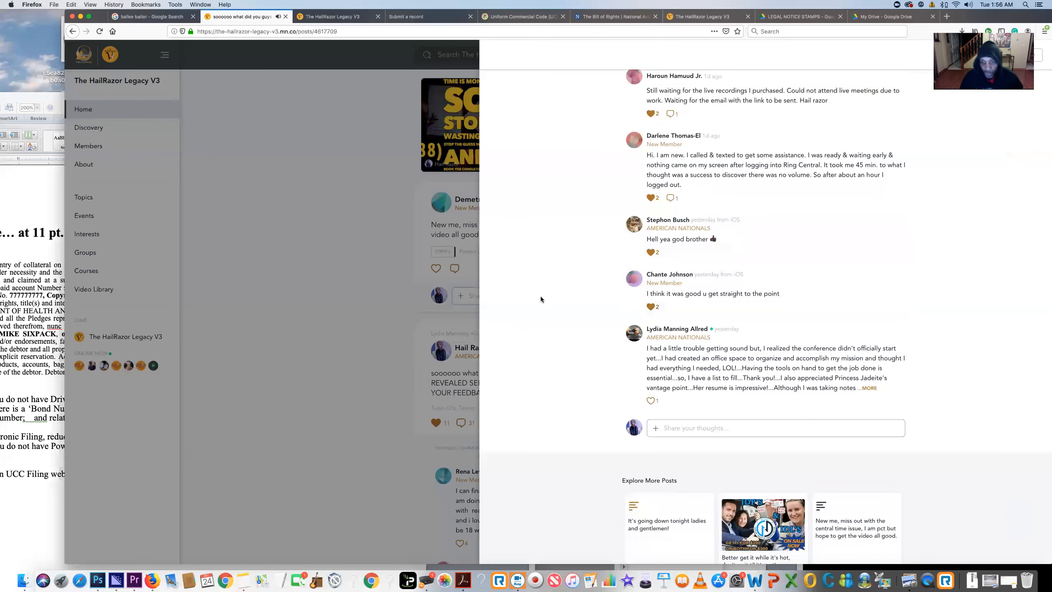
scroll("down", 3)
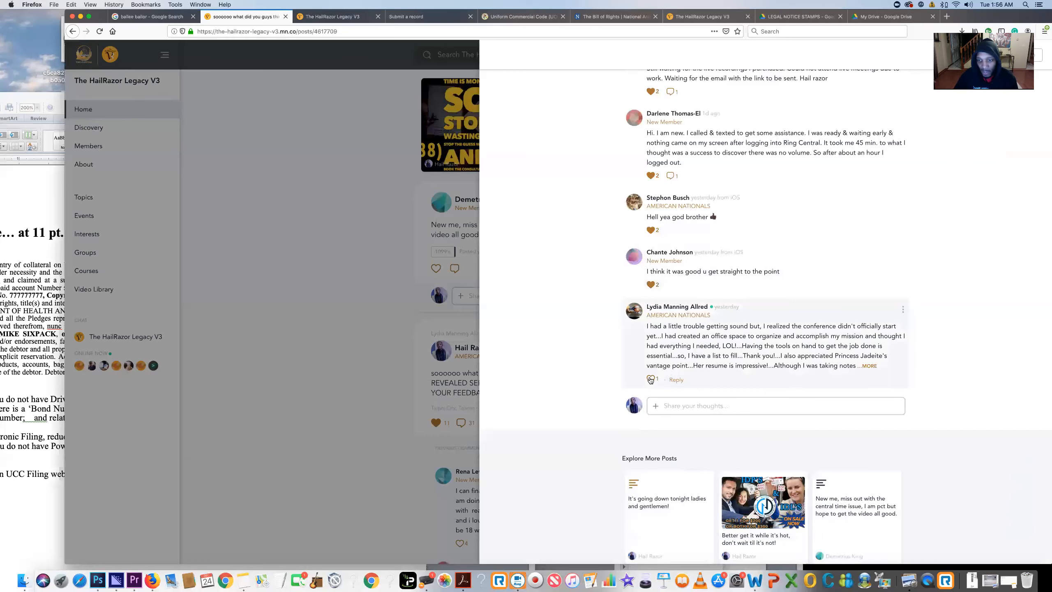
left_click(650, 379)
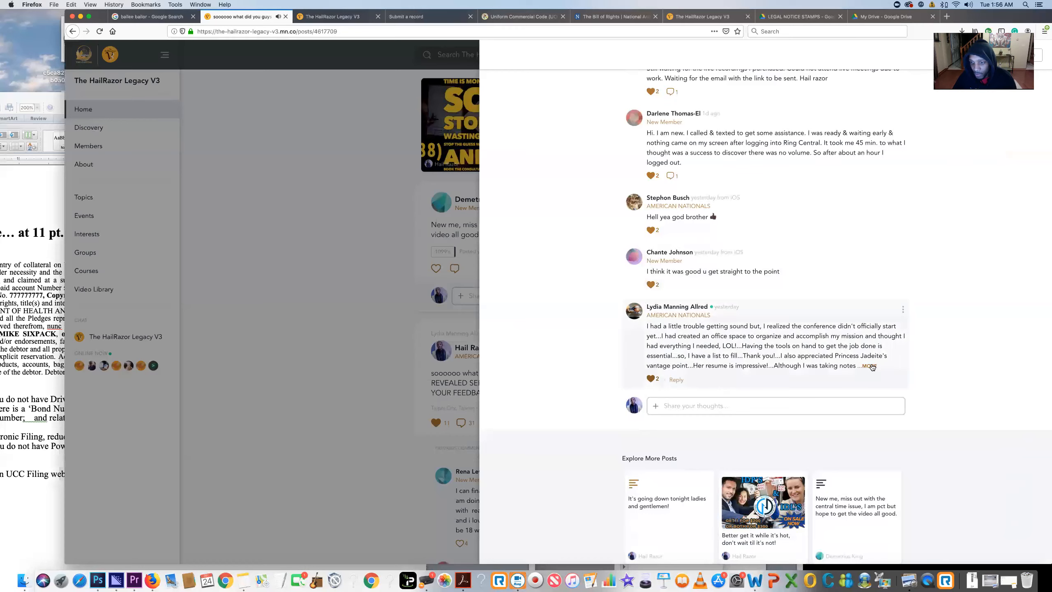
left_click(870, 366)
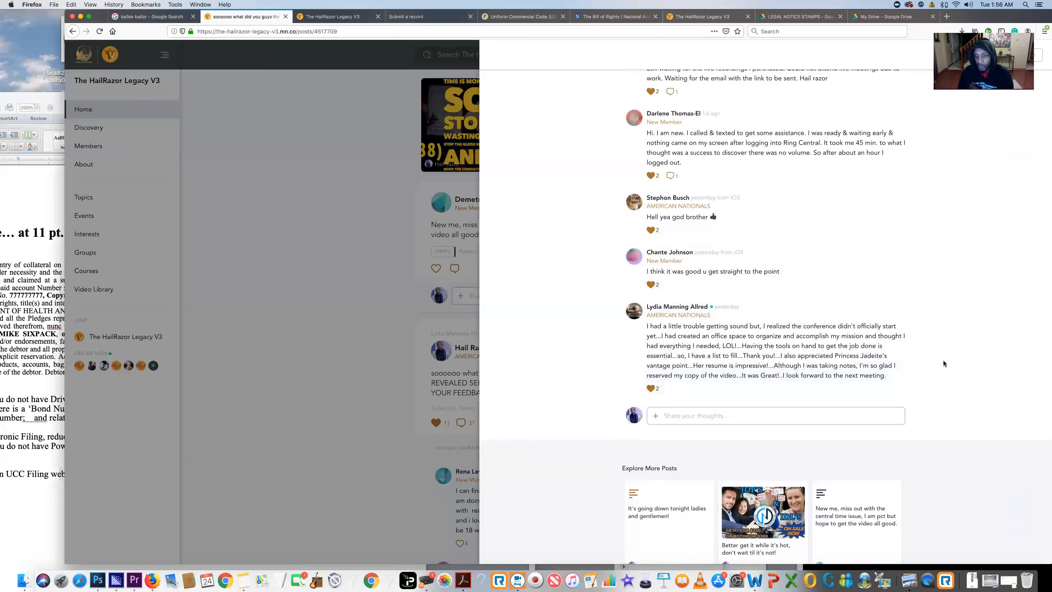
mouse_move(597, 407)
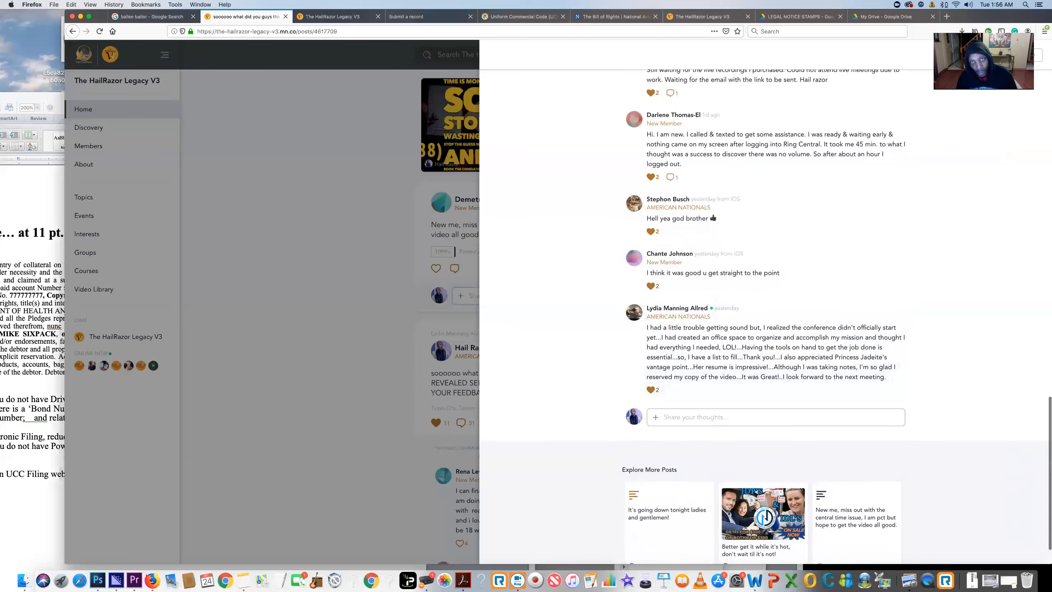
scroll("up", 3)
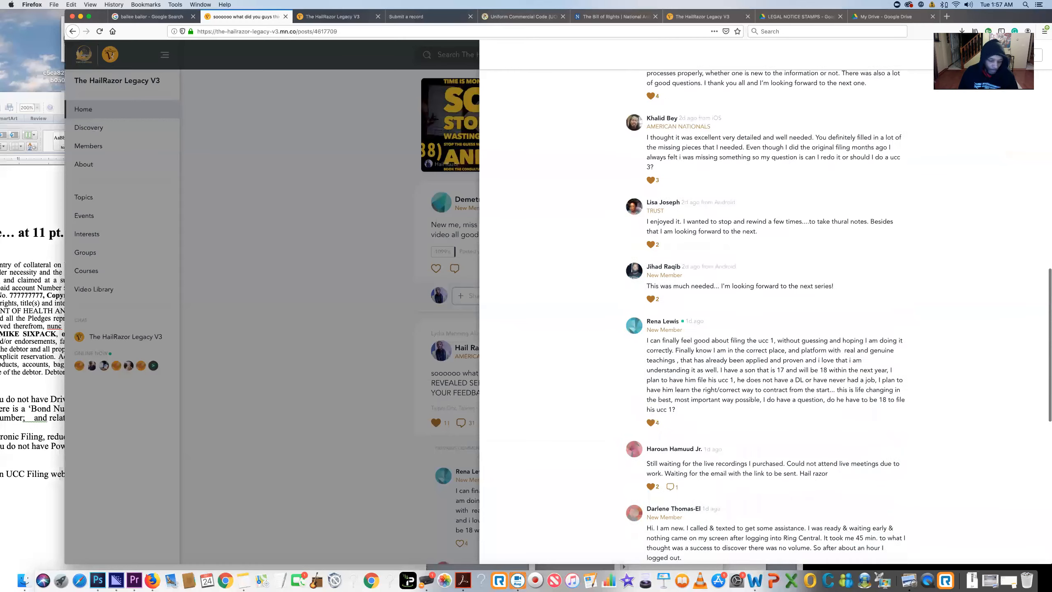
scroll("up", 3)
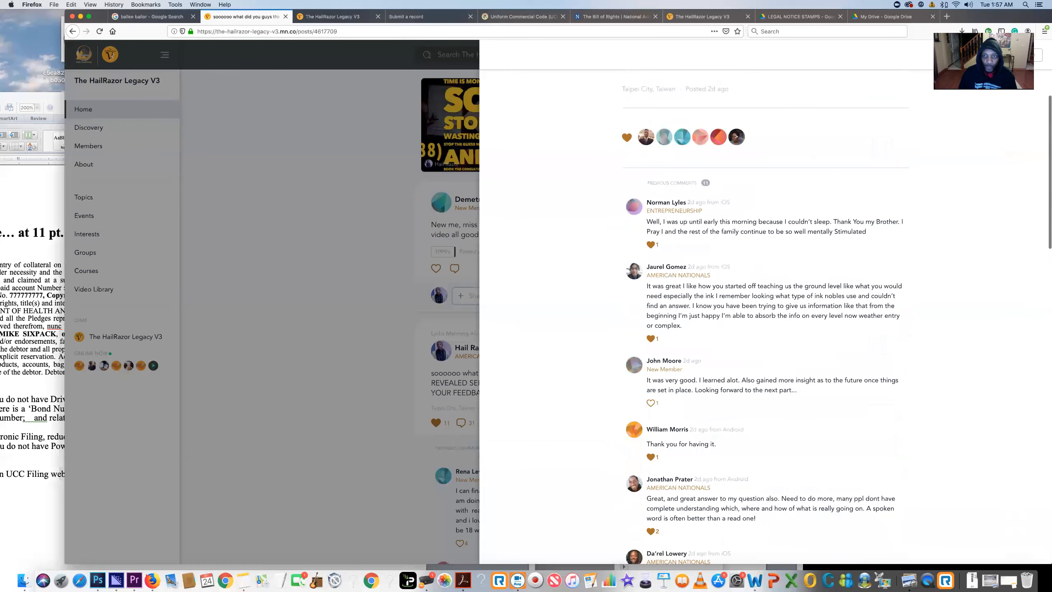
scroll("up", 3)
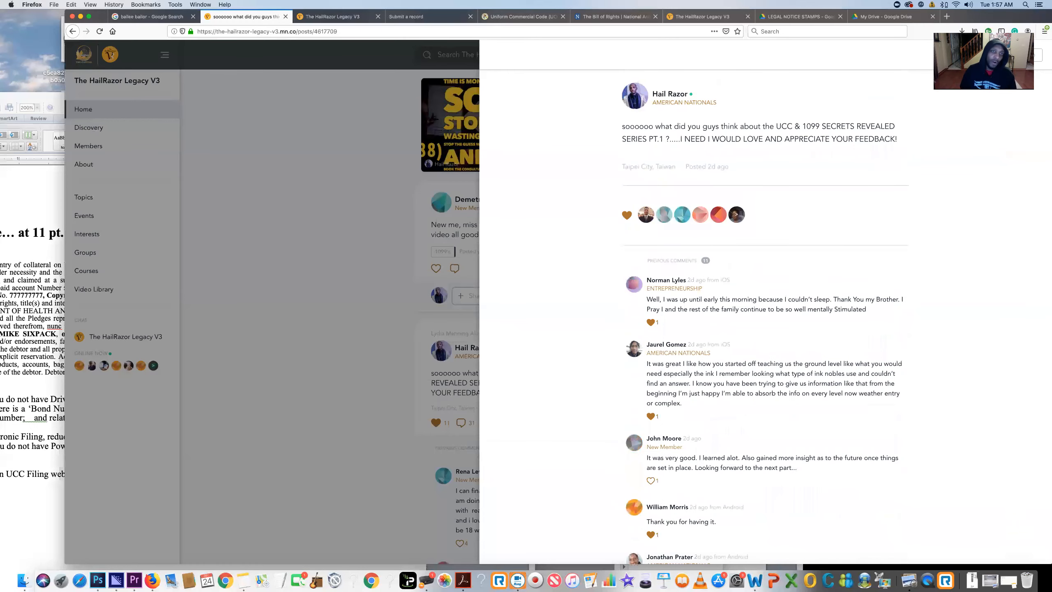